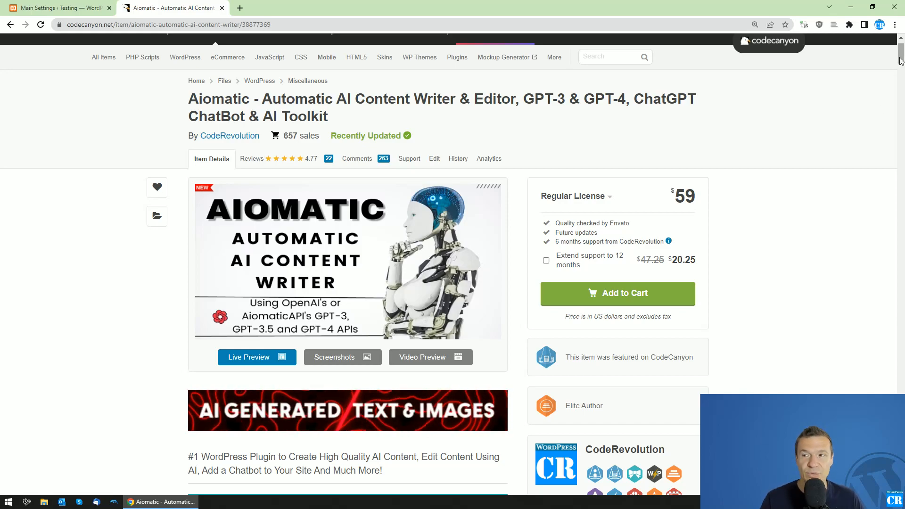
- Return to the Aiomatic Main Settings Welcome tab in the WordPress browser tab
scroll(down, 3)
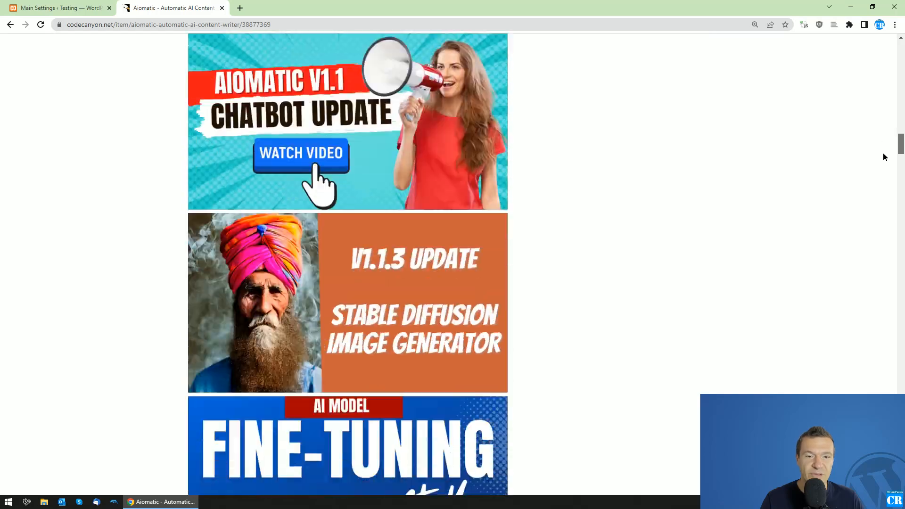
scroll(down, 3)
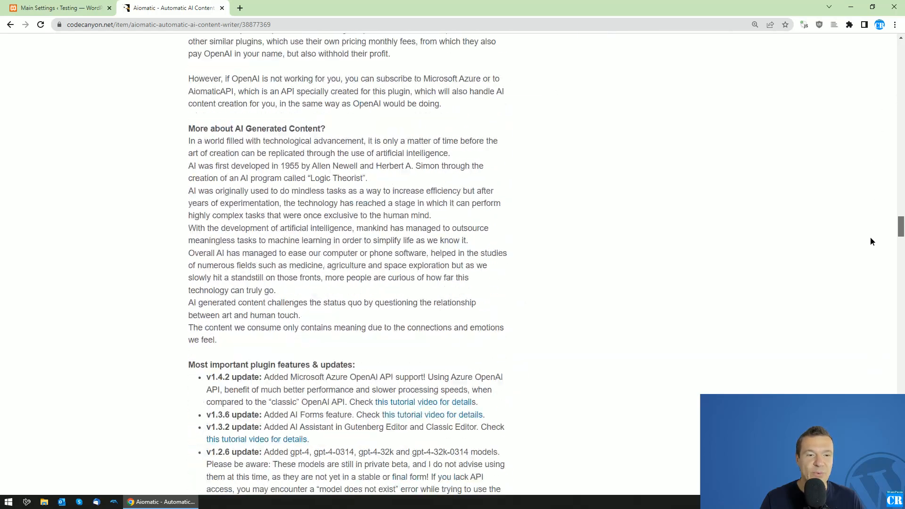
scroll(down, 3)
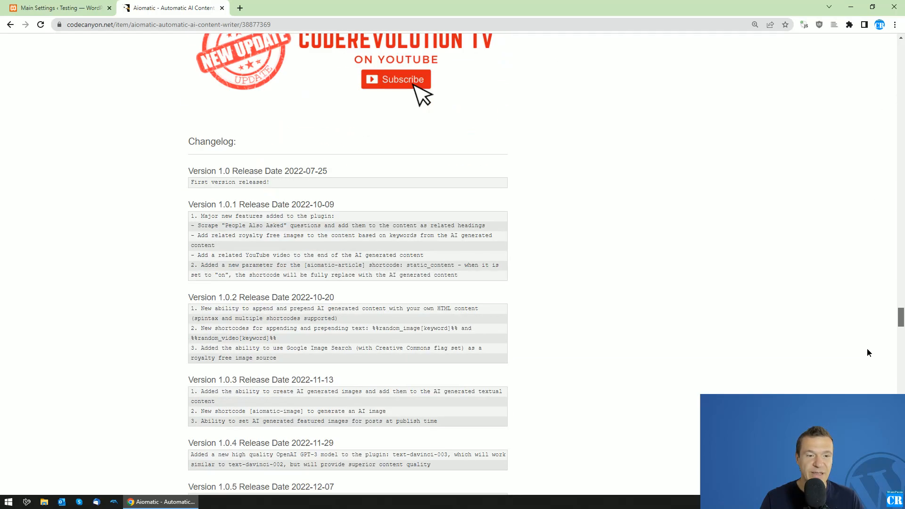
scroll(down, 3)
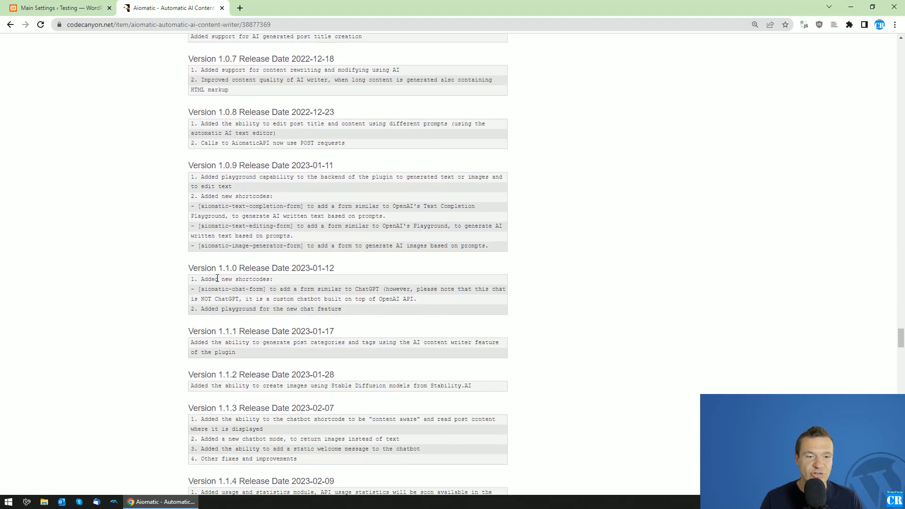
scroll(down, 3)
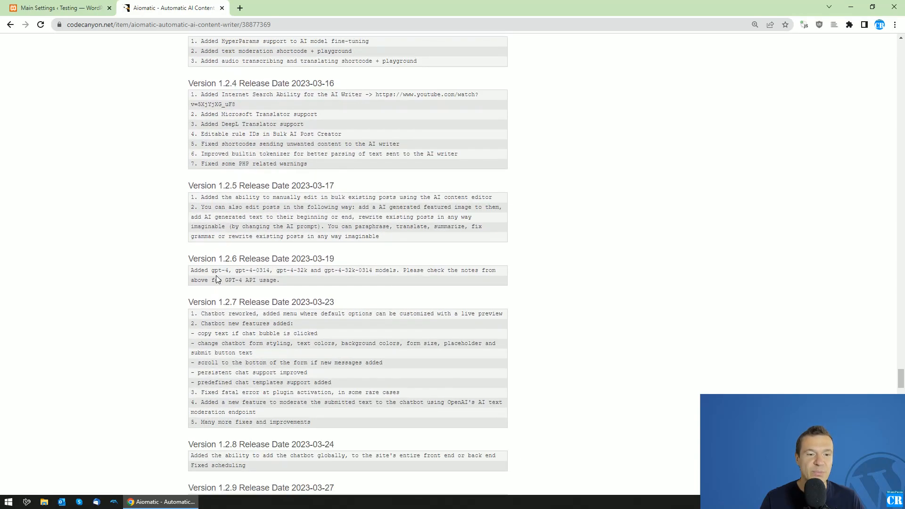
scroll(down, 3)
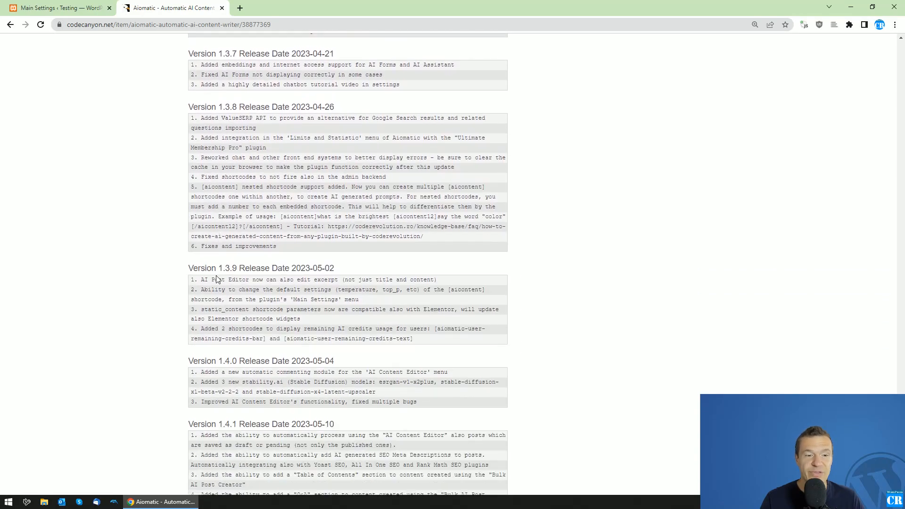
scroll(down, 3)
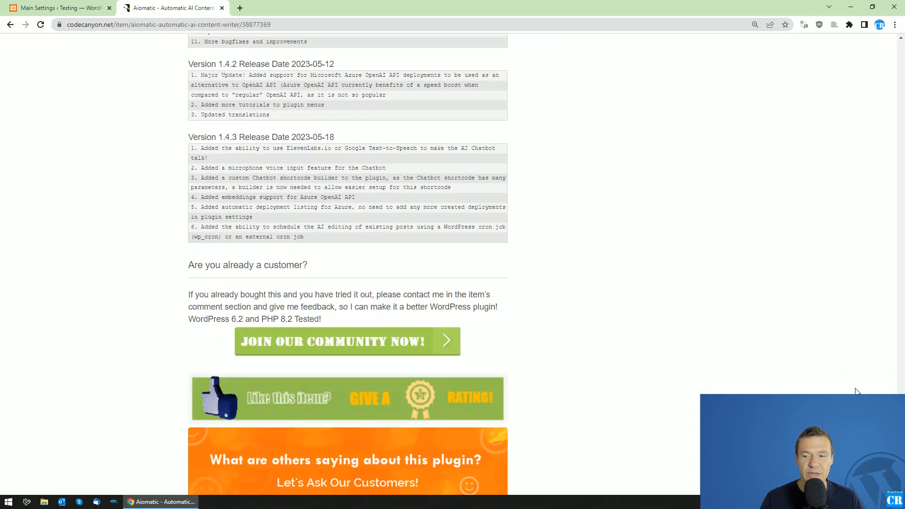
scroll(down, 3)
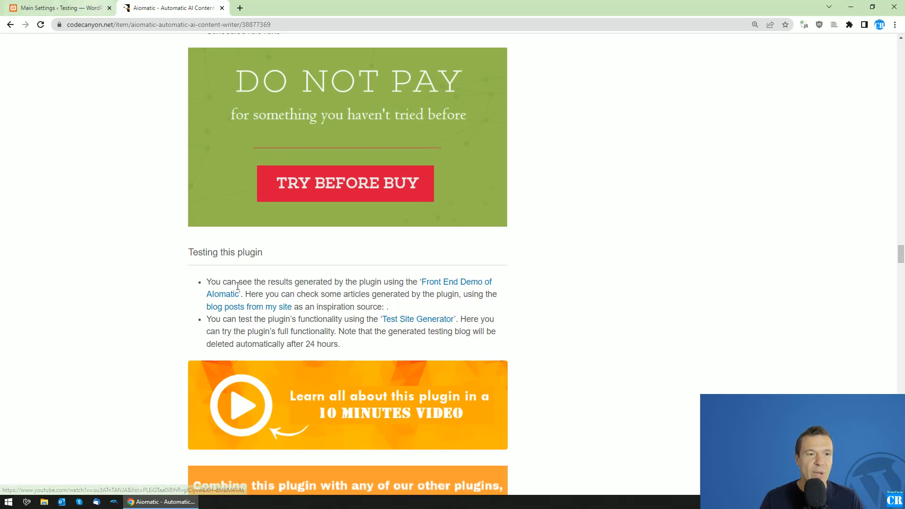
click(55, 8)
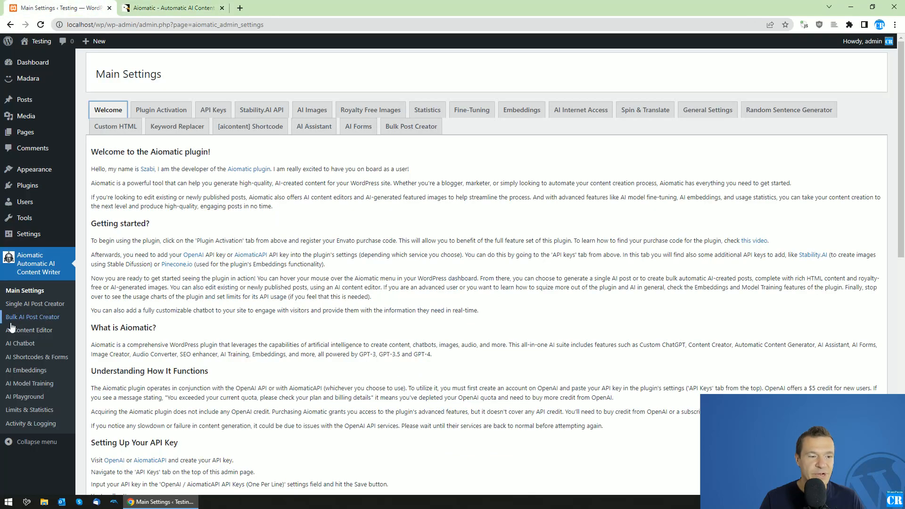
mouse_move(27, 320)
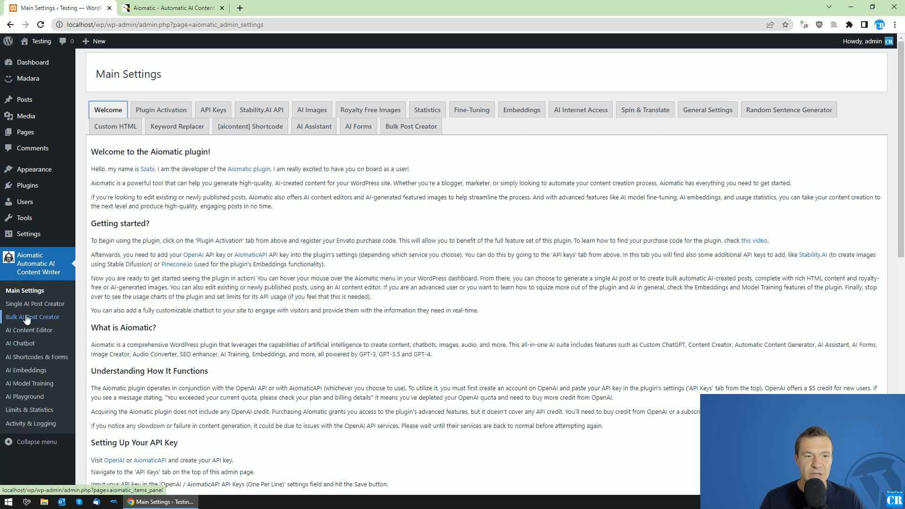
mouse_move(179, 231)
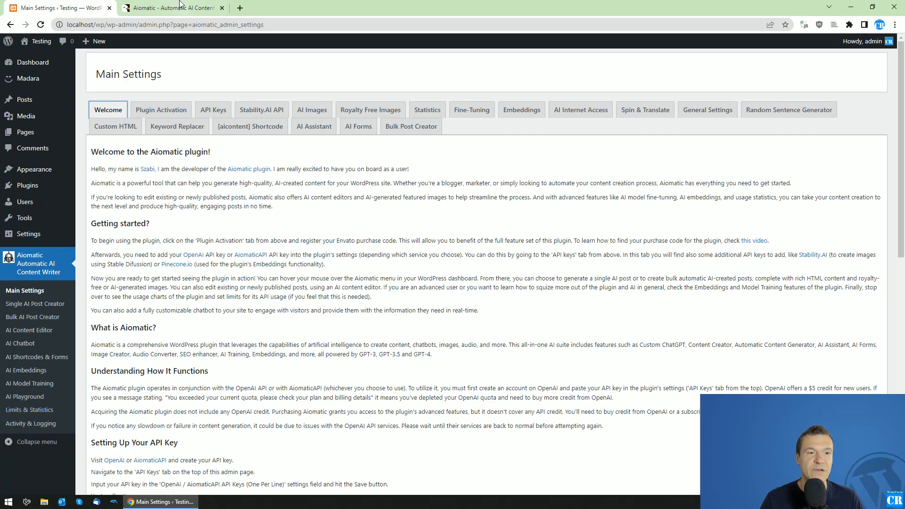
mouse_move(198, 70)
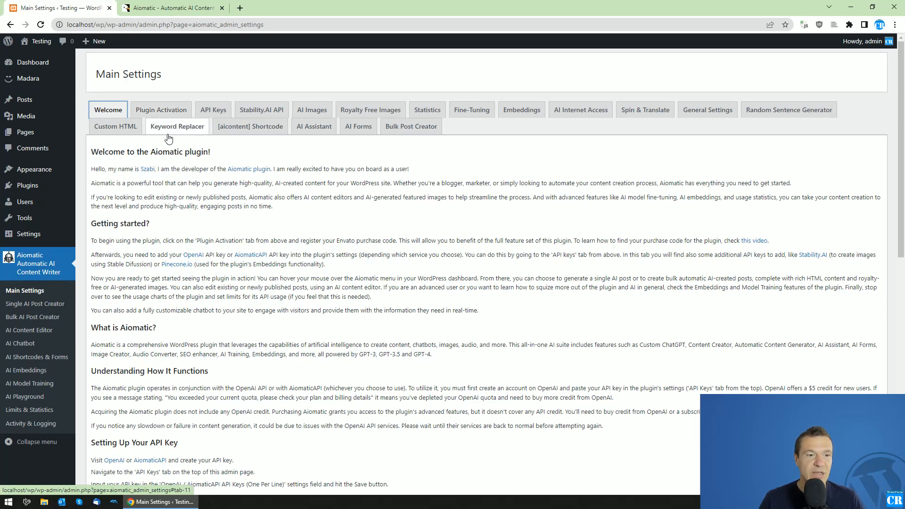
mouse_move(215, 151)
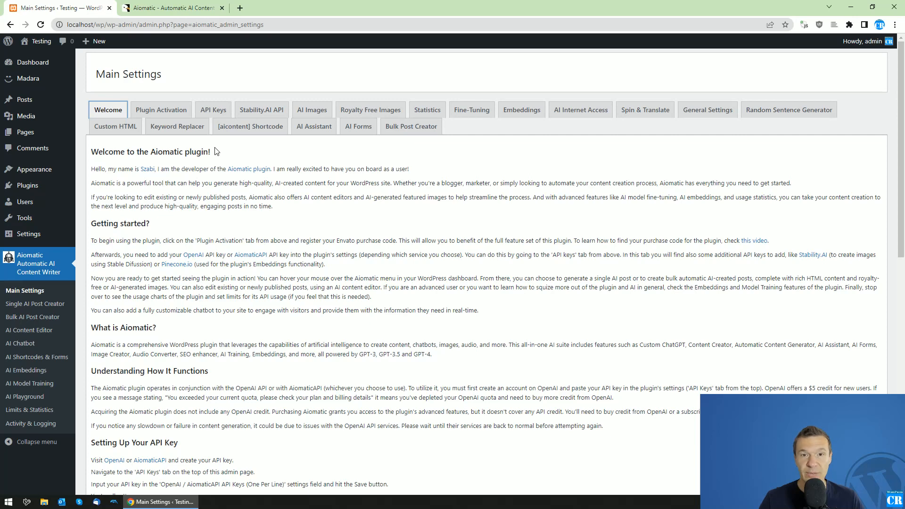
mouse_move(32, 317)
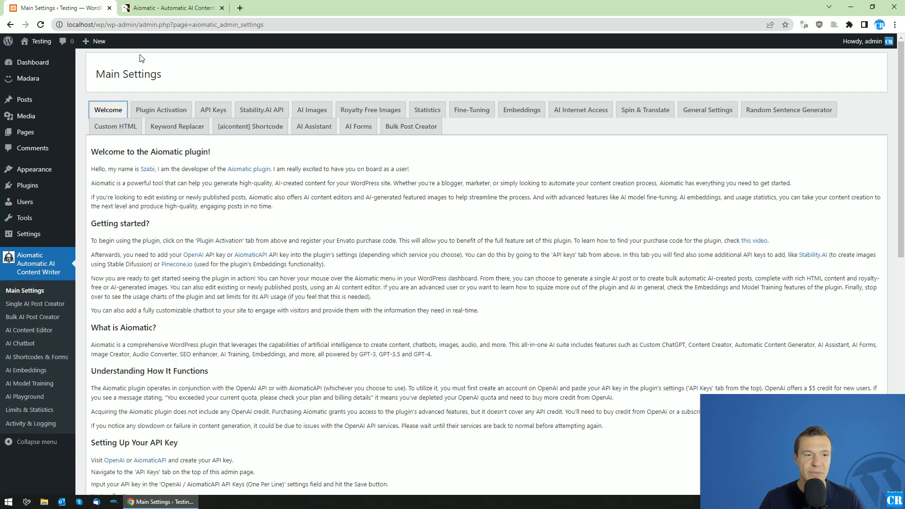
- Show the Plugin Activation details with registration and regular license
scroll(down, 3)
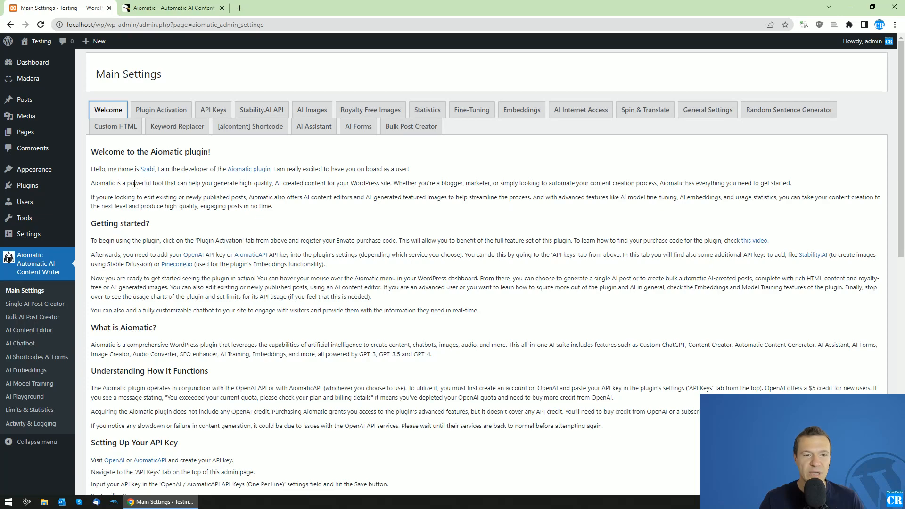
scroll(down, 3)
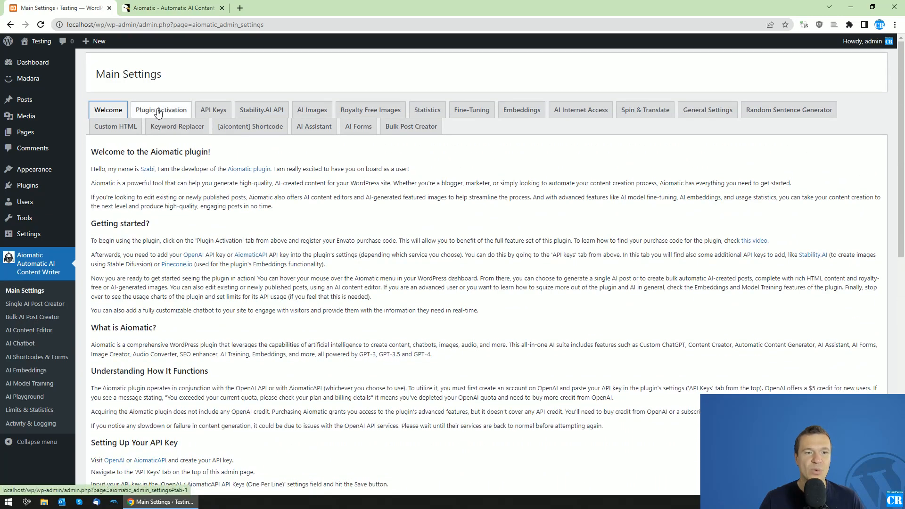
click(161, 110)
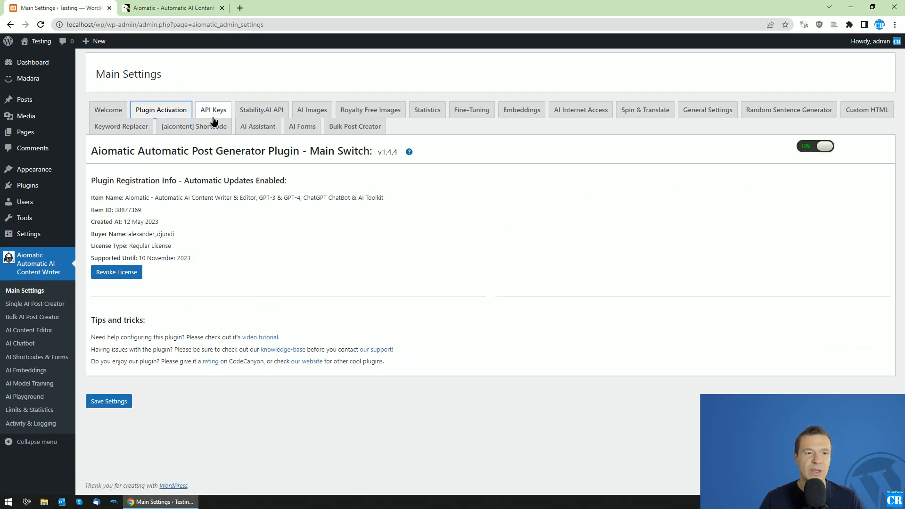
- Show the API Keys settings with OpenAI as the AI service provider
click(212, 109)
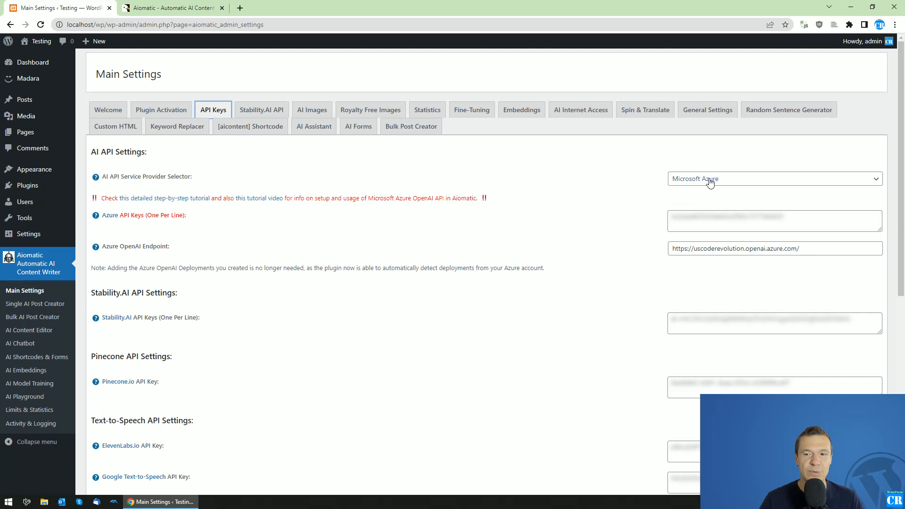
click(773, 178)
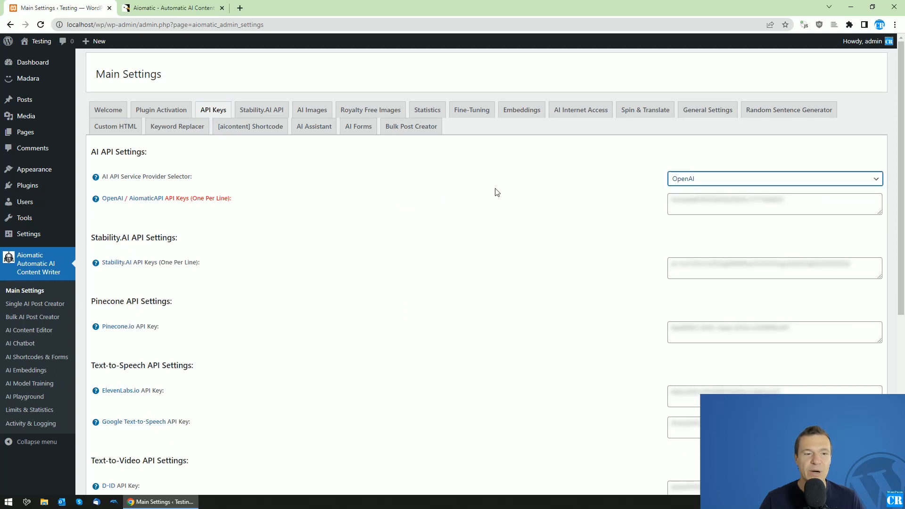
click(772, 178)
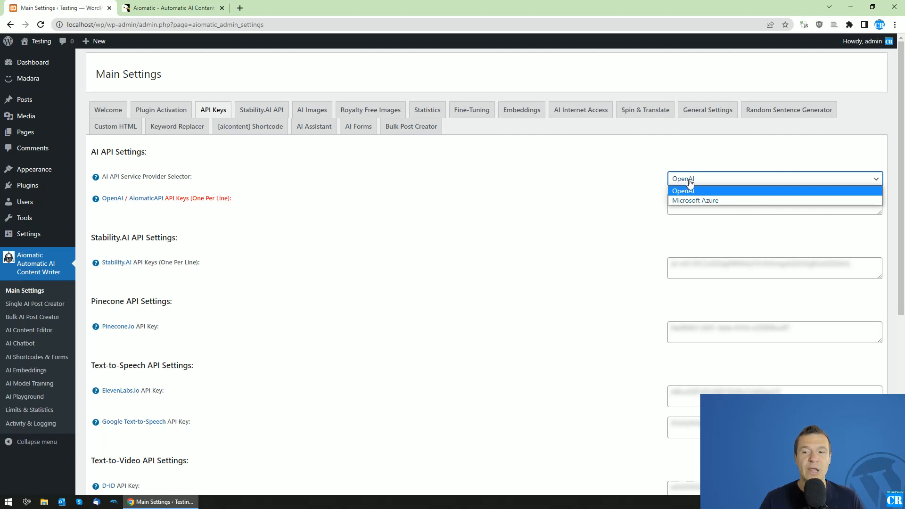
click(682, 190)
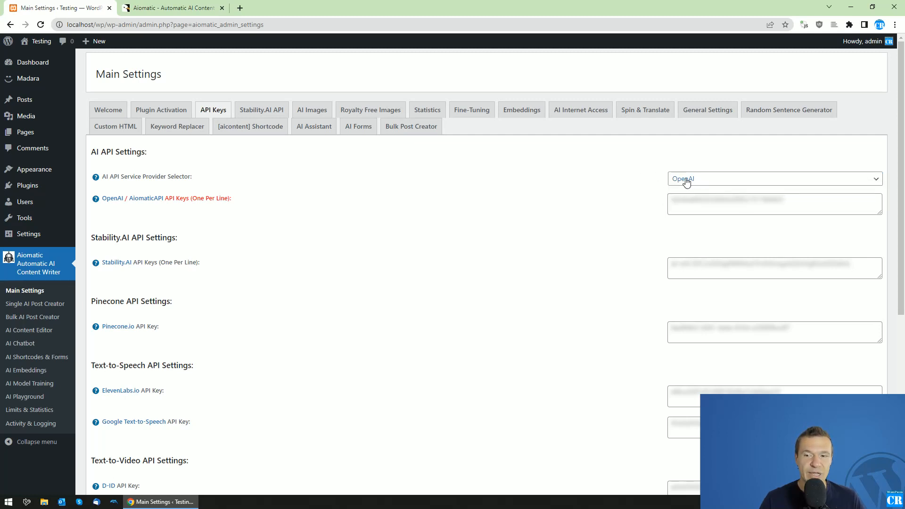
mouse_move(113, 198)
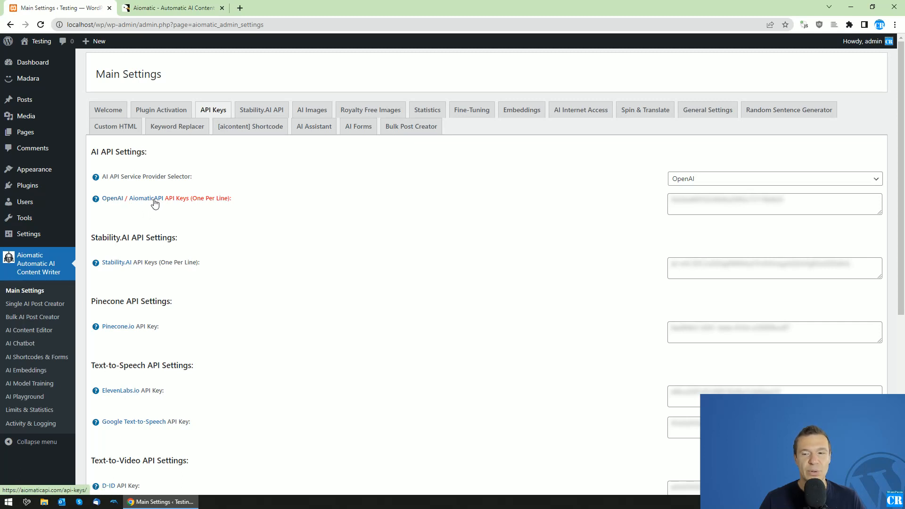
mouse_move(144, 203)
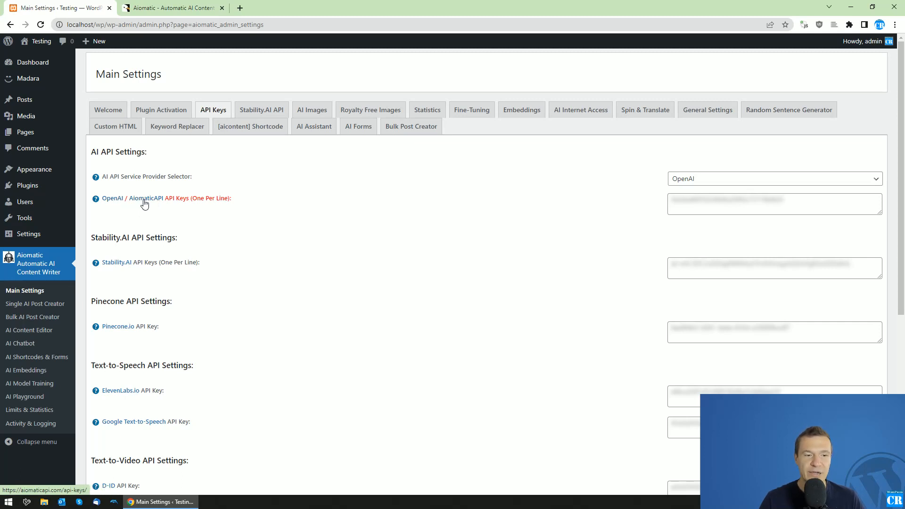
mouse_move(151, 205)
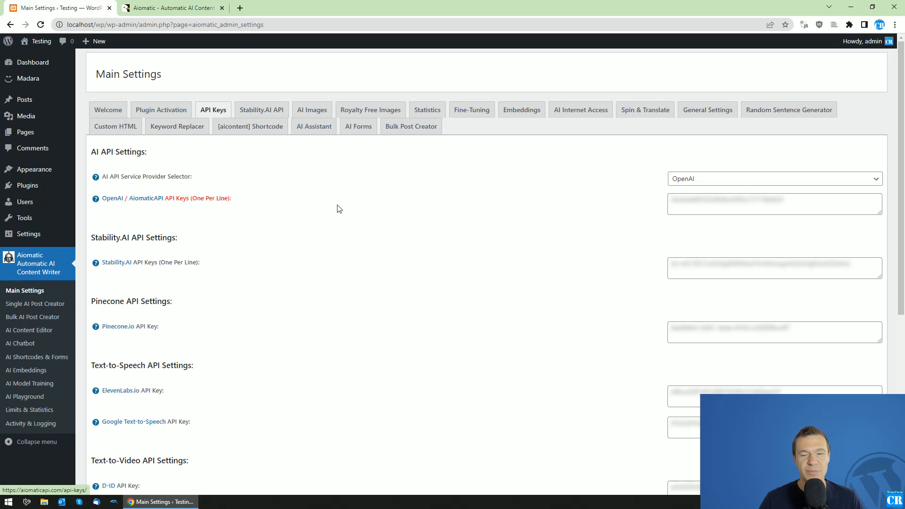
- Switch the AI service provider to Microsoft Azure, exposing key and endpoint fields
click(772, 178)
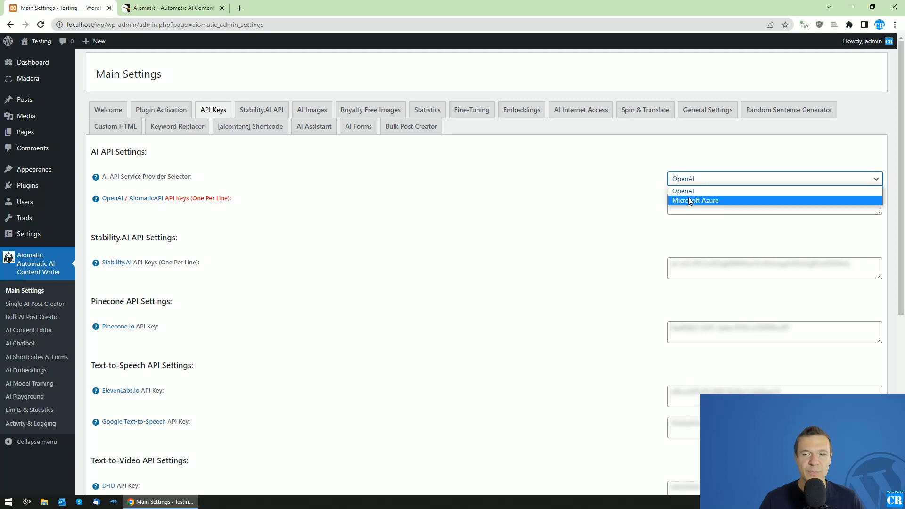
click(694, 200)
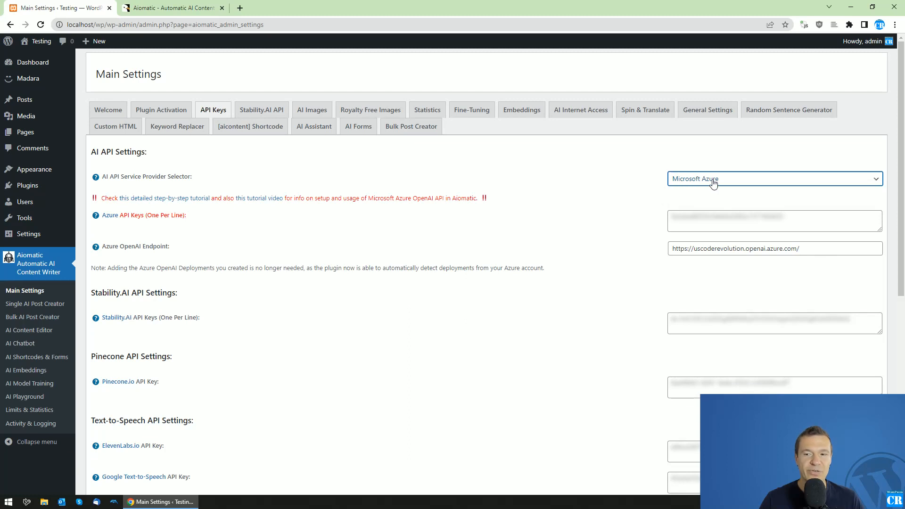
mouse_move(166, 198)
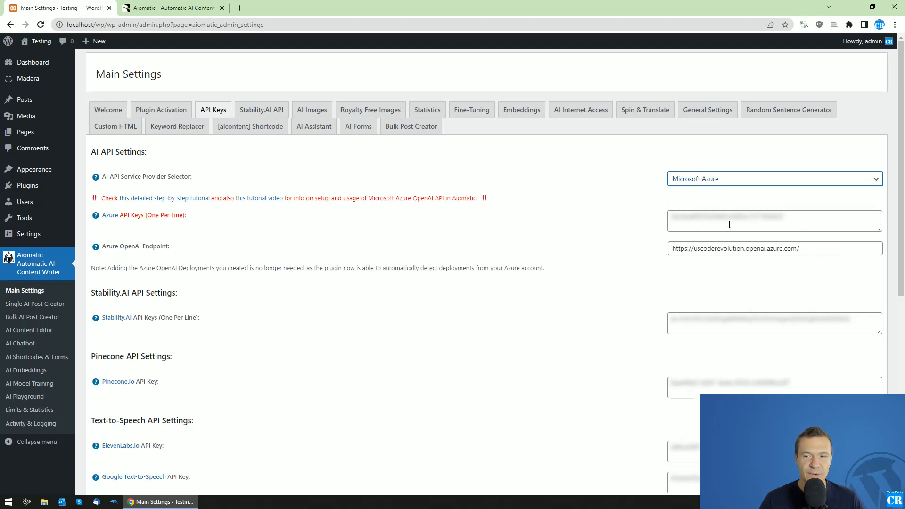
mouse_move(109, 215)
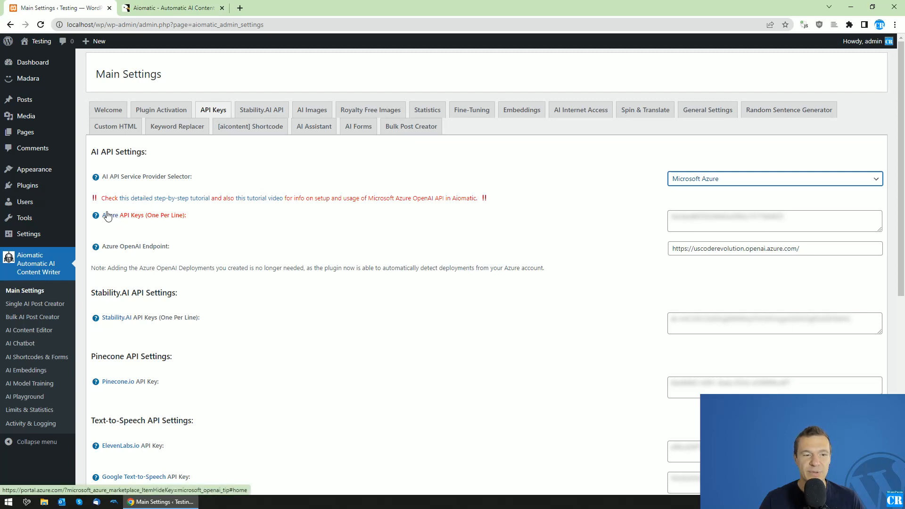
mouse_move(170, 202)
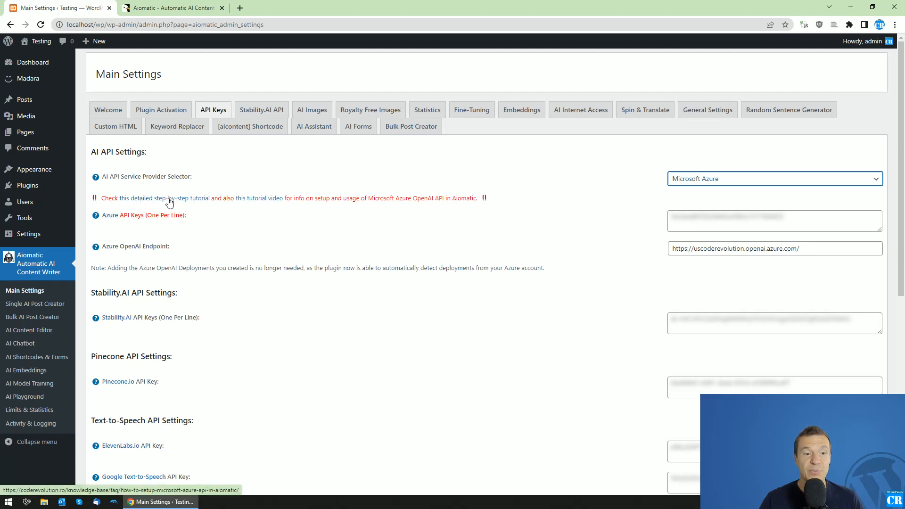
- View the coderevolution.ro Azure OpenAI setup tutorial, then close it
click(168, 198)
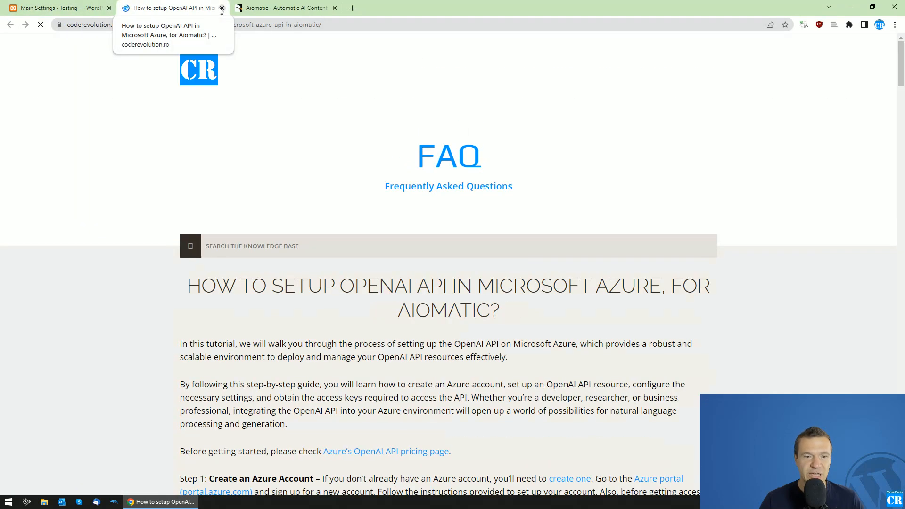
click(222, 8)
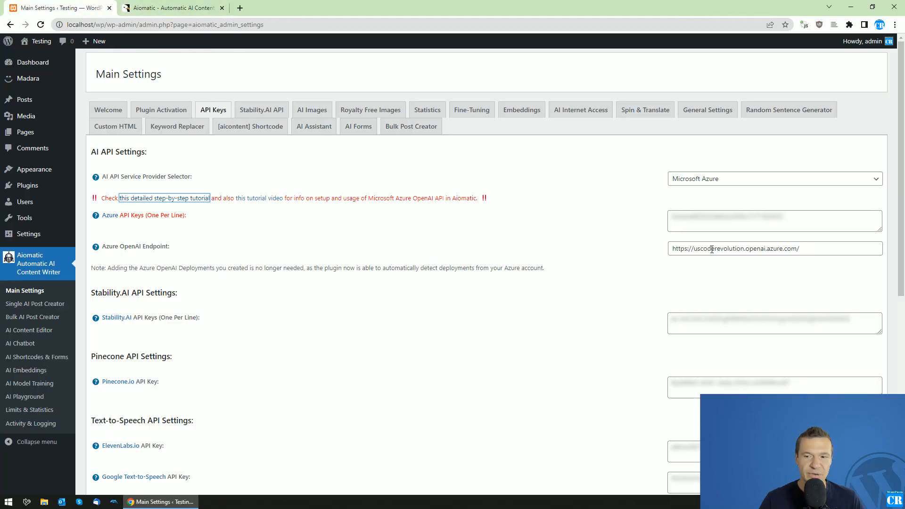
double_click(750, 248)
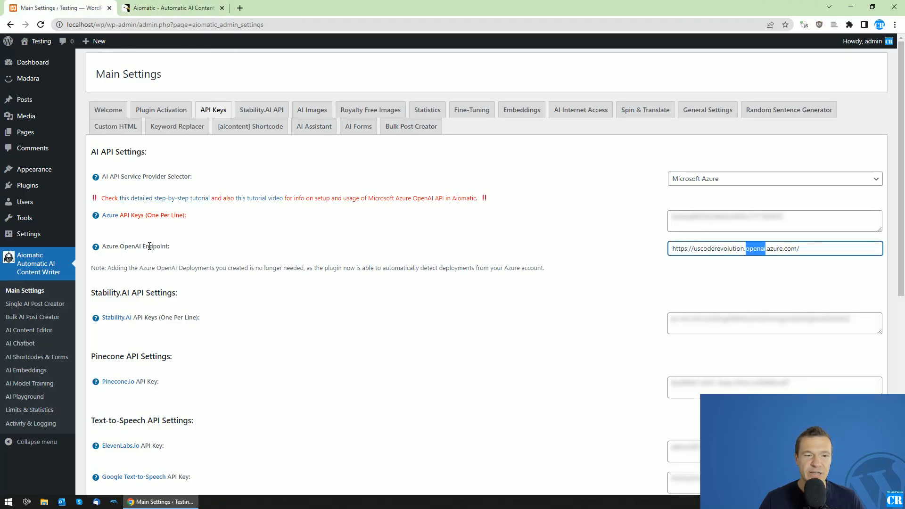
mouse_move(95, 246)
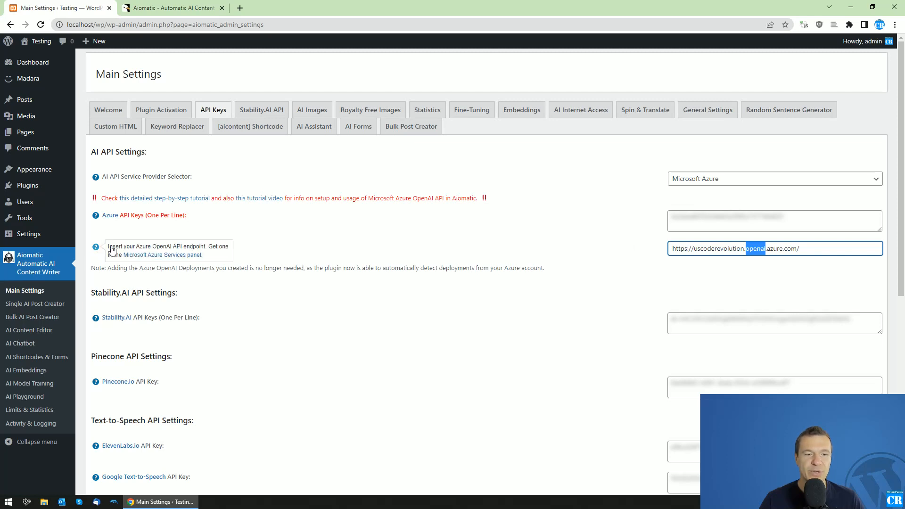
mouse_move(162, 255)
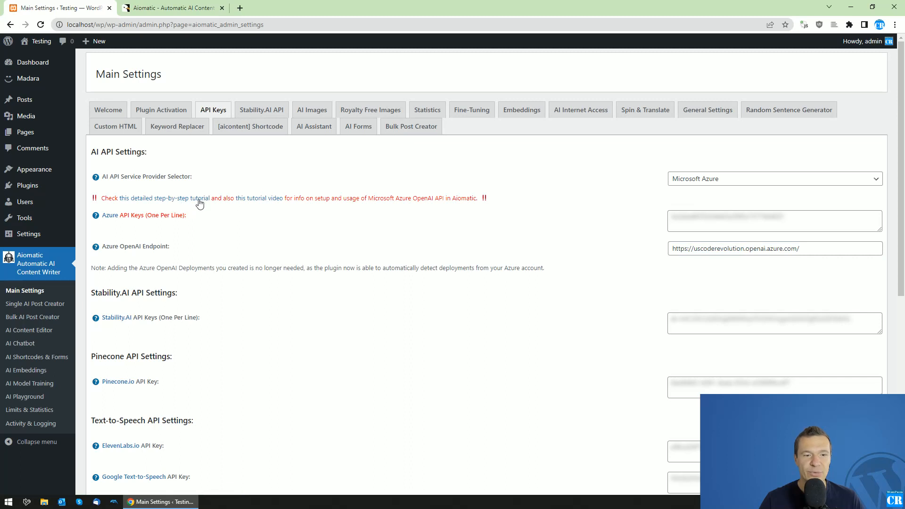
mouse_move(196, 198)
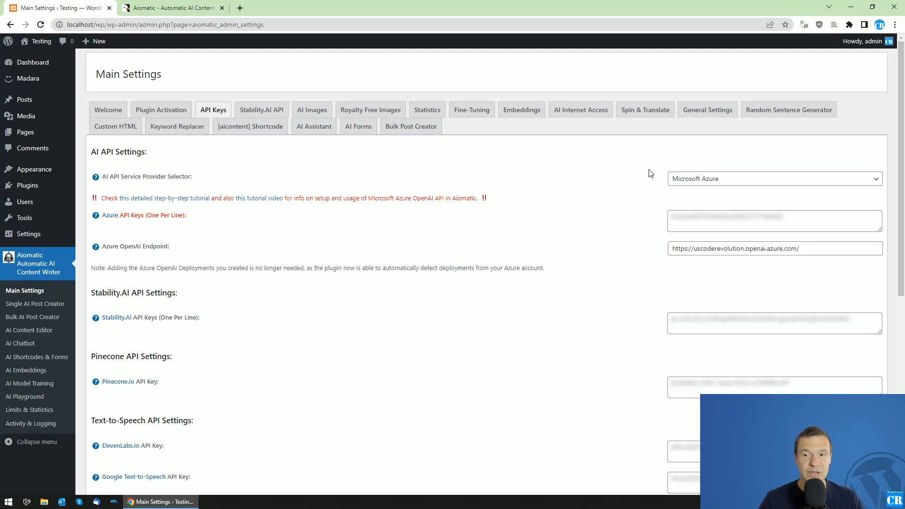
mouse_move(564, 228)
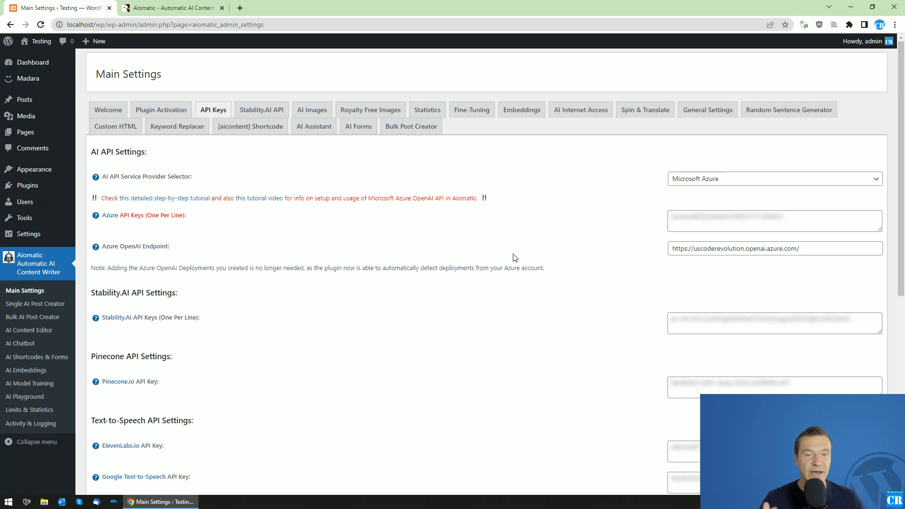
scroll(down, 3)
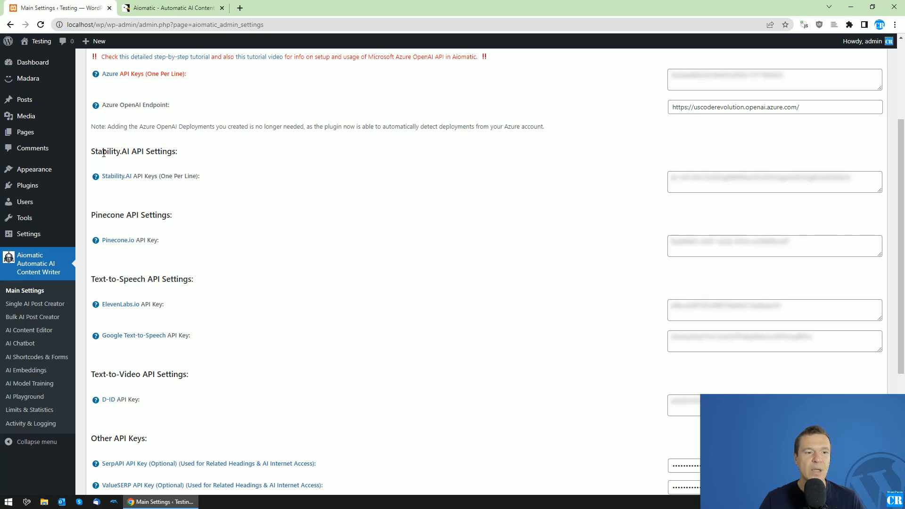
double_click(109, 151)
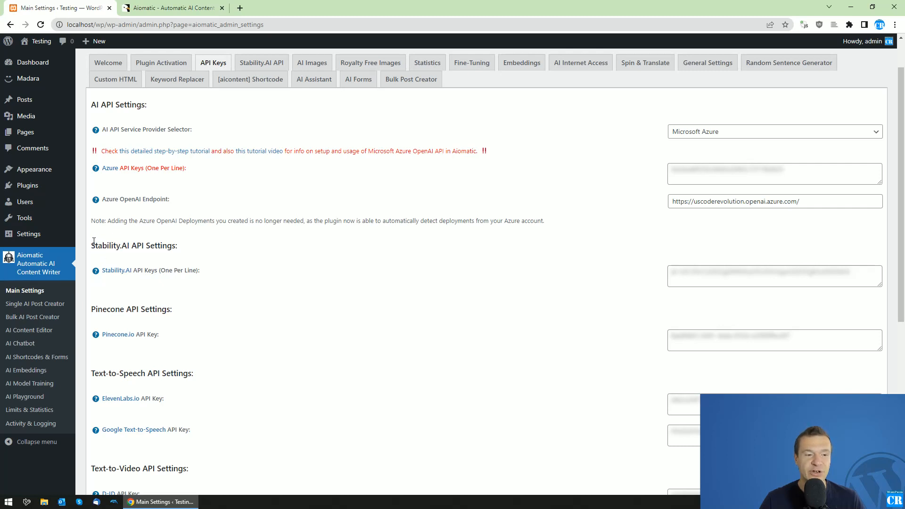
mouse_move(695, 138)
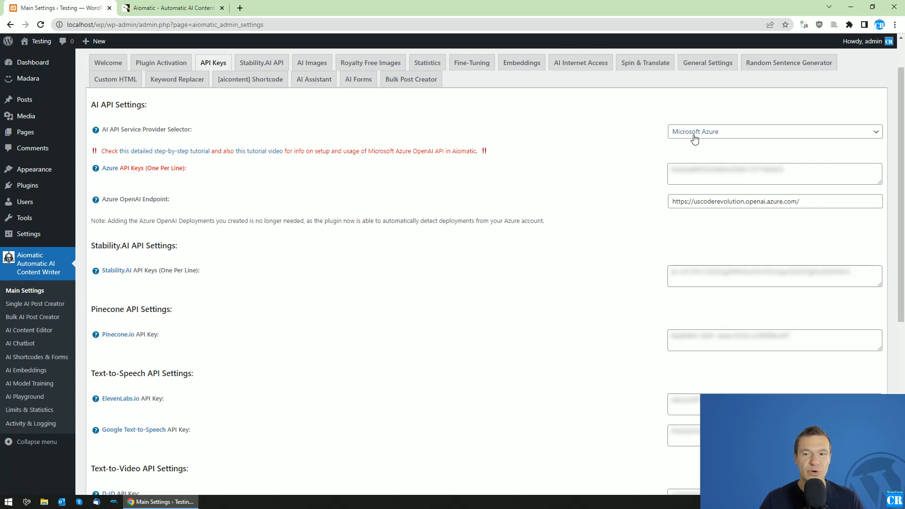
mouse_move(103, 270)
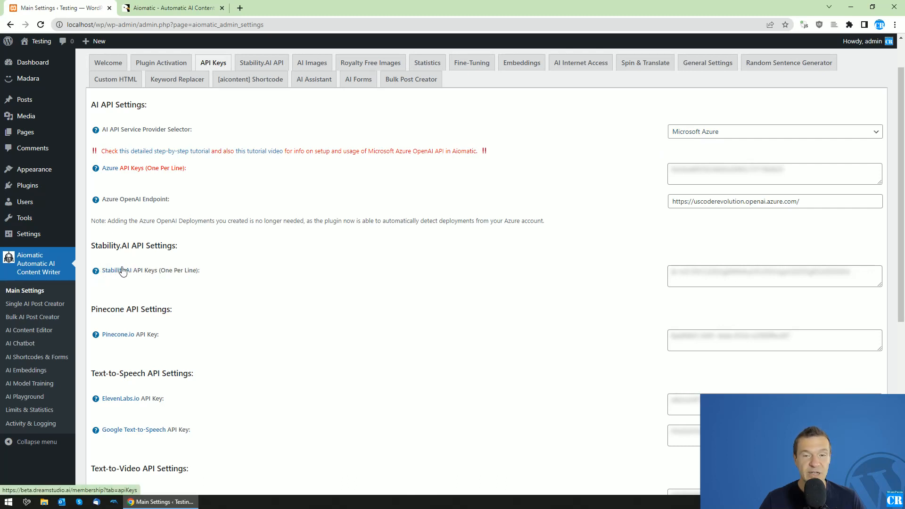
scroll(down, 3)
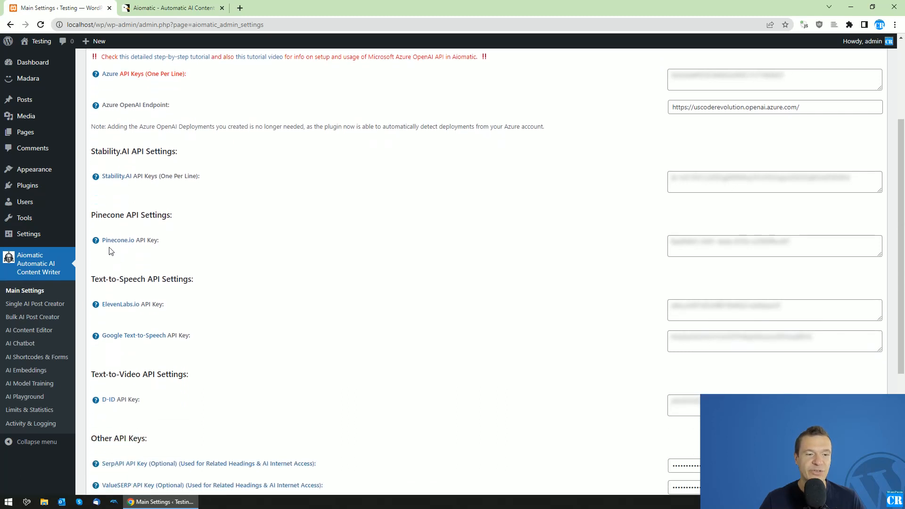
mouse_move(118, 242)
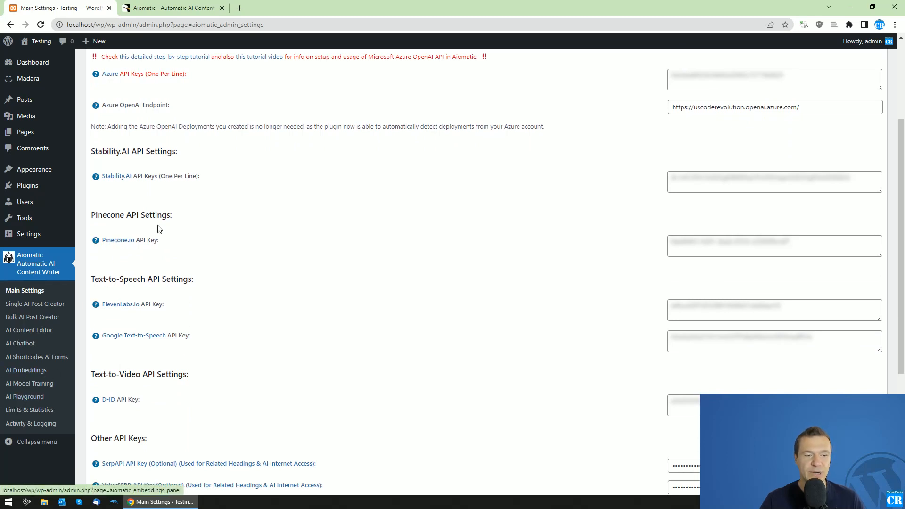
scroll(down, 3)
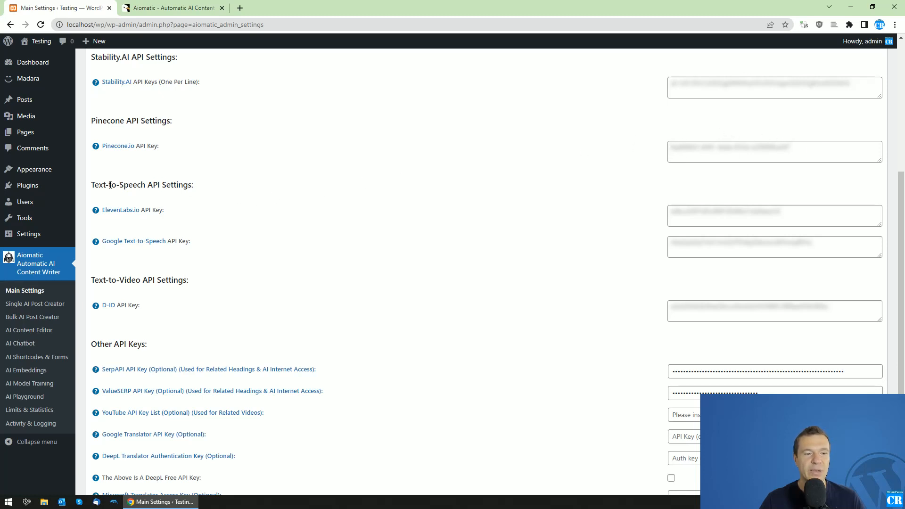
double_click(118, 184)
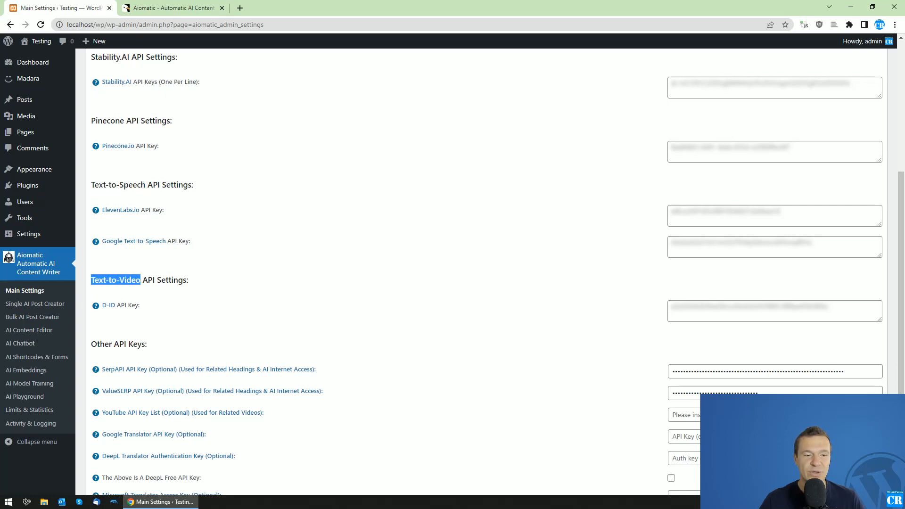
mouse_move(110, 306)
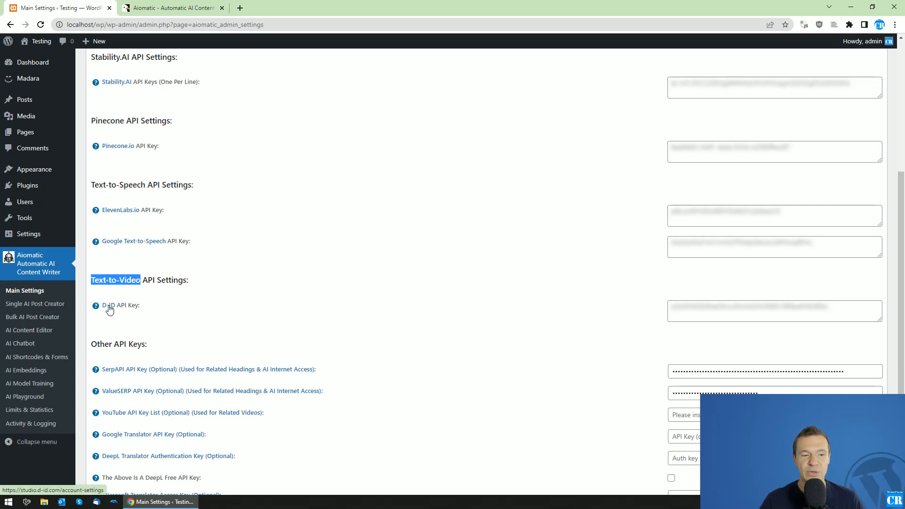
mouse_move(101, 206)
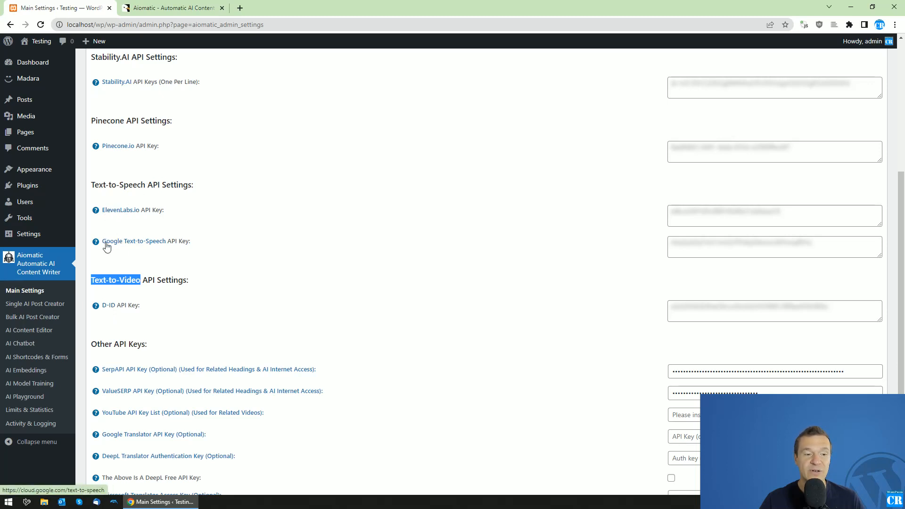
mouse_move(473, 305)
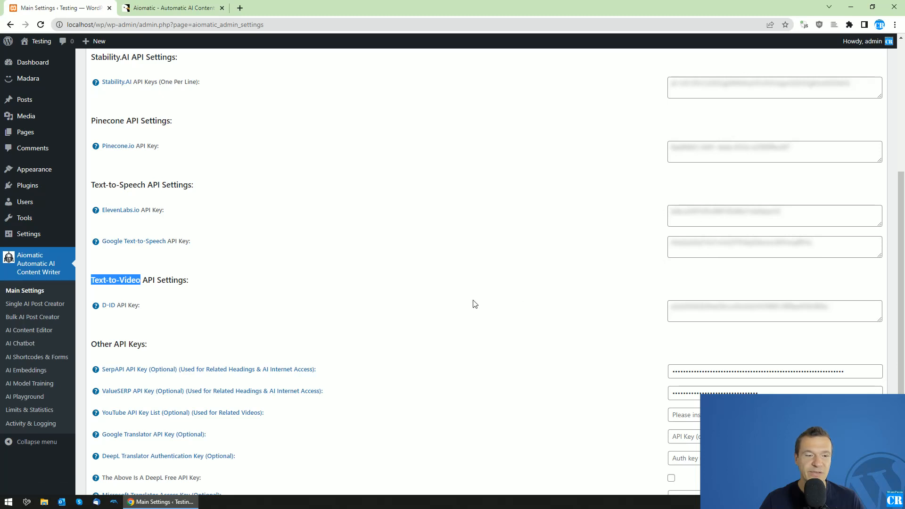
scroll(down, 3)
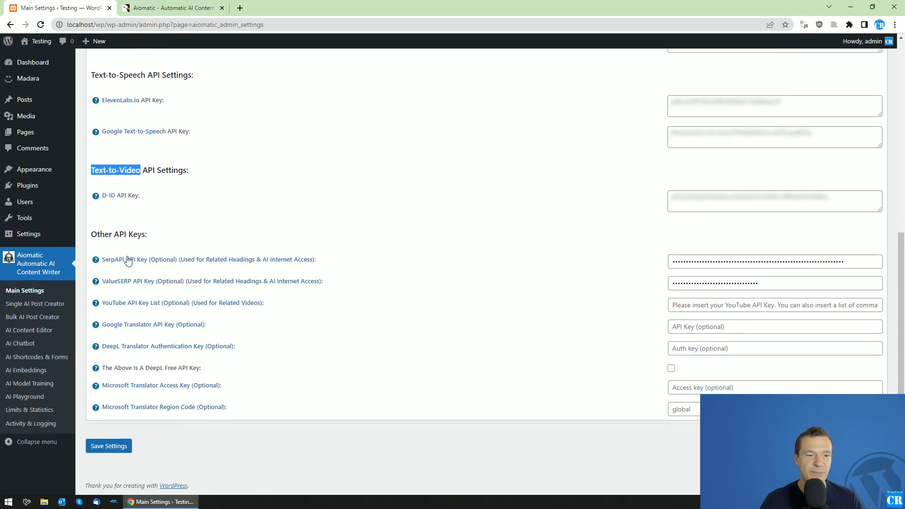
mouse_move(130, 264)
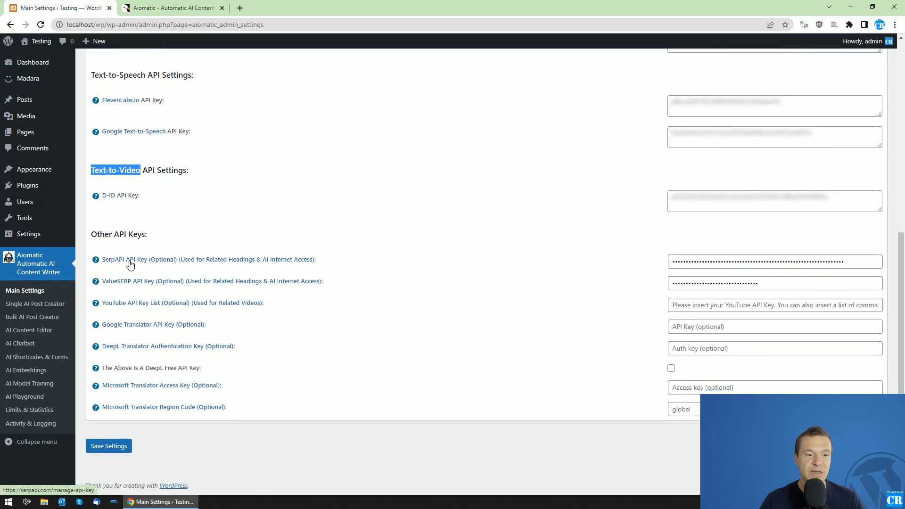
mouse_move(279, 267)
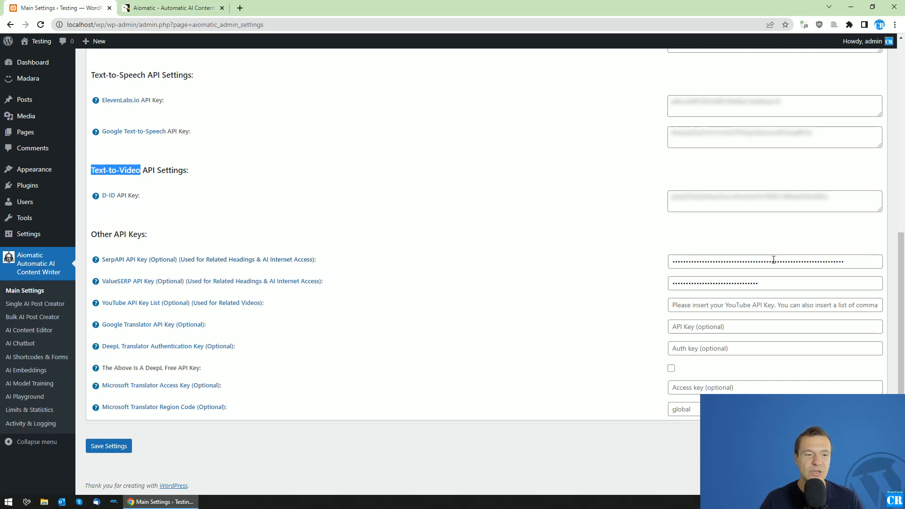
mouse_move(133, 283)
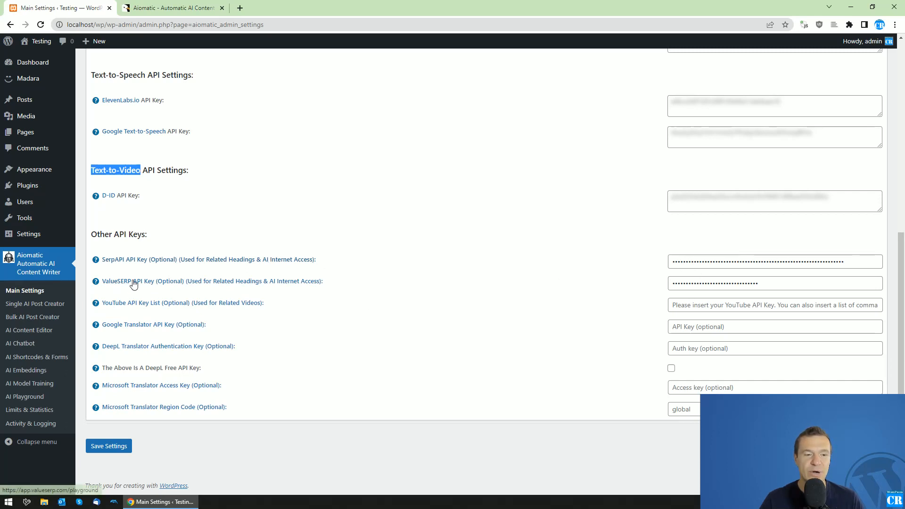
mouse_move(152, 307)
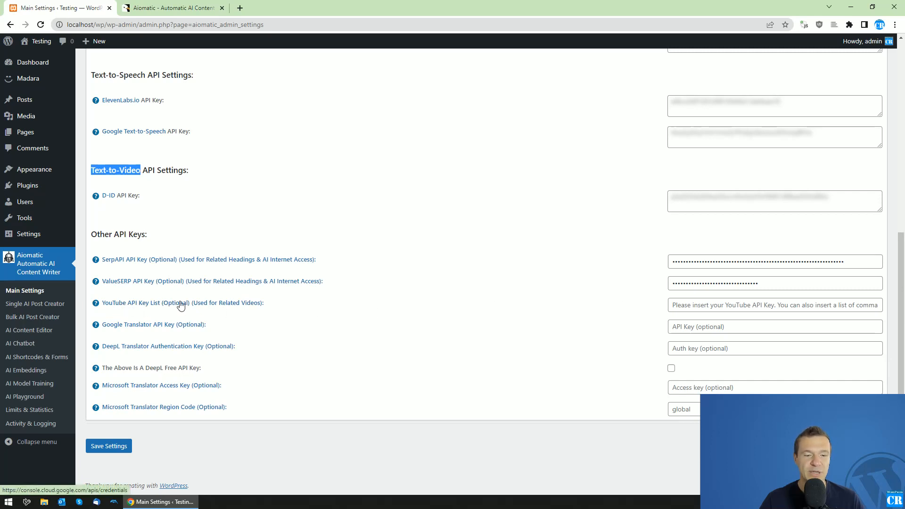
mouse_move(248, 306)
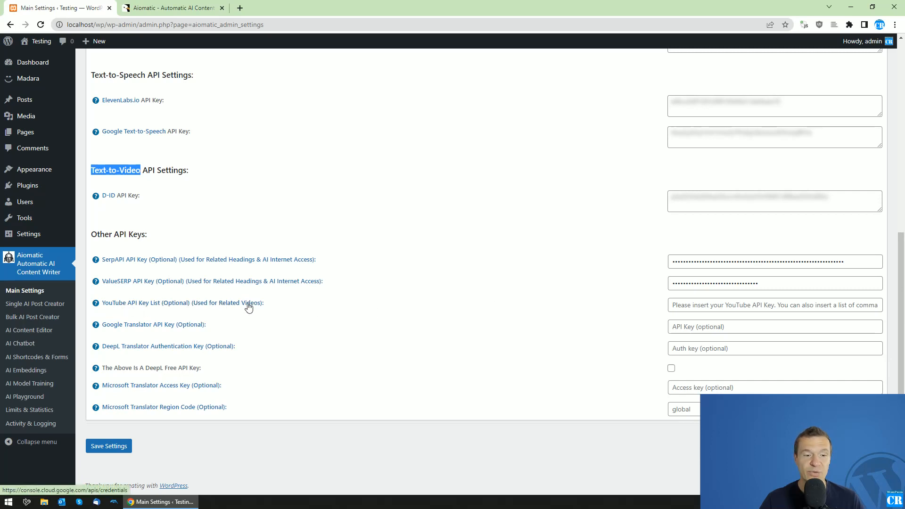
mouse_move(696, 305)
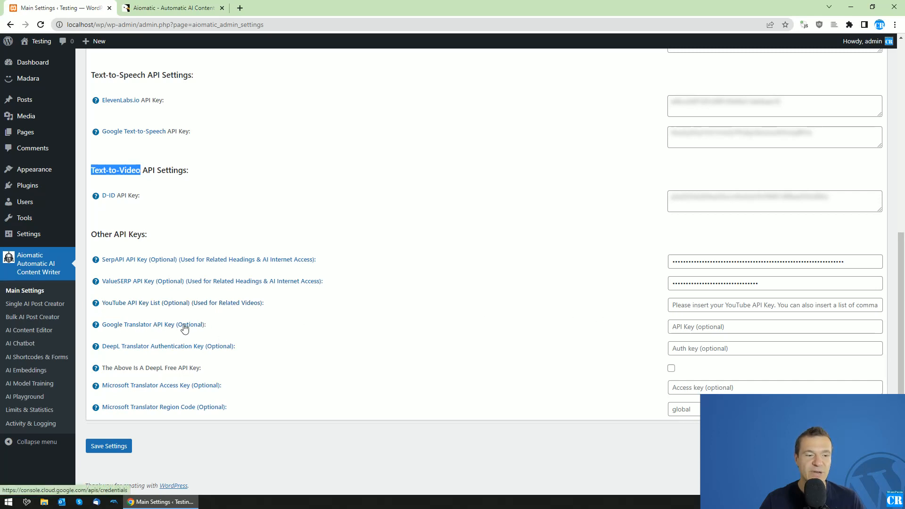
mouse_move(113, 332)
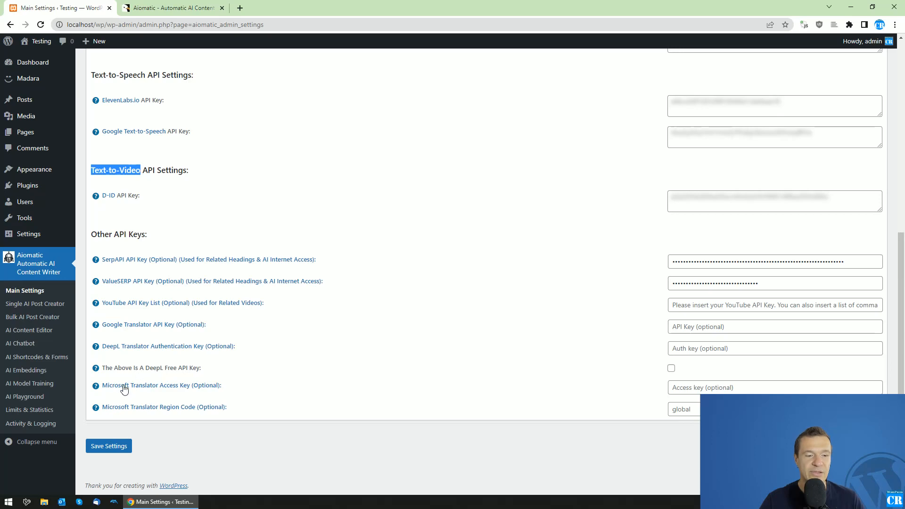
mouse_move(126, 411)
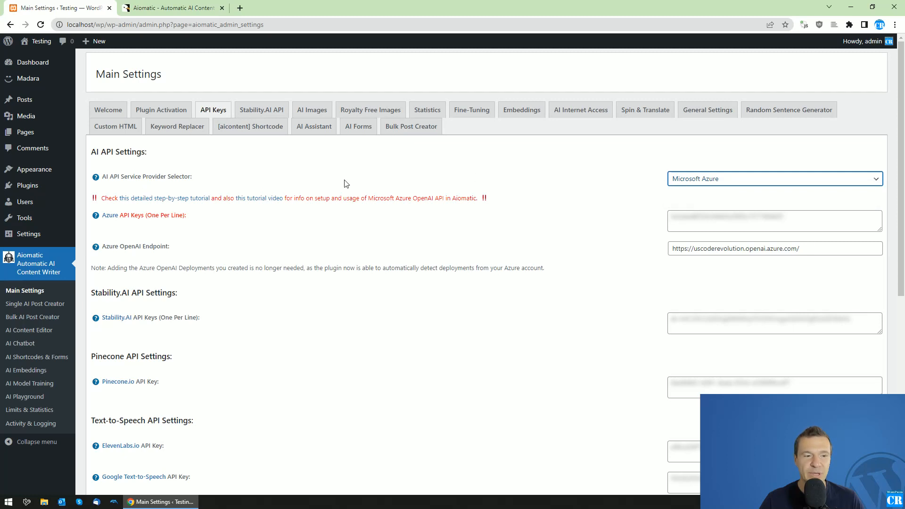
- View the Stability.AI settings, then the Royalty Free Images options (Pexels, Flickr, Pixabay)
click(772, 178)
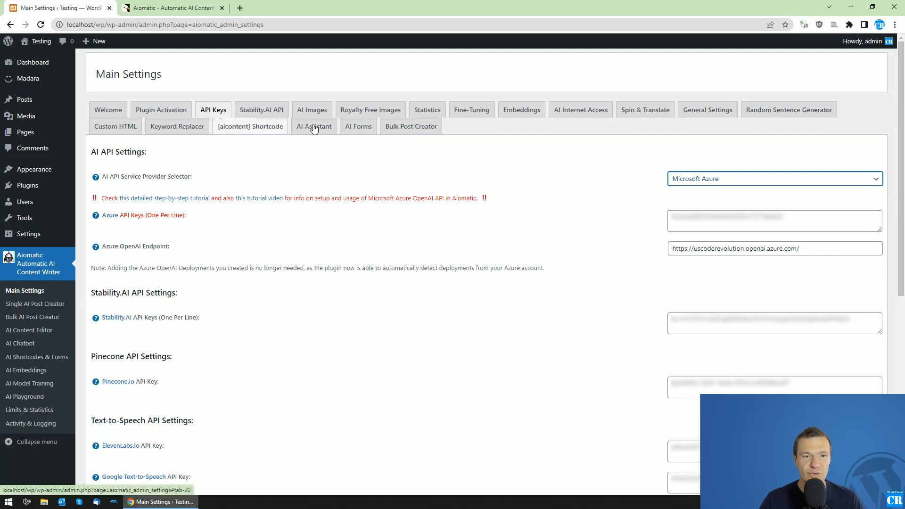
click(261, 109)
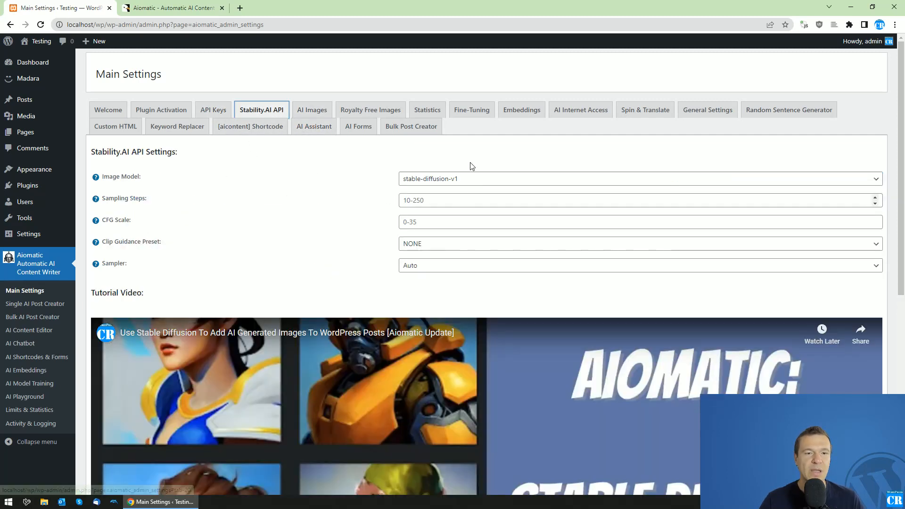
mouse_move(251, 125)
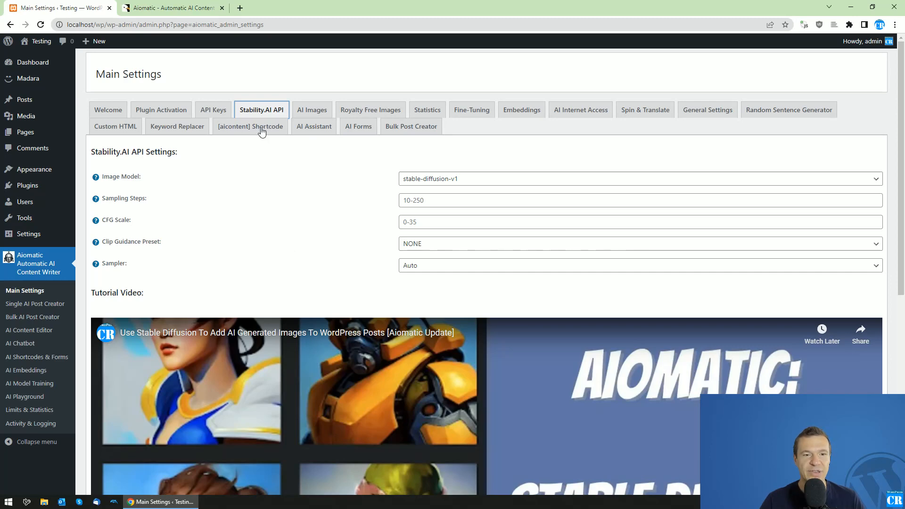
mouse_move(312, 130)
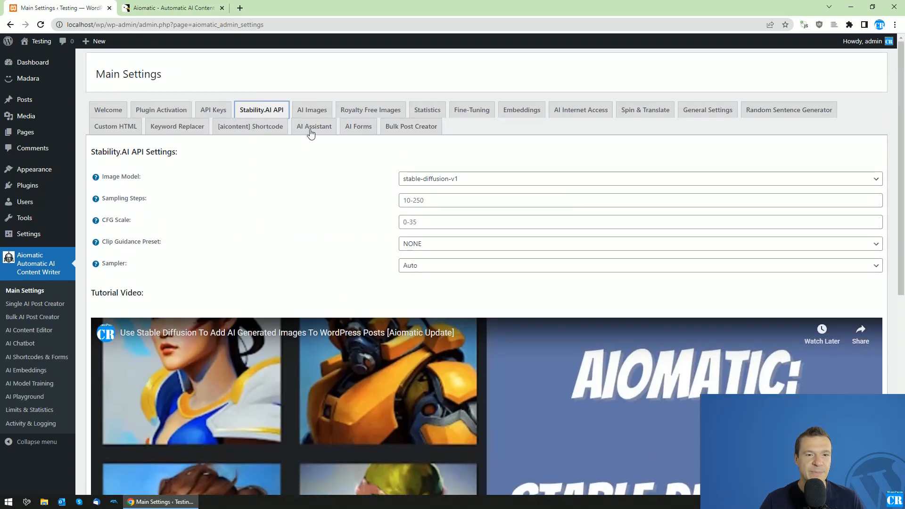
click(369, 109)
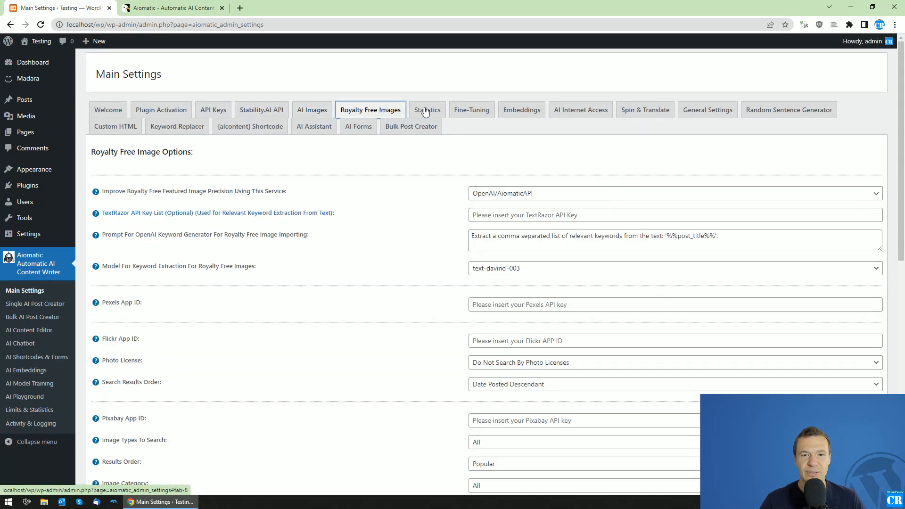
mouse_move(115, 125)
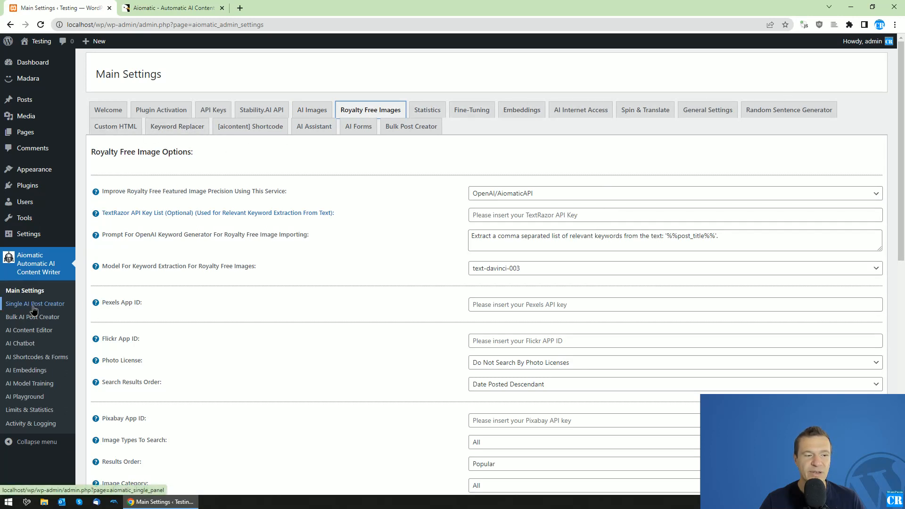
- Enter topic 'WordPress plugins' in the Single AI Post Creator and generate a title
click(35, 304)
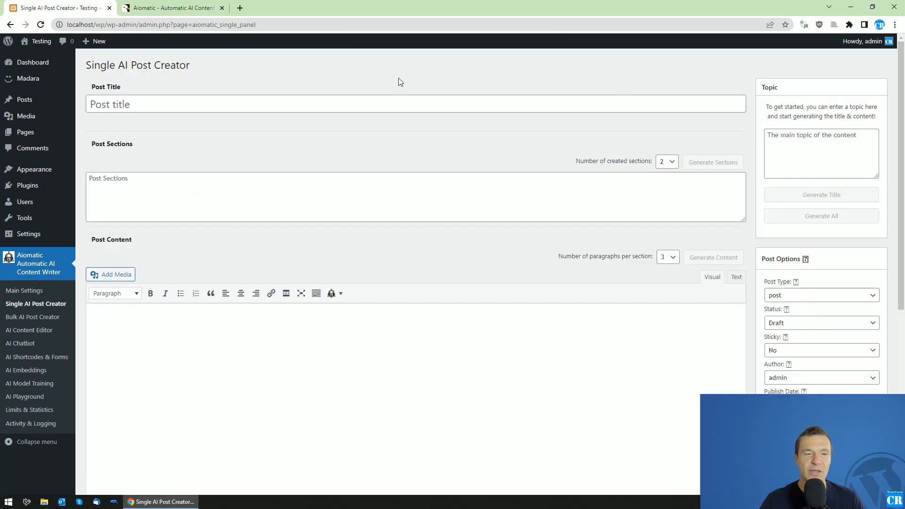
scroll(down, 3)
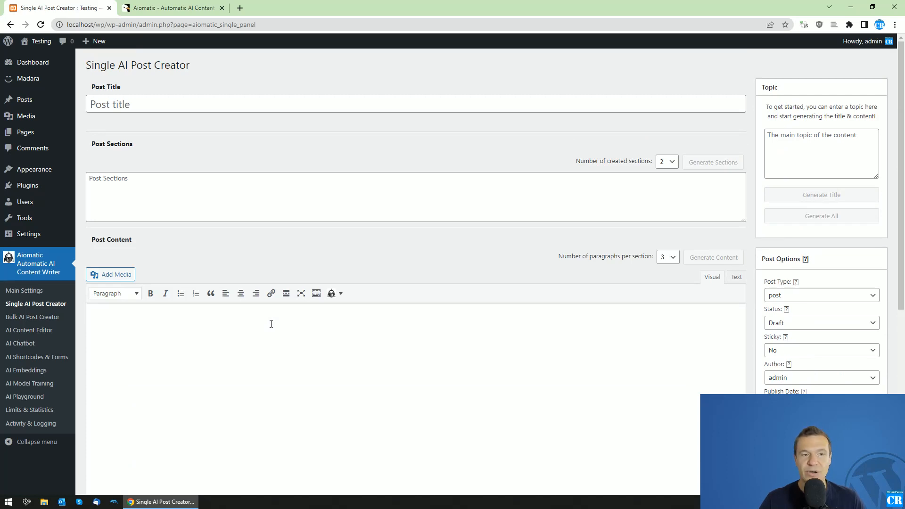
click(820, 153)
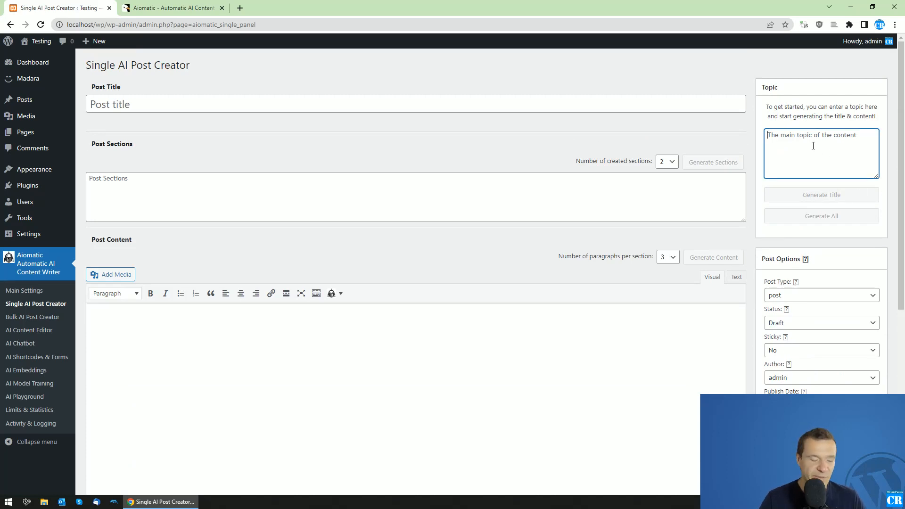
text(WordPress plugins)
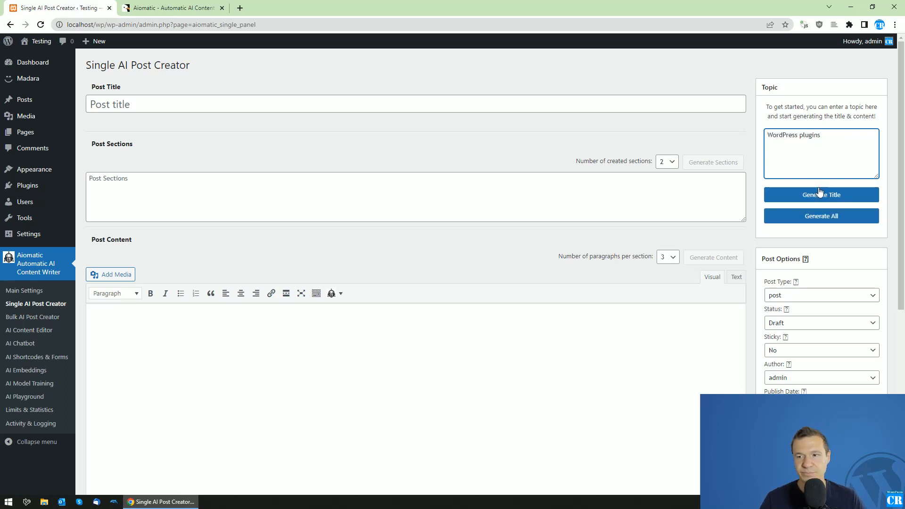
click(820, 194)
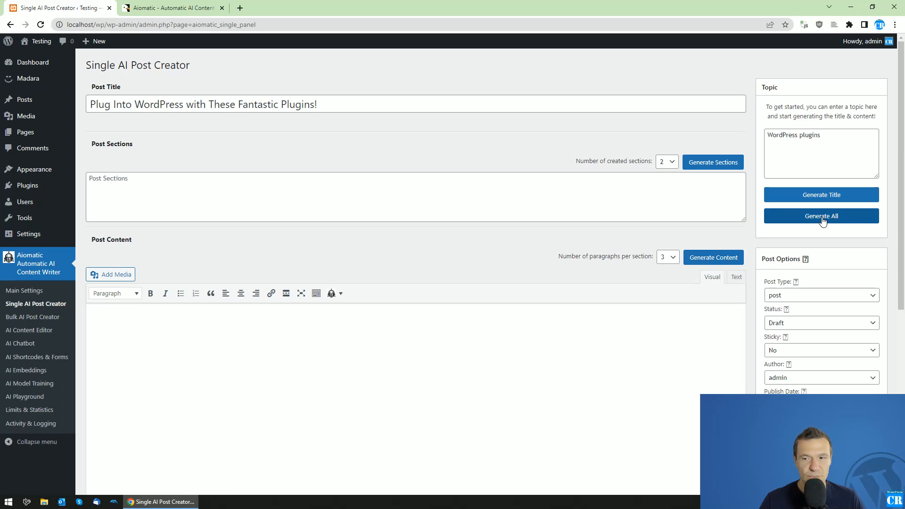
- Generate All to fill title, two sections, full content and excerpt, and review them
click(820, 215)
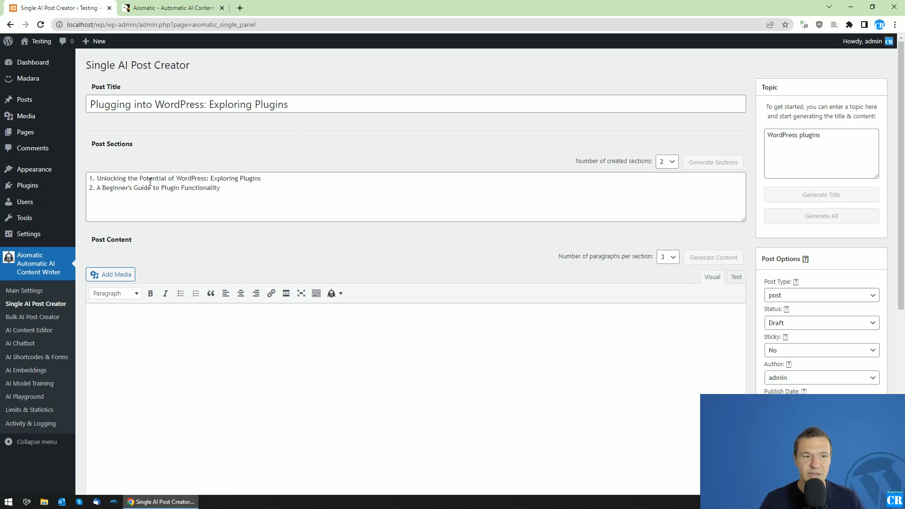
click(712, 256)
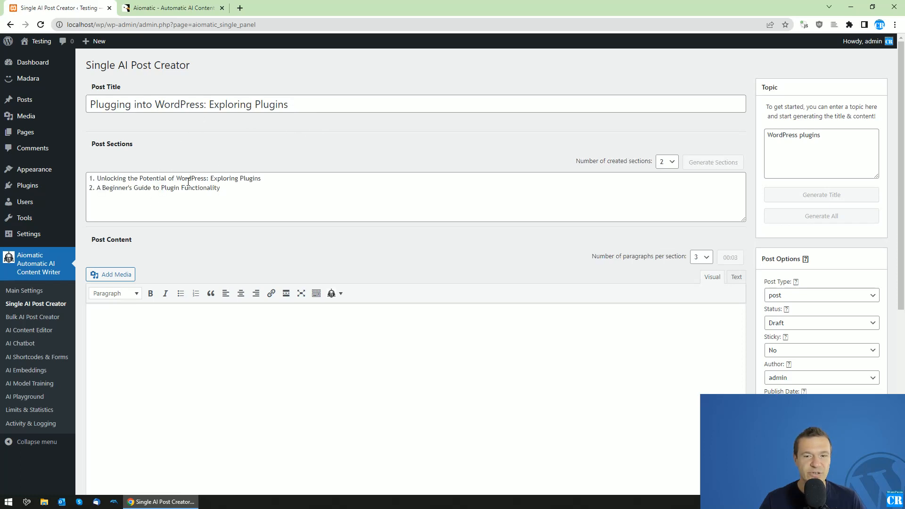
scroll(down, 3)
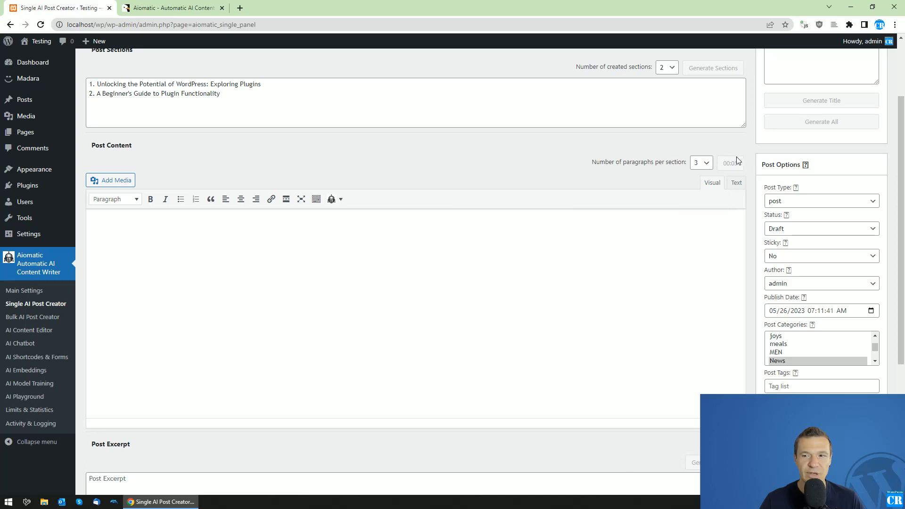
mouse_move(586, 170)
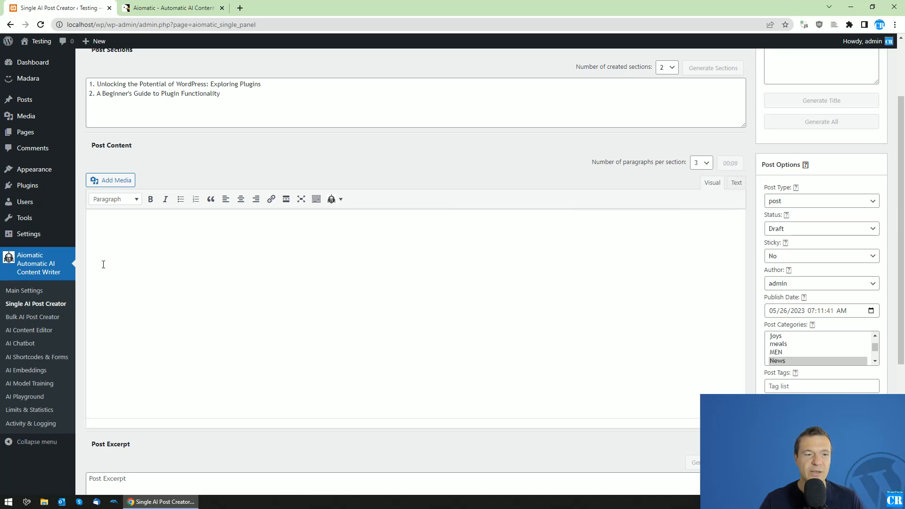
mouse_move(67, 325)
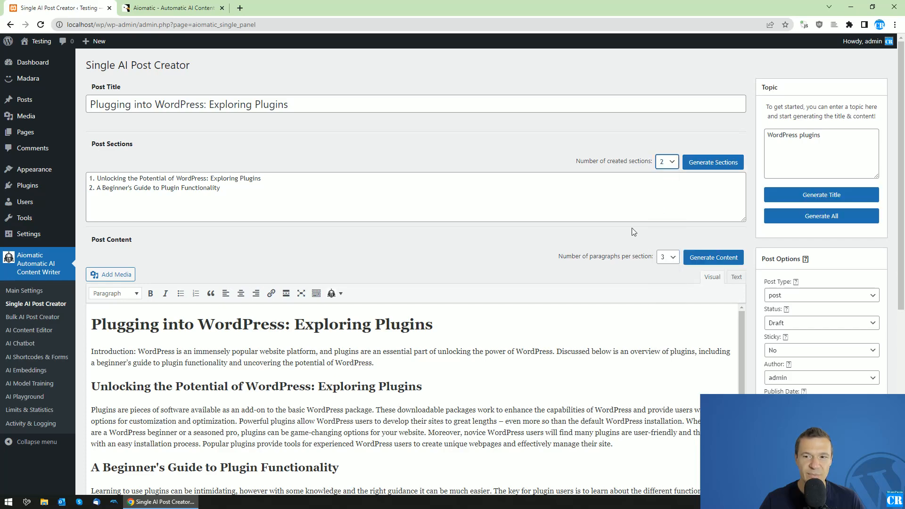
scroll(down, 3)
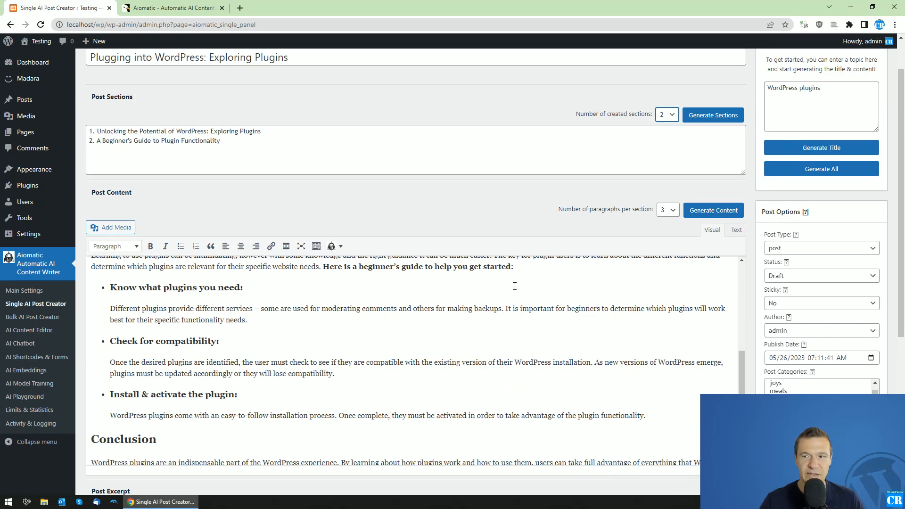
scroll(down, 3)
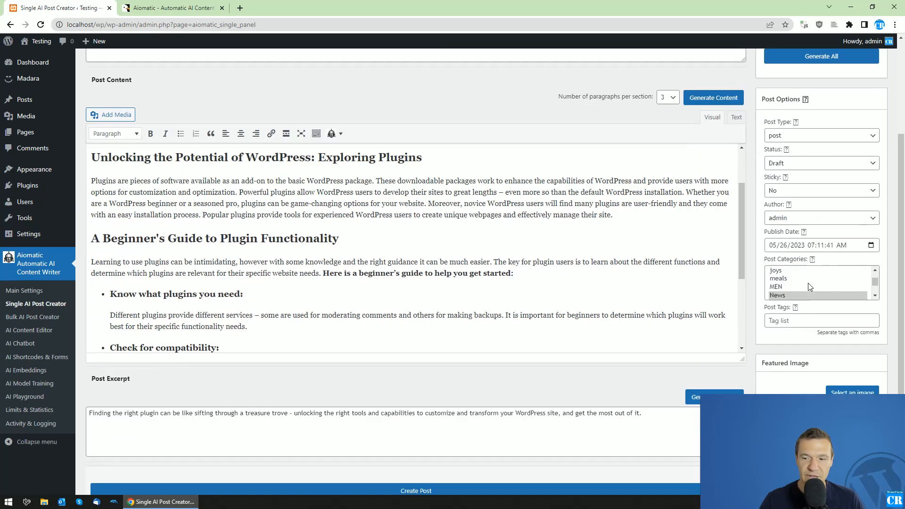
scroll(down, 3)
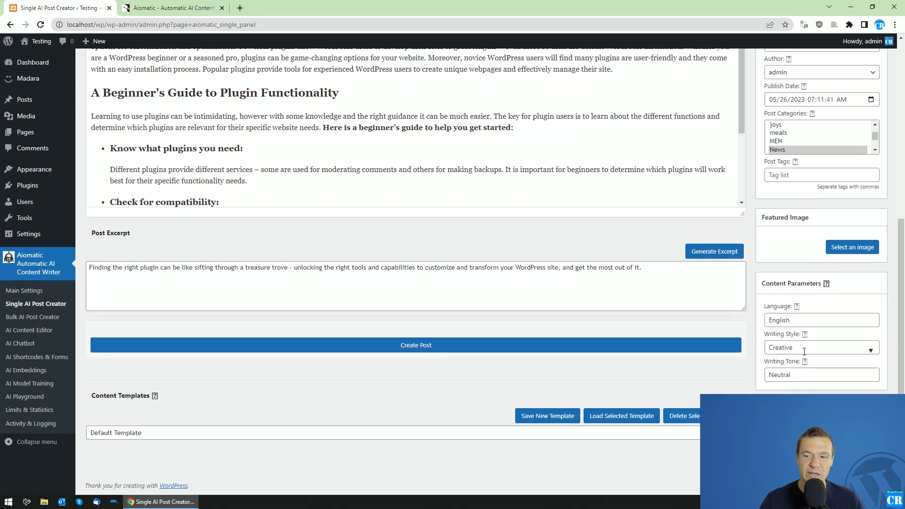
mouse_move(386, 351)
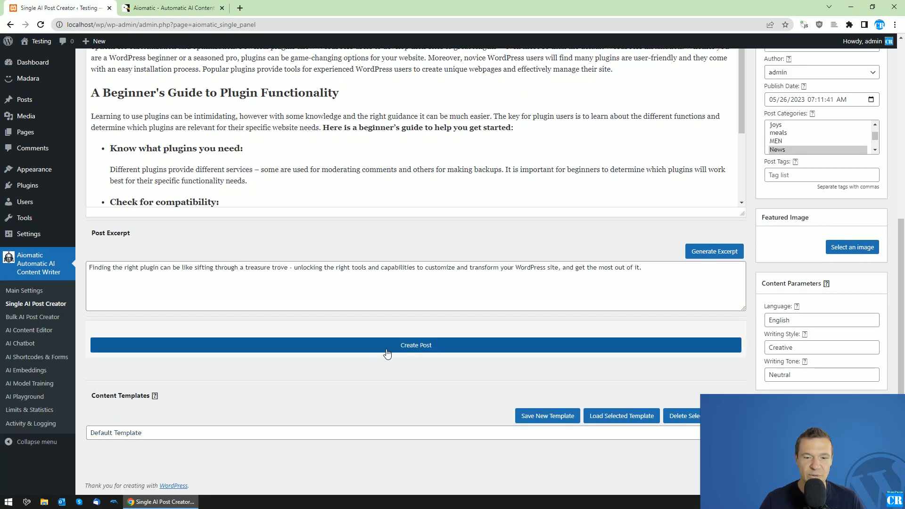
- Create the draft post and edit it in the formatted editor view, not raw code
click(415, 344)
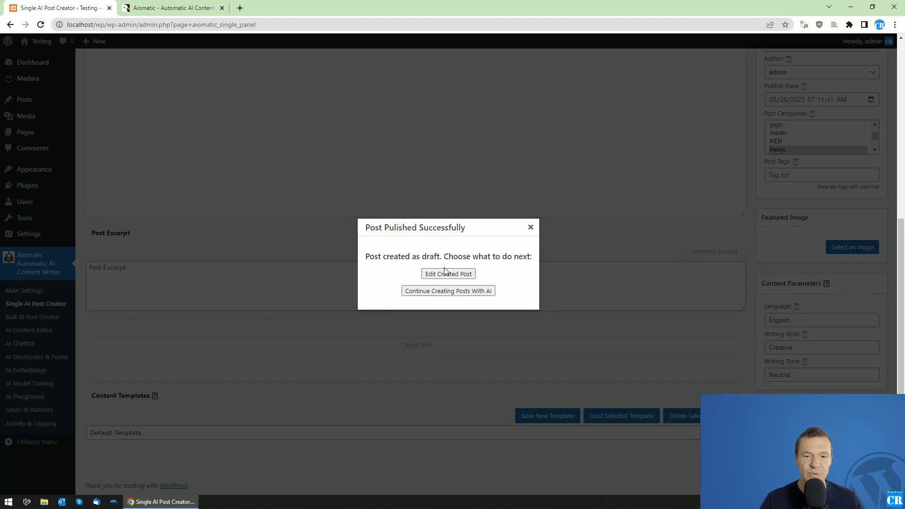
click(448, 273)
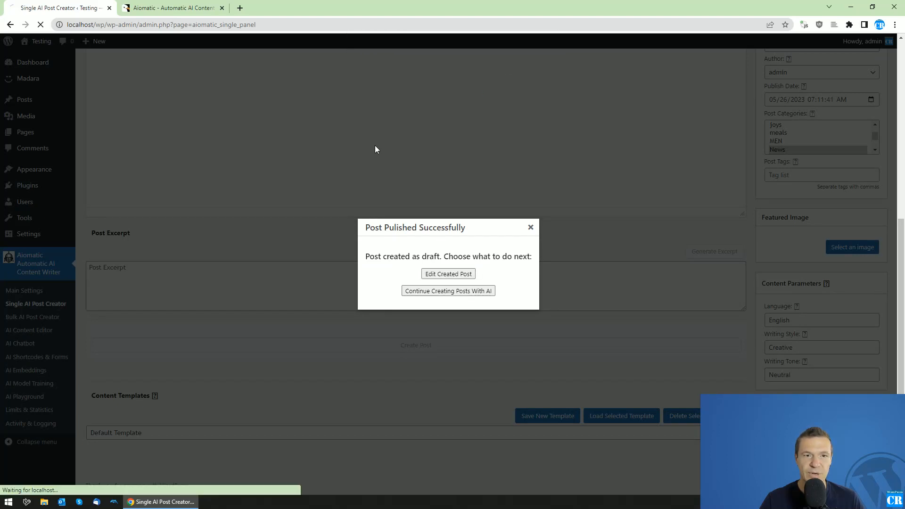
mouse_move(323, 171)
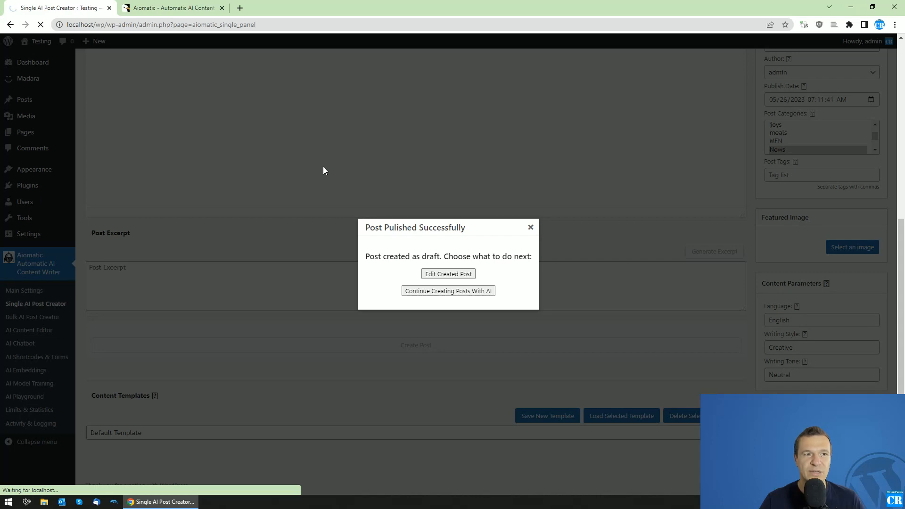
click(447, 274)
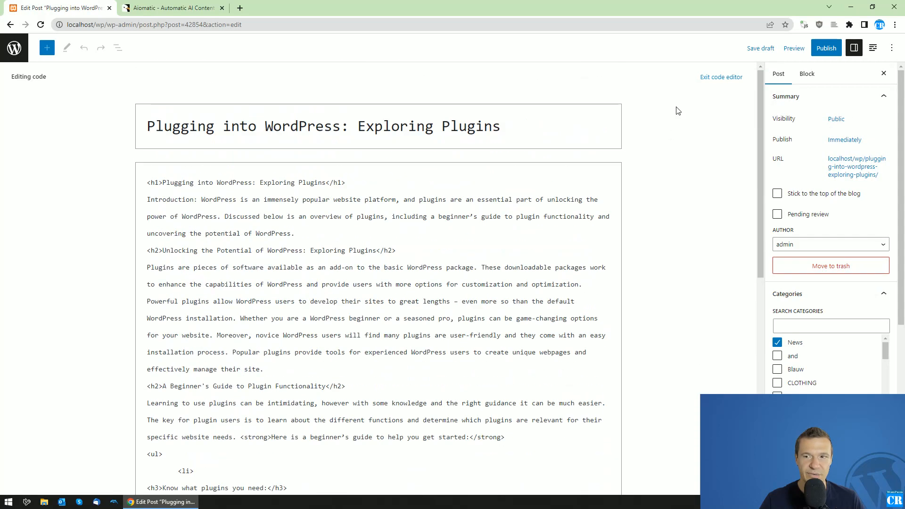
click(720, 76)
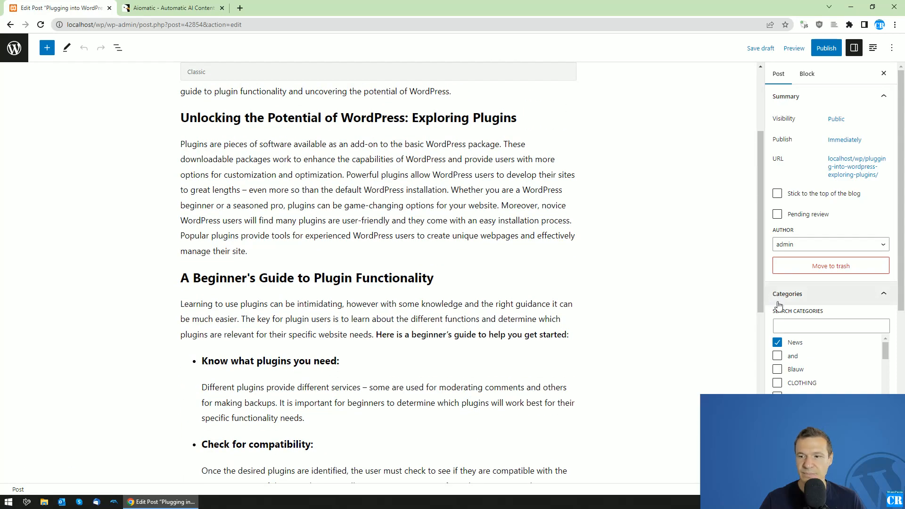
scroll(down, 3)
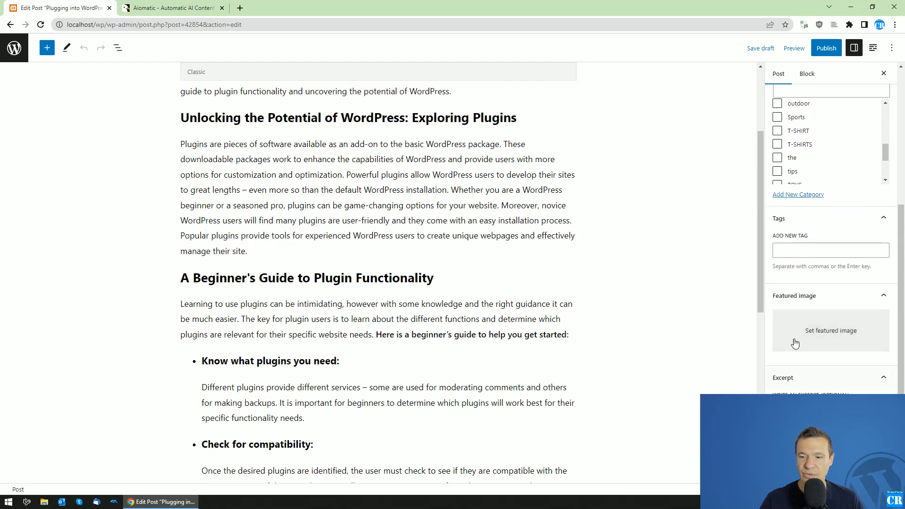
click(830, 330)
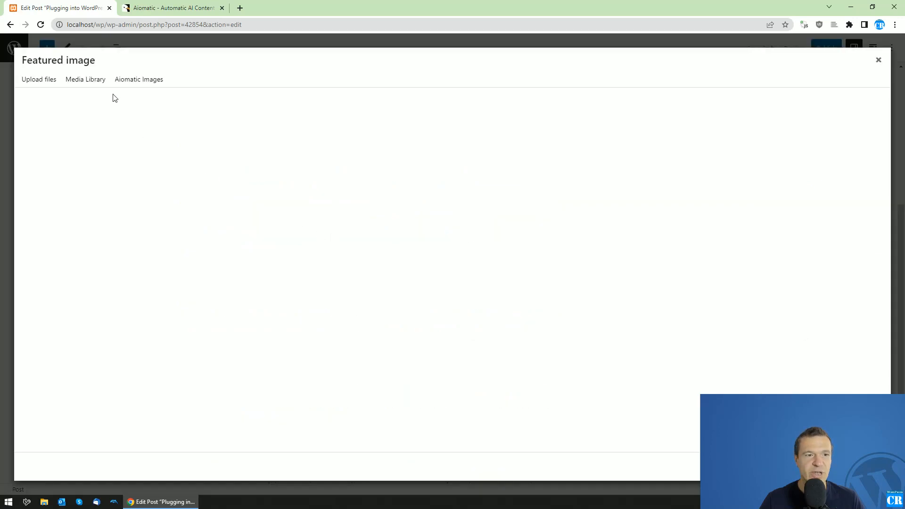
click(138, 79)
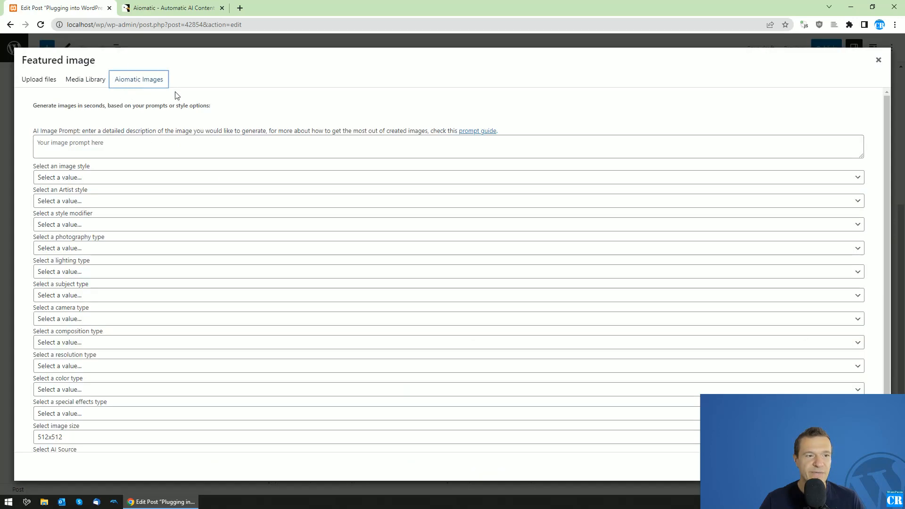
mouse_move(138, 79)
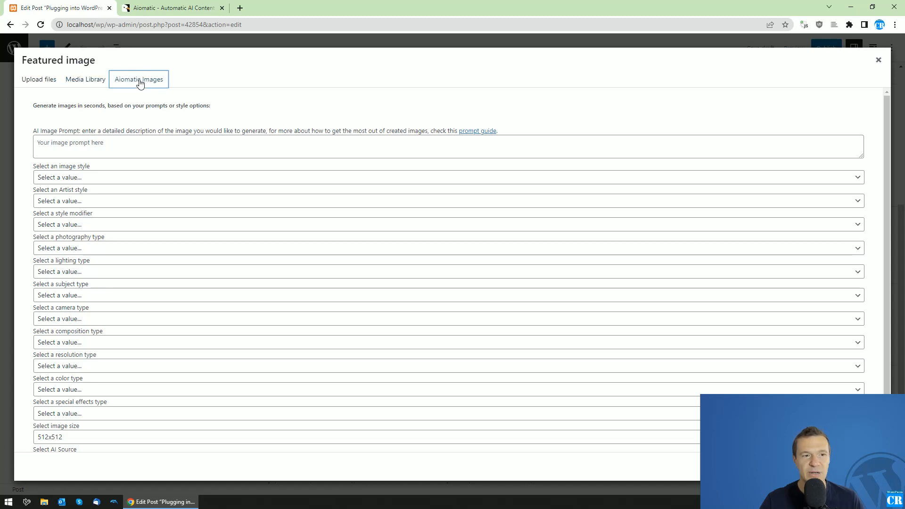
scroll(down, 3)
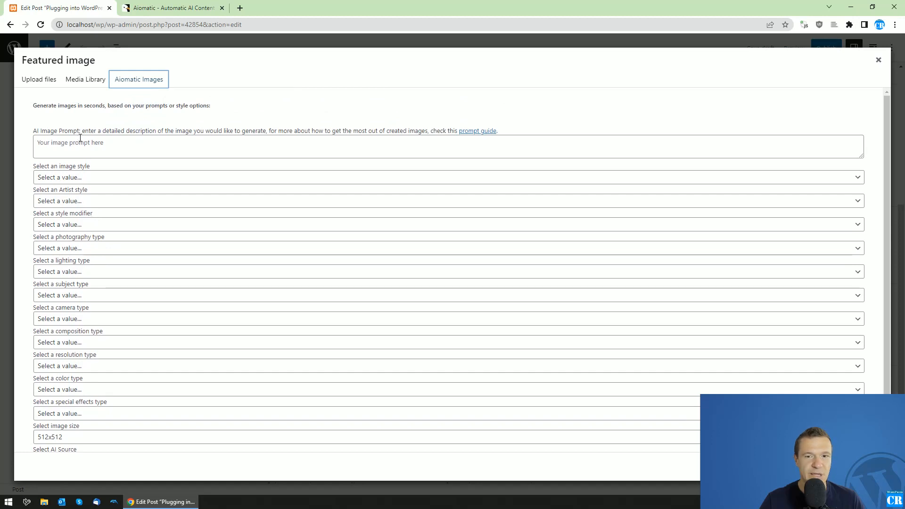
scroll(down, 3)
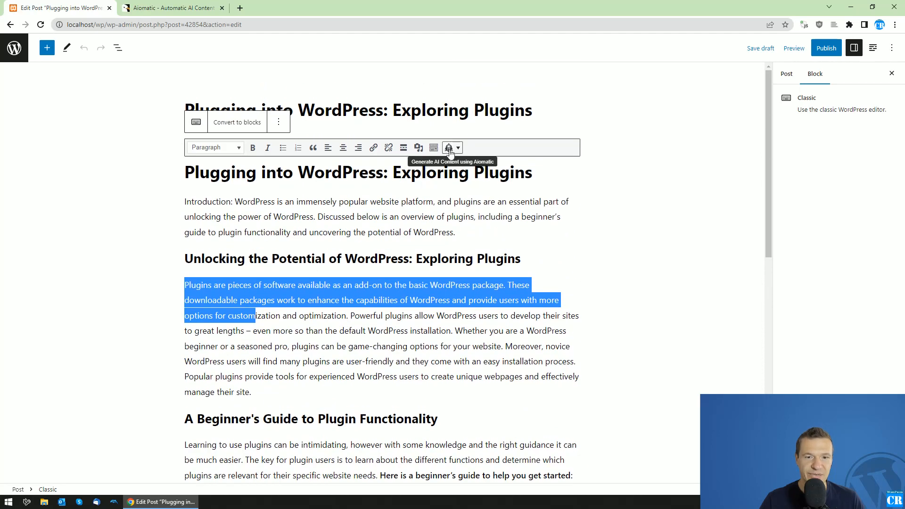
- Select the first plugins sentence and list Aiomatic AI actions like 'Turn this into an Ad'
click(199, 285)
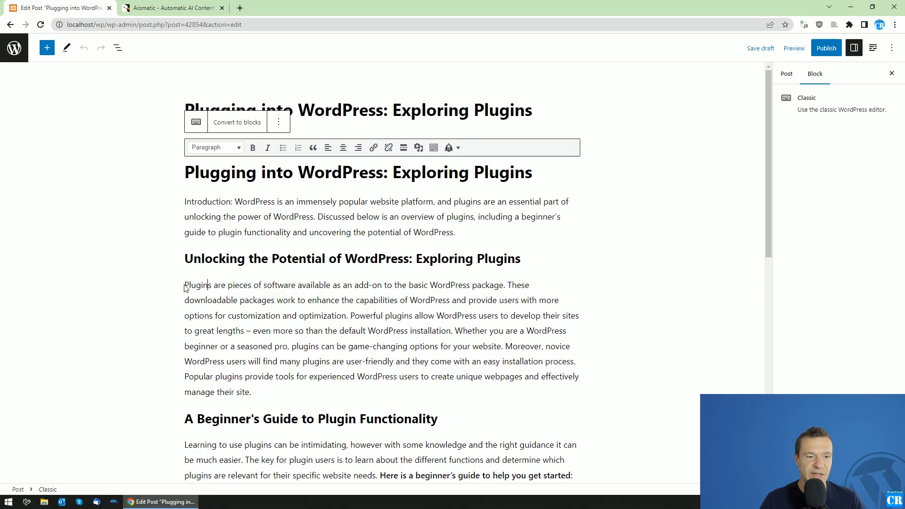
drag(448, 259, 504, 259)
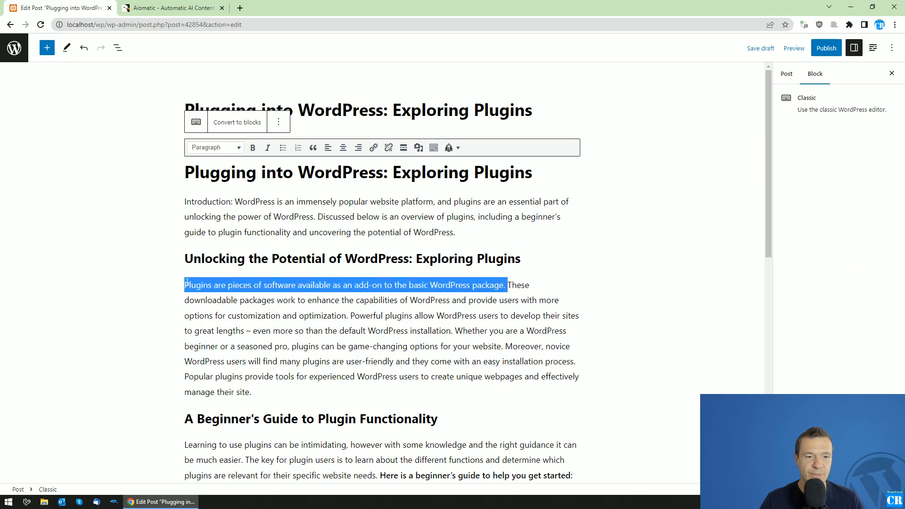
click(450, 147)
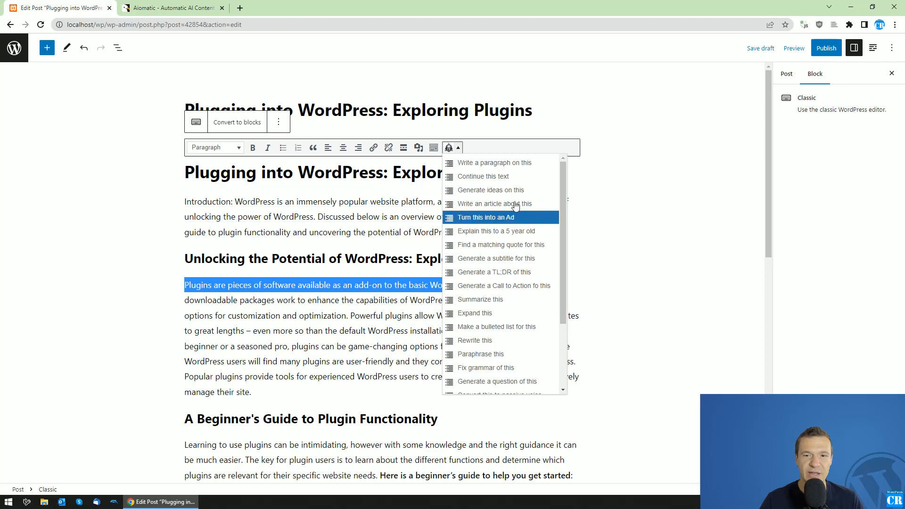
mouse_move(490, 189)
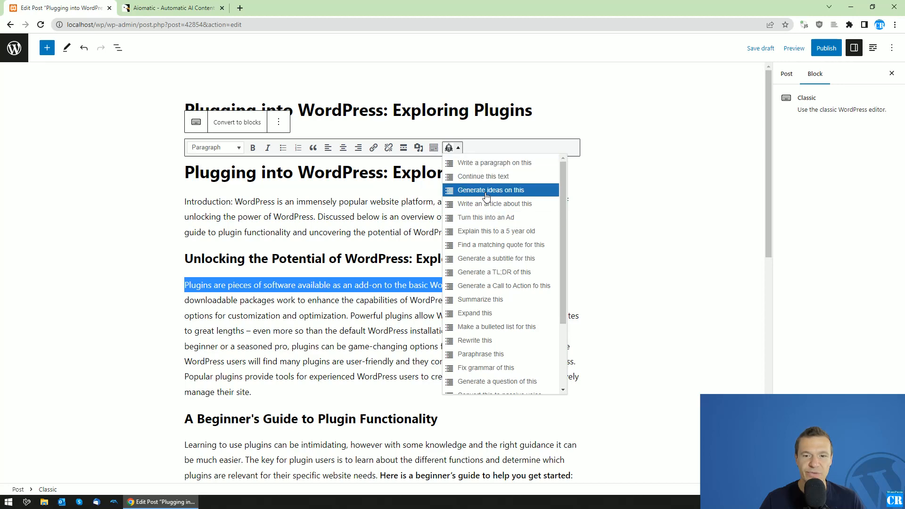
mouse_move(487, 162)
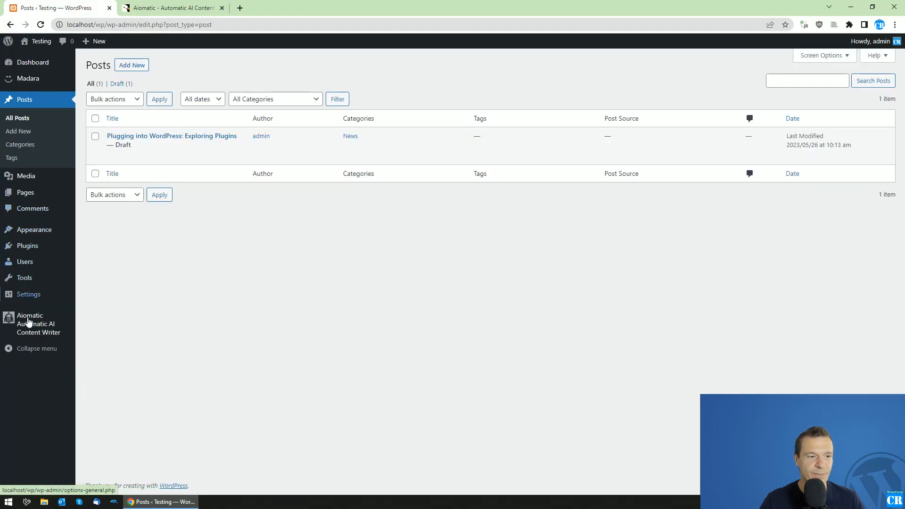
- Return to the Single AI Post Creator with an empty form
click(29, 323)
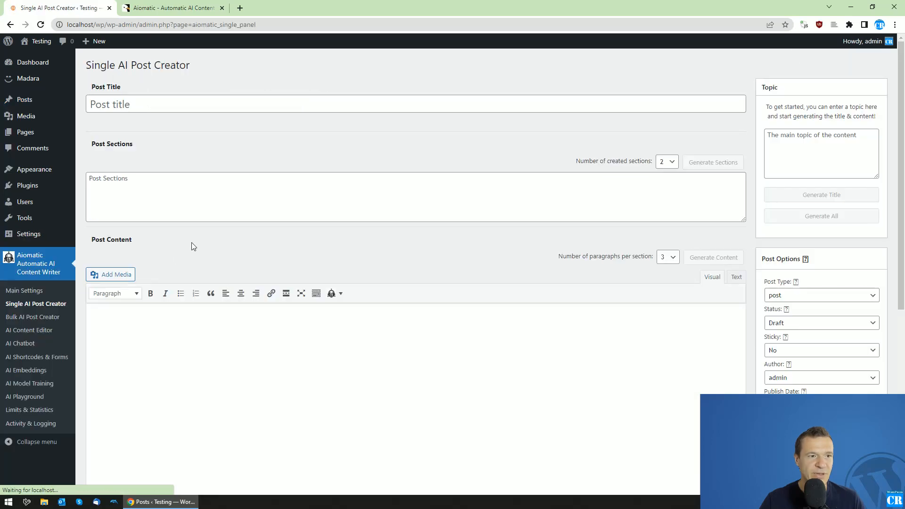
scroll(down, 3)
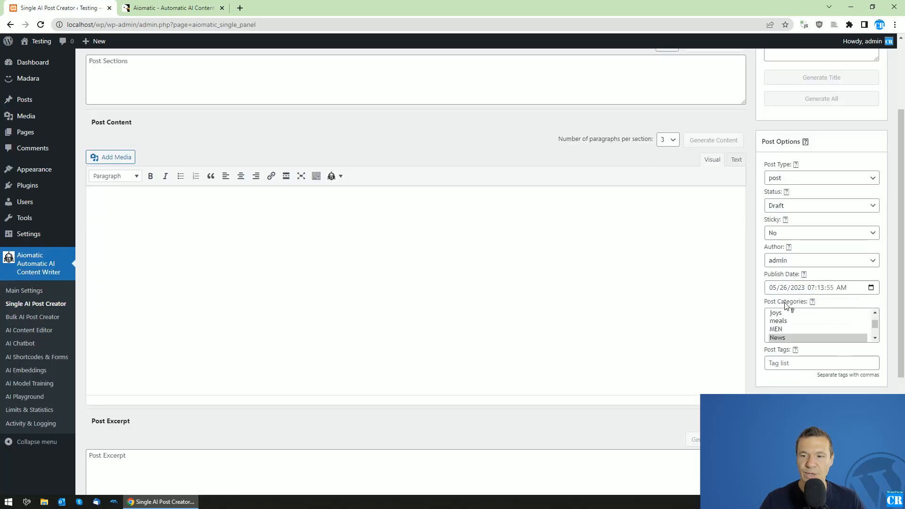
scroll(down, 3)
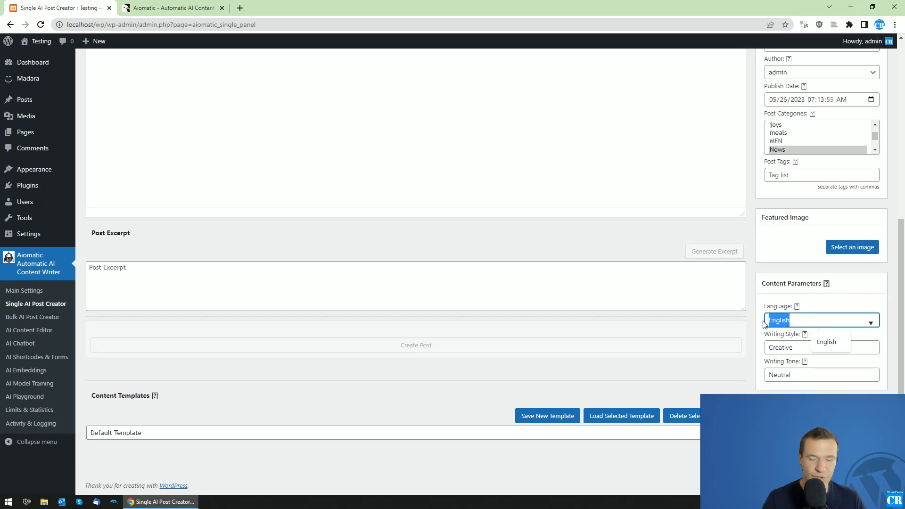
click(819, 320)
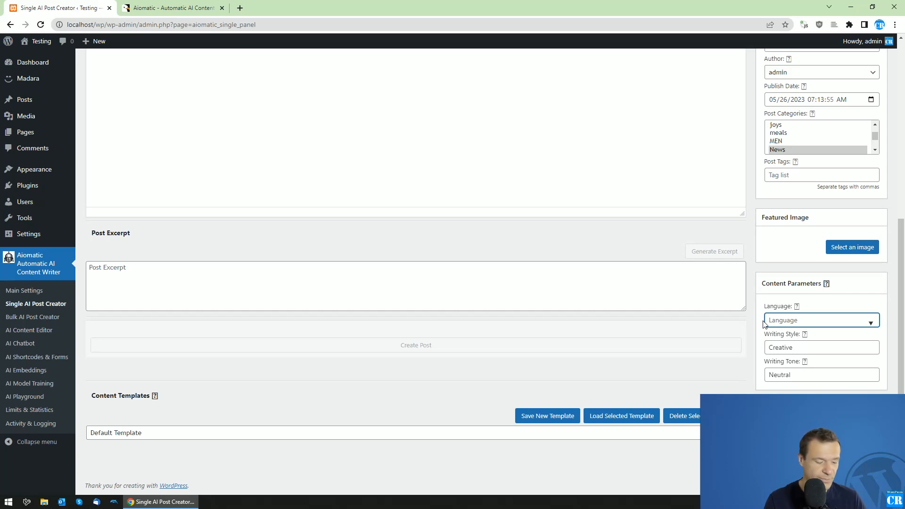
text(Spa)
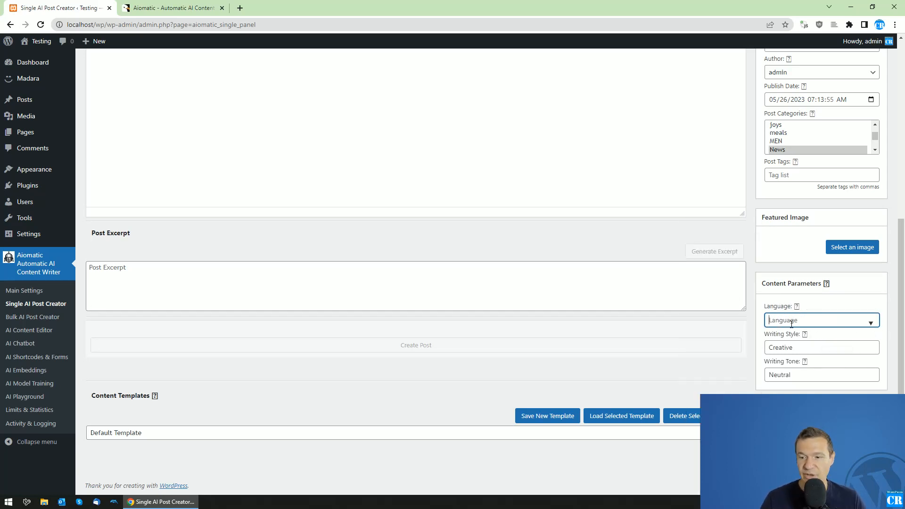
click(819, 319)
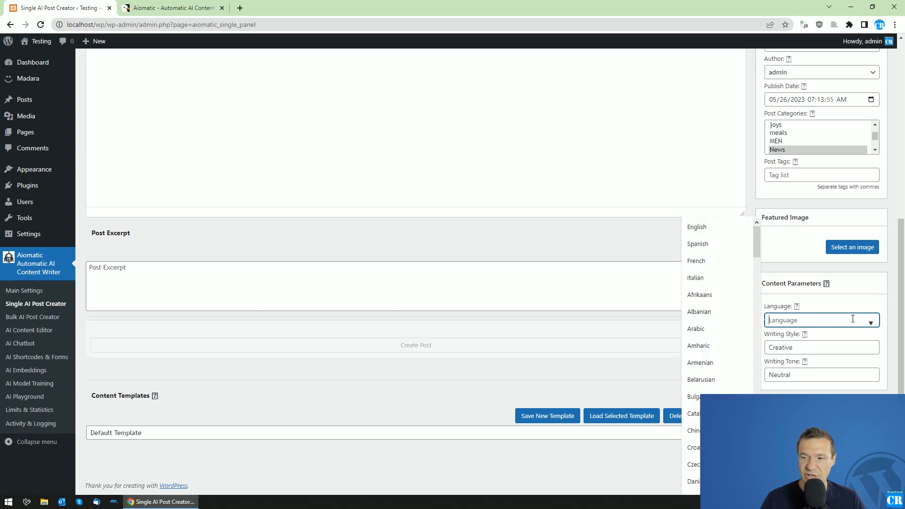
scroll(down, 3)
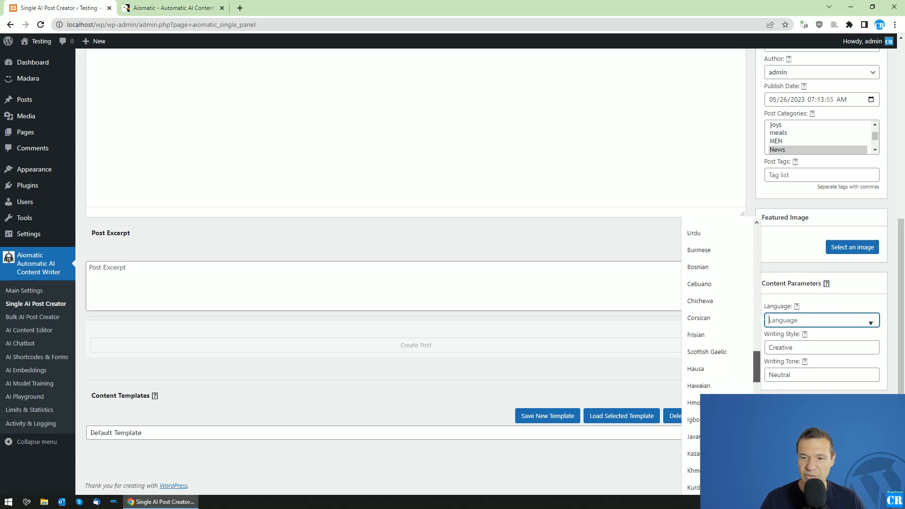
scroll(down, 3)
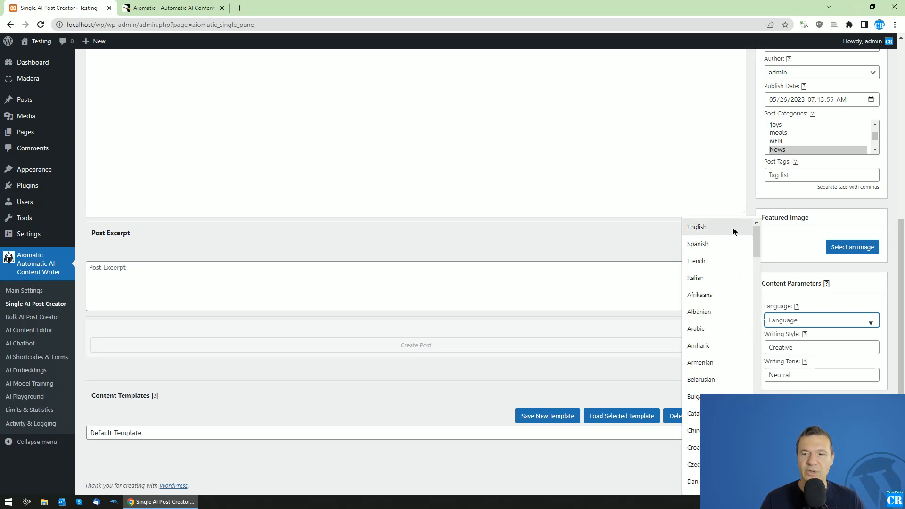
click(696, 227)
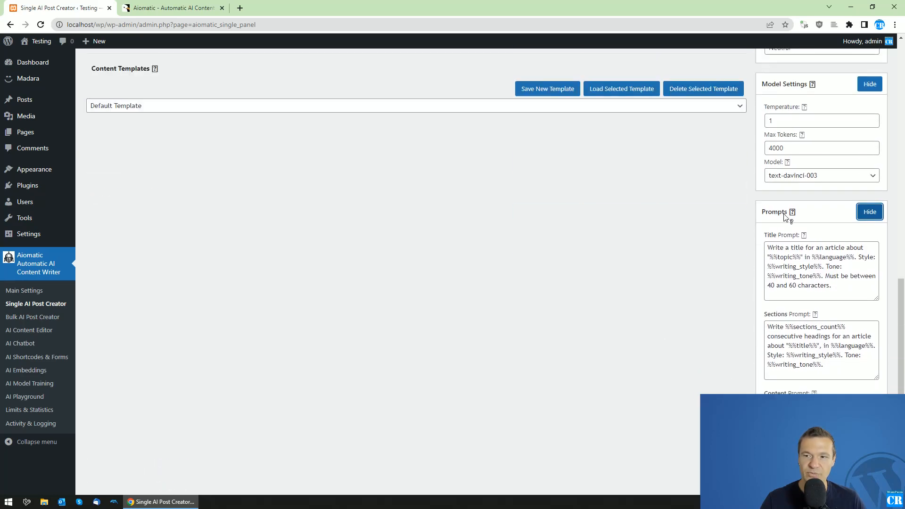
scroll(down, 3)
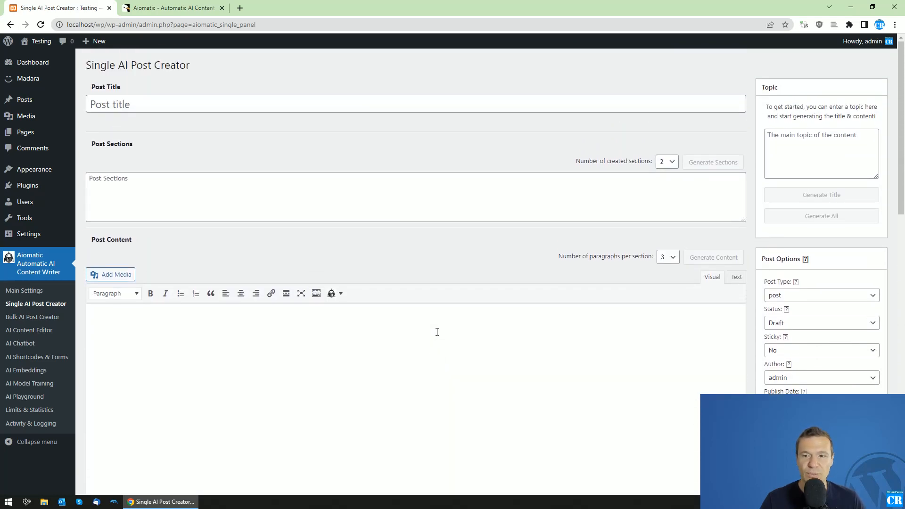
- Show and hide the Bulk AI Post Creator tutorial video, leaving an empty rule row
click(32, 316)
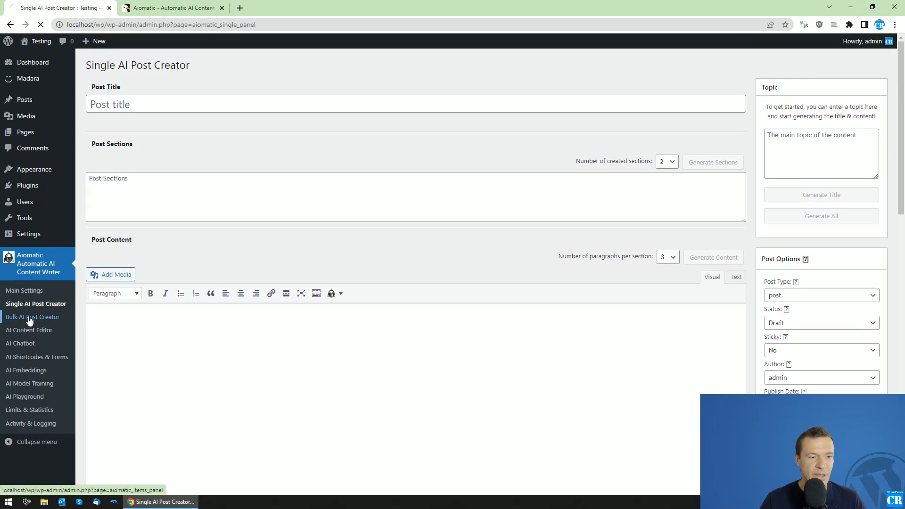
click(32, 316)
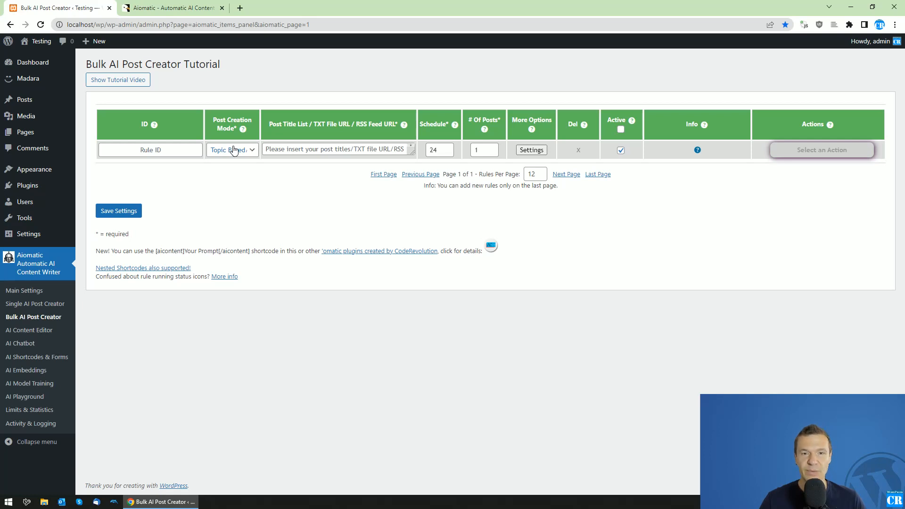
mouse_move(41, 317)
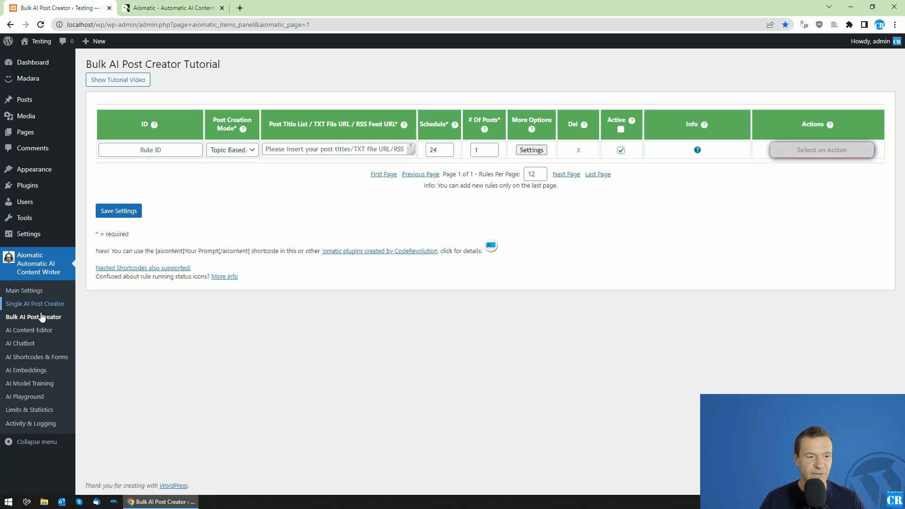
click(117, 79)
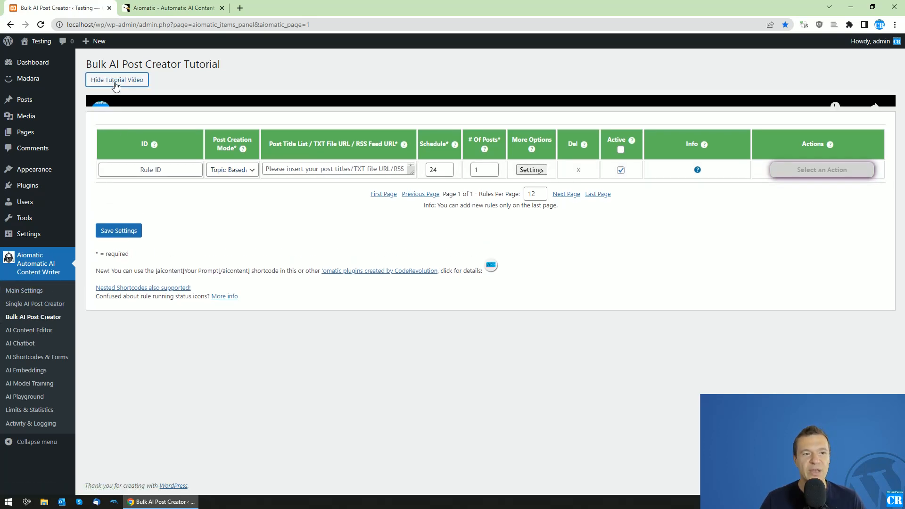
click(116, 79)
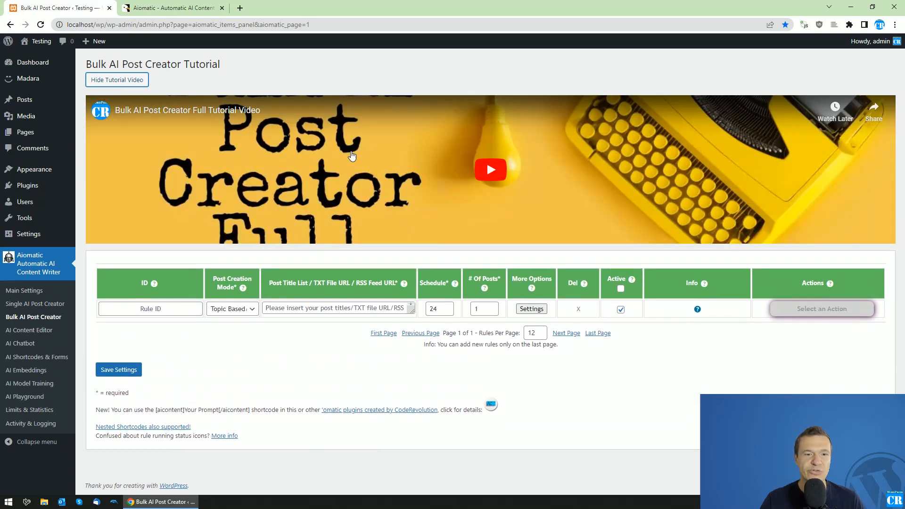
click(116, 79)
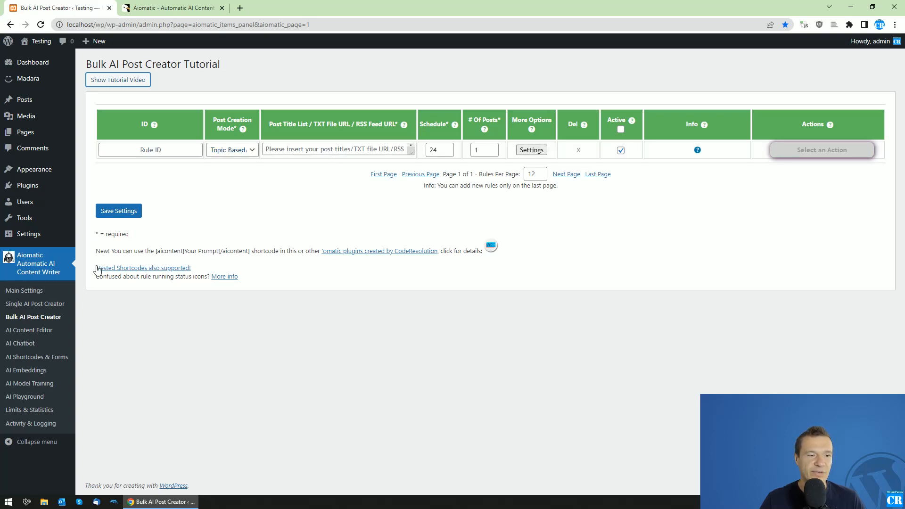
click(35, 303)
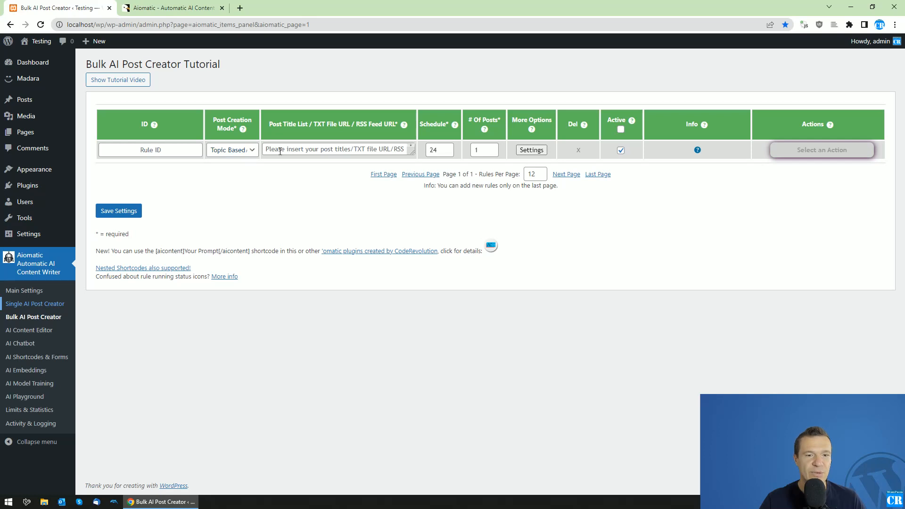
- Make the rule Title Based with the title 'WordPress plugins in 2024, what the future will bring?'
click(338, 150)
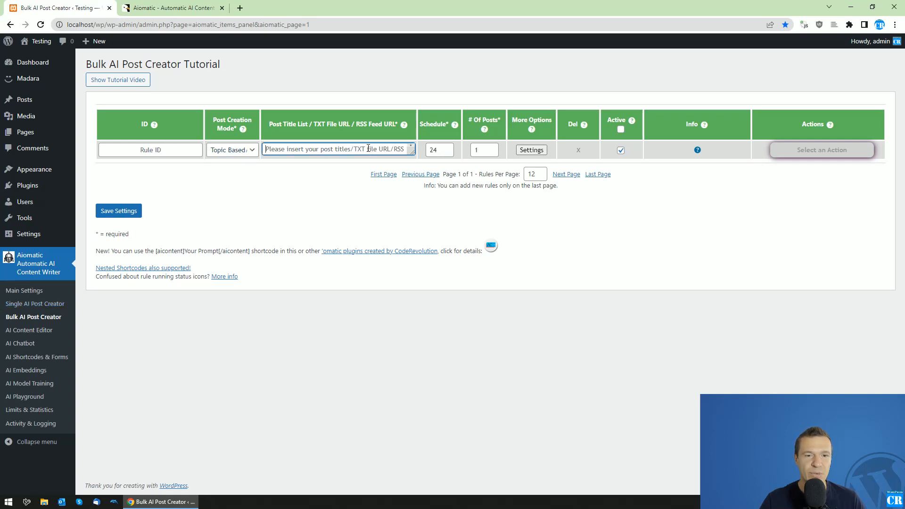
click(232, 150)
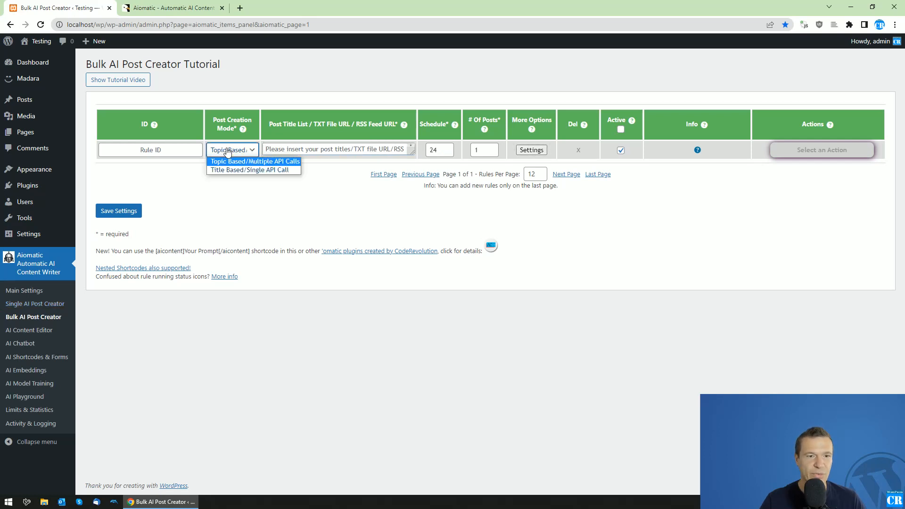
click(253, 169)
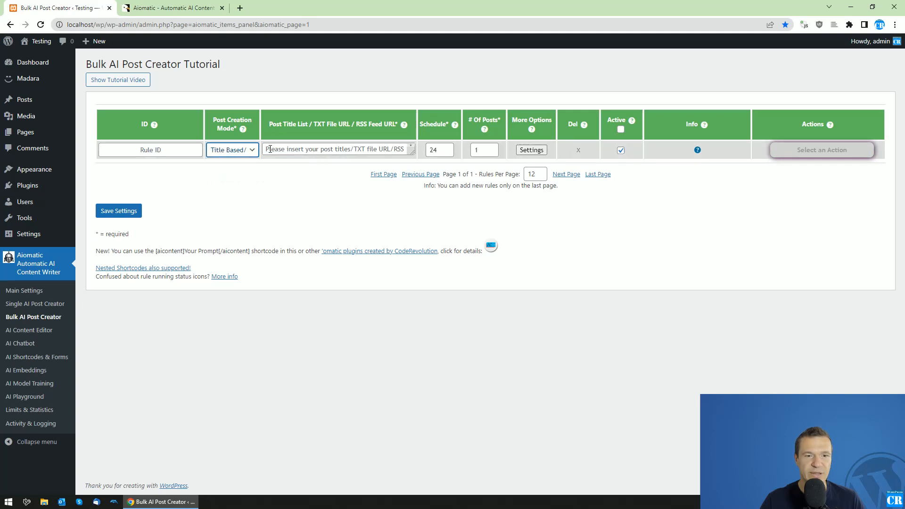
click(338, 150)
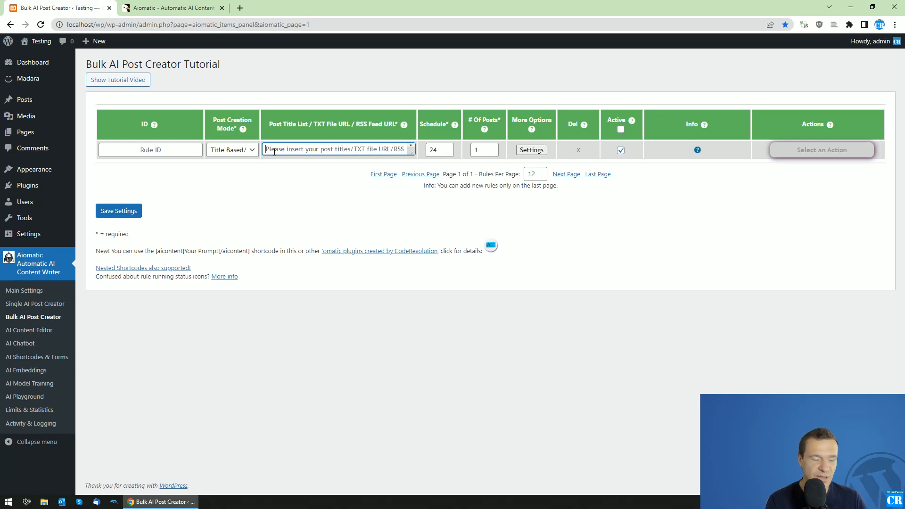
text(Word)
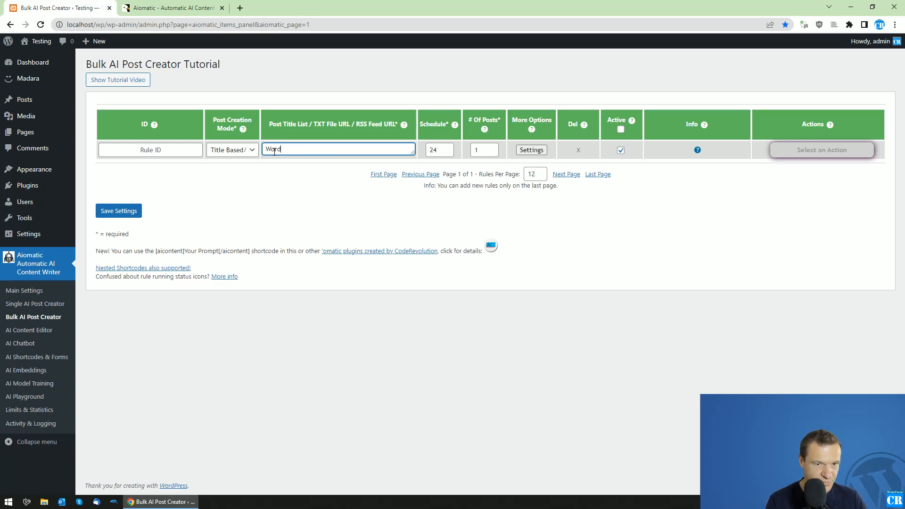
text(WordPress plugins)
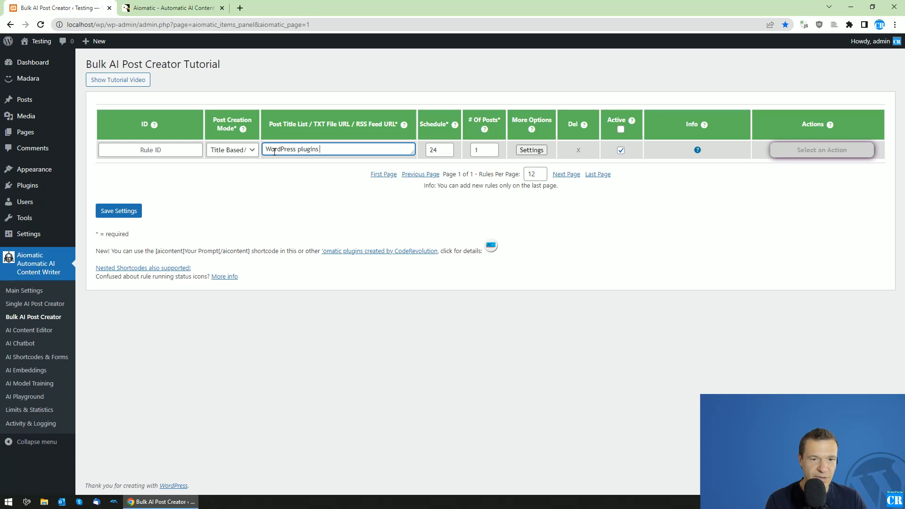
text(in 2024)
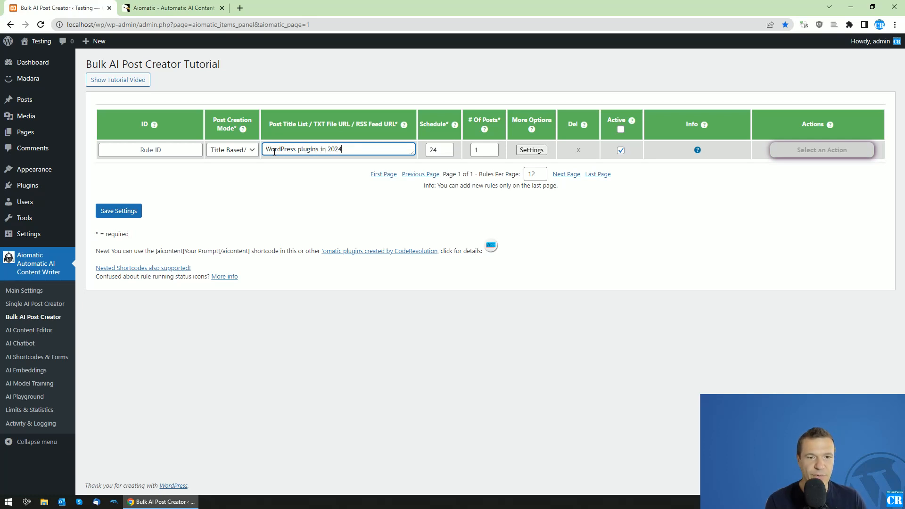
text(, what the future will bring?)
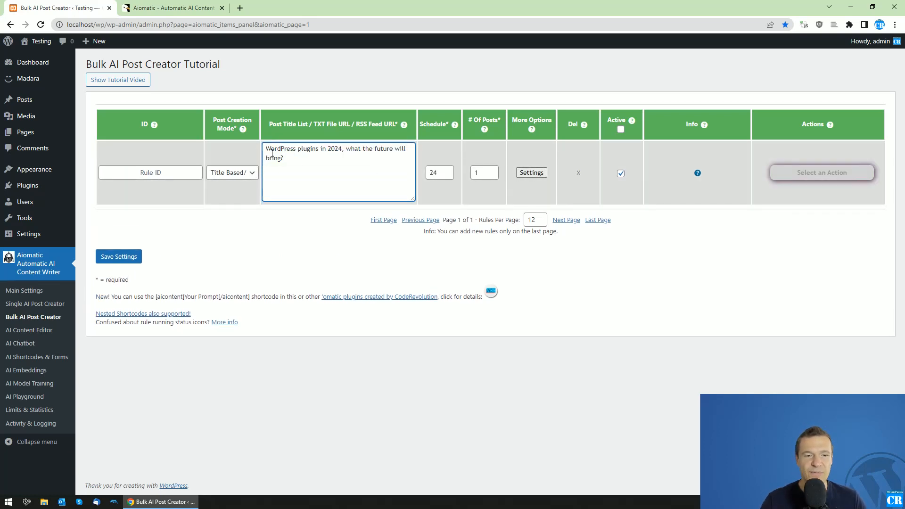
- Bring up the new rule's advanced Settings panel
click(232, 171)
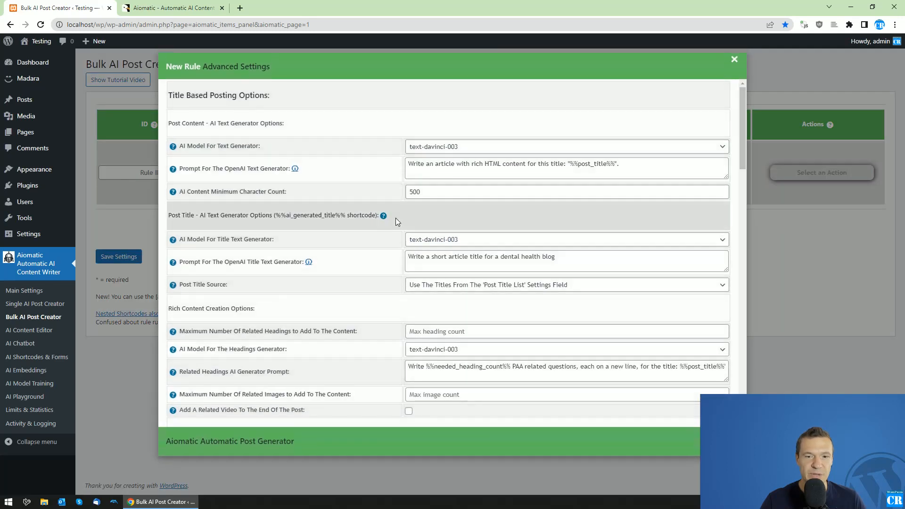
- In the rule's advanced settings, set the AI Image Source to Royalty Free
click(734, 59)
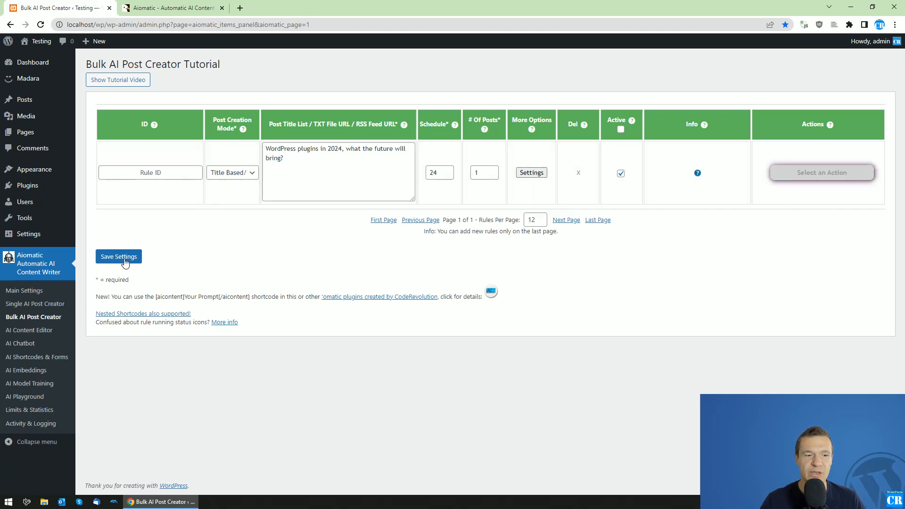
click(531, 172)
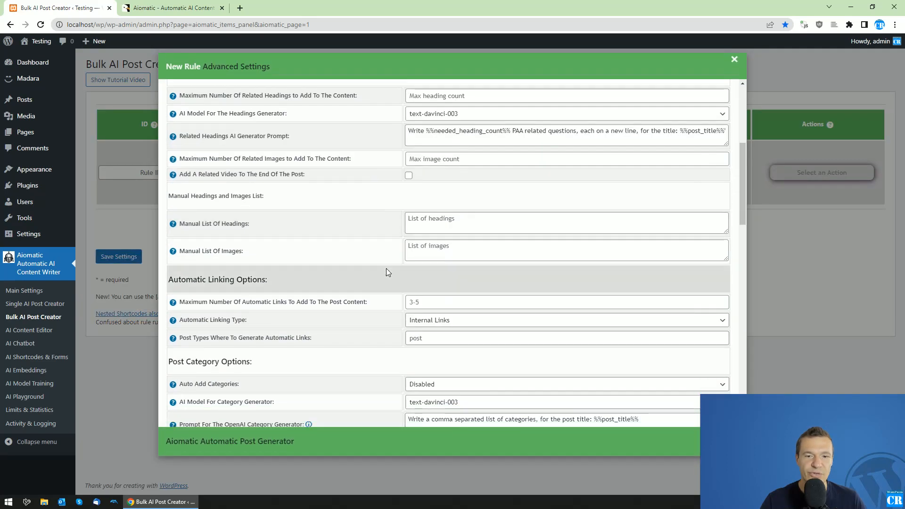
scroll(down, 3)
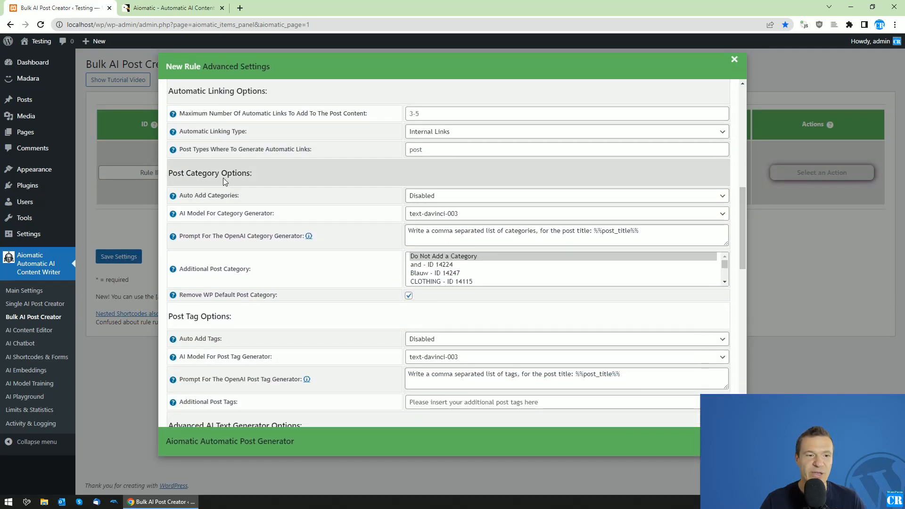
scroll(down, 3)
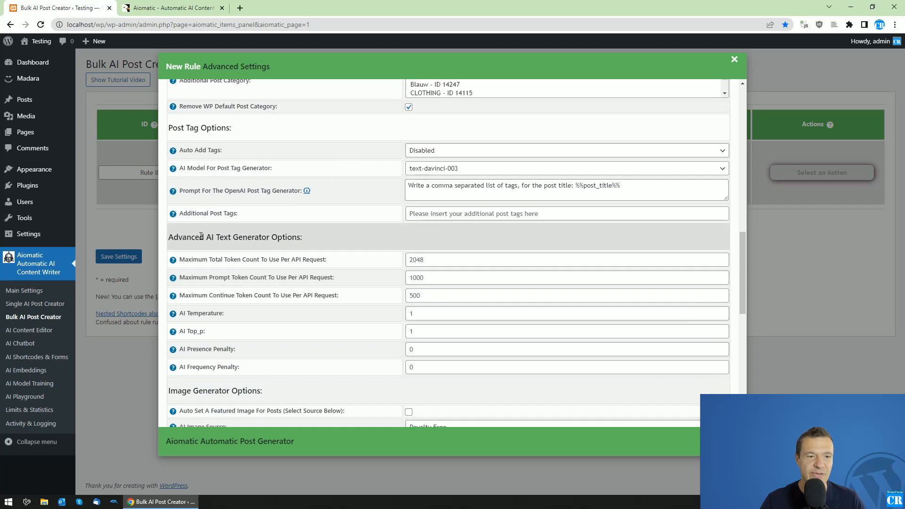
scroll(down, 3)
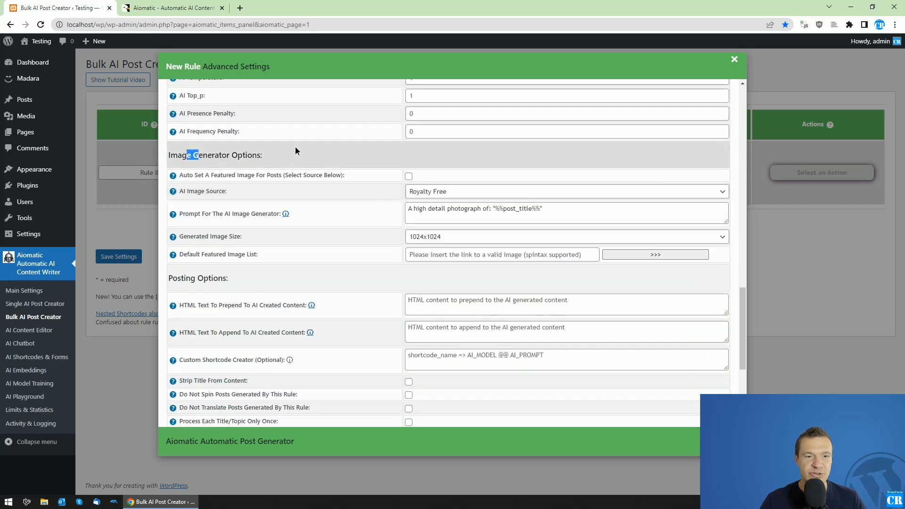
click(566, 191)
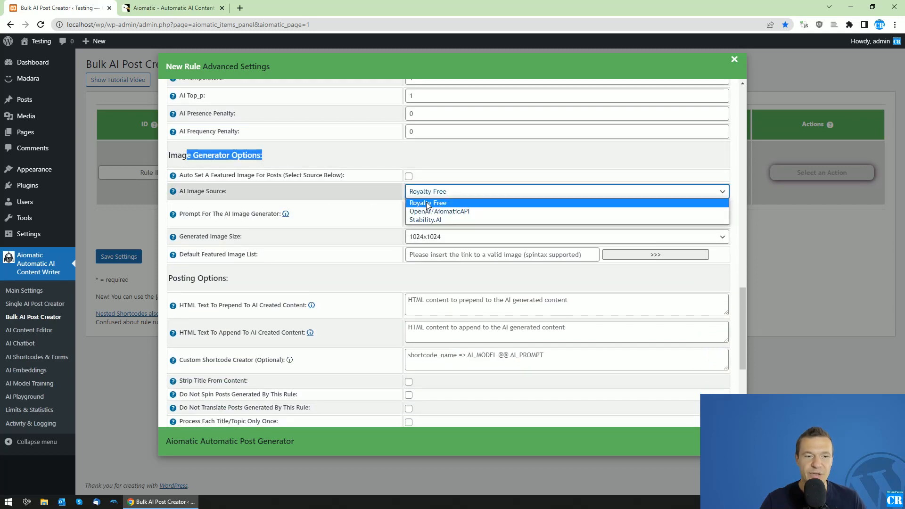
mouse_move(425, 220)
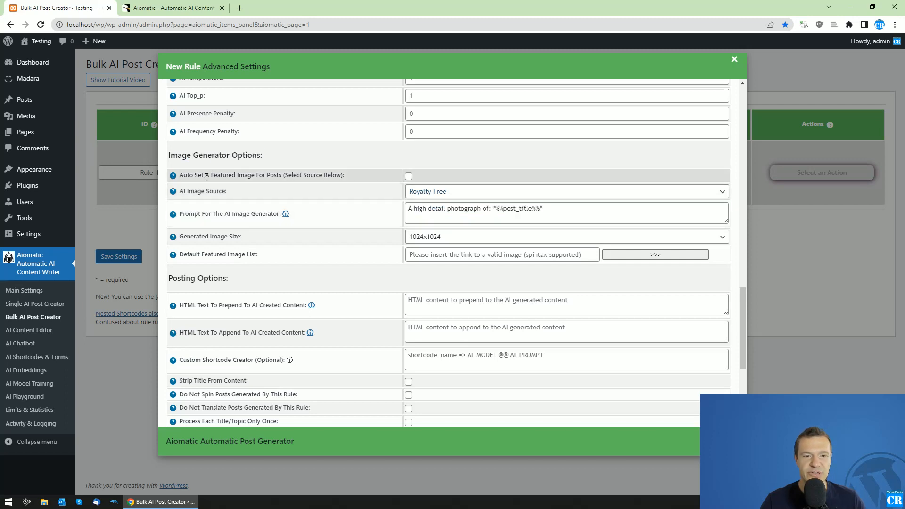
- Enable Auto Set A Featured Image For Posts and close the advanced settings
click(409, 175)
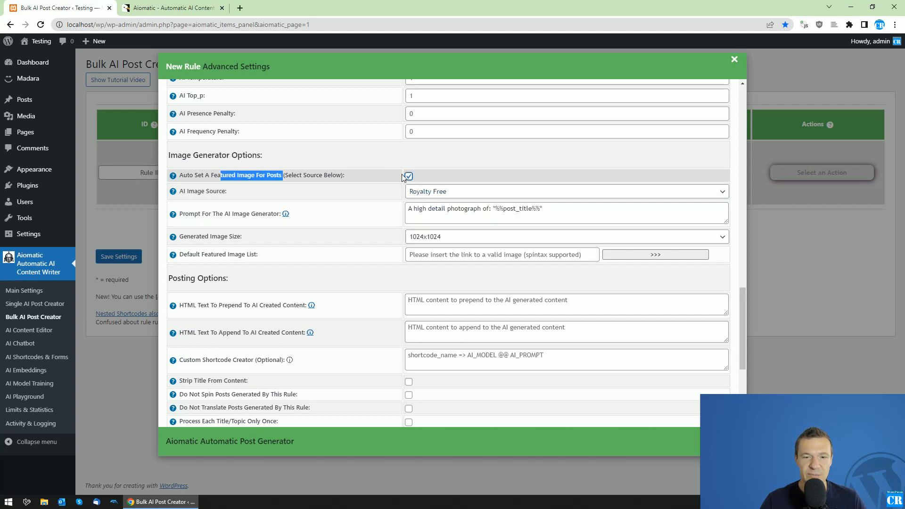
scroll(down, 3)
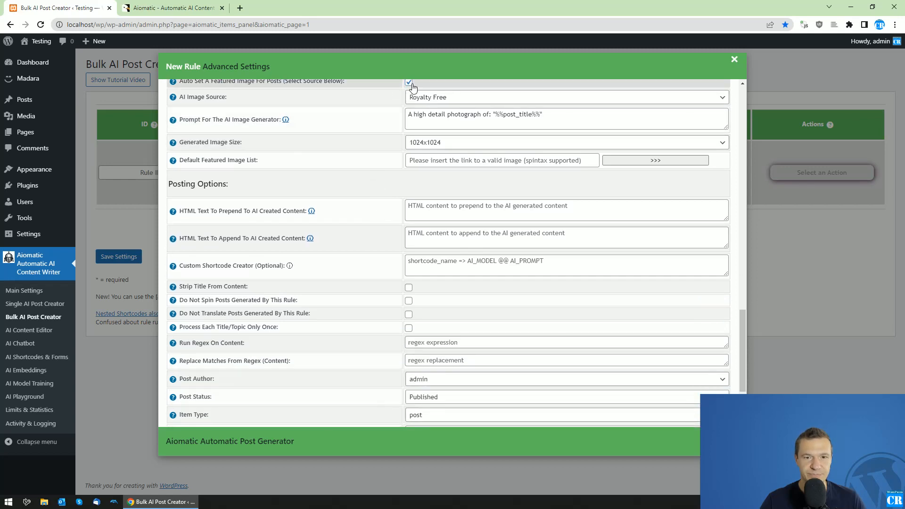
scroll(down, 3)
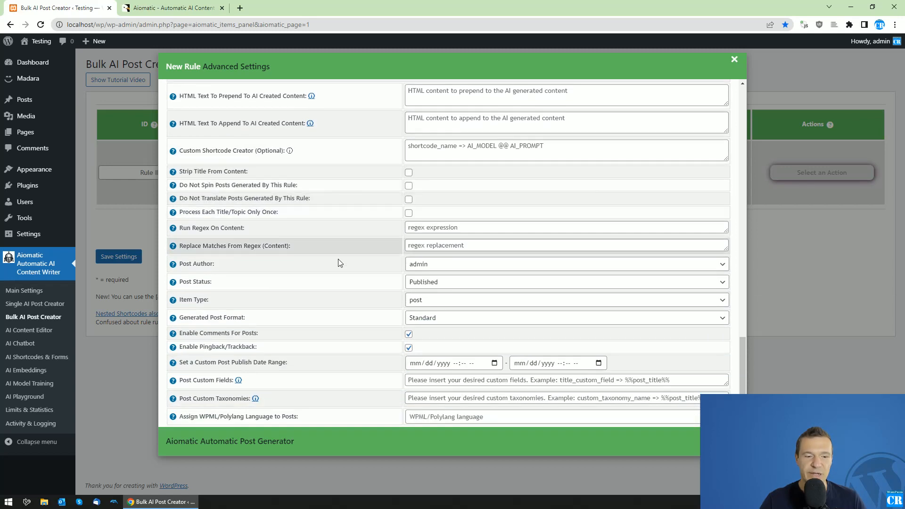
click(734, 59)
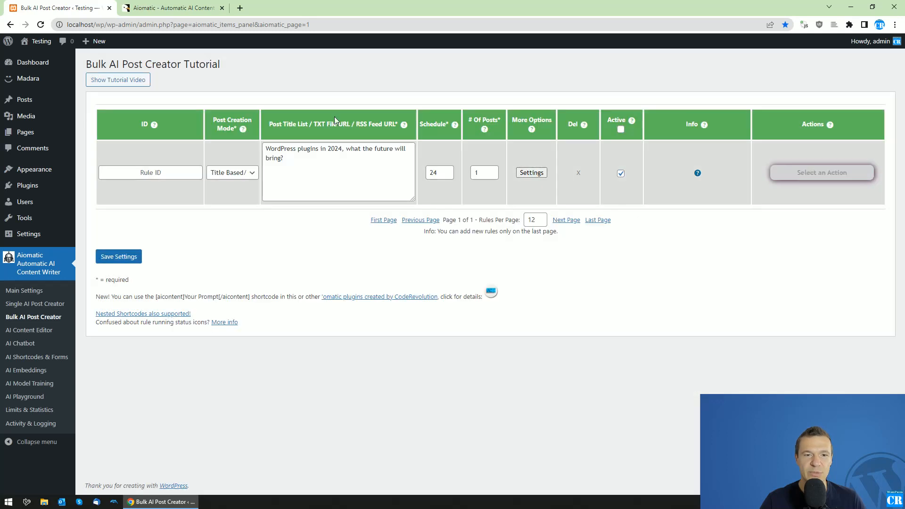
mouse_move(243, 224)
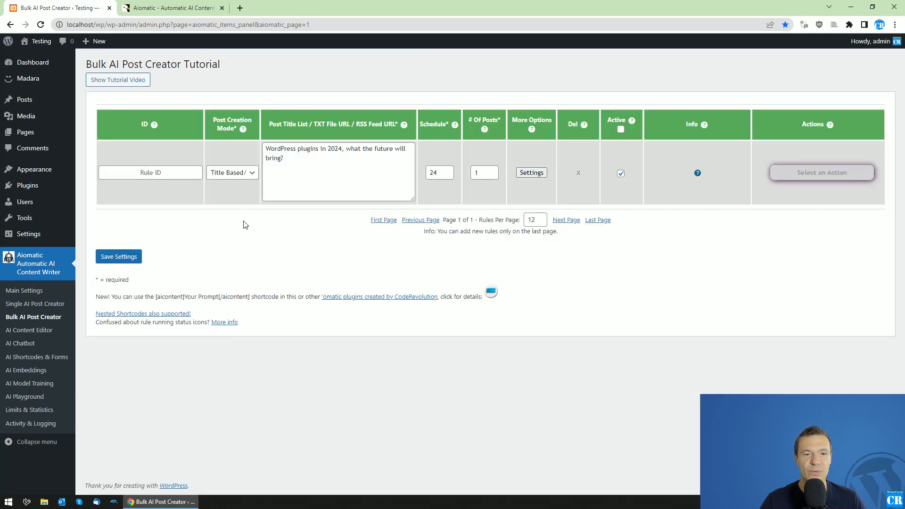
- Save the rule as rule 0, run it now, and view the generated 'WordPress Plugins in 2024' post
click(119, 257)
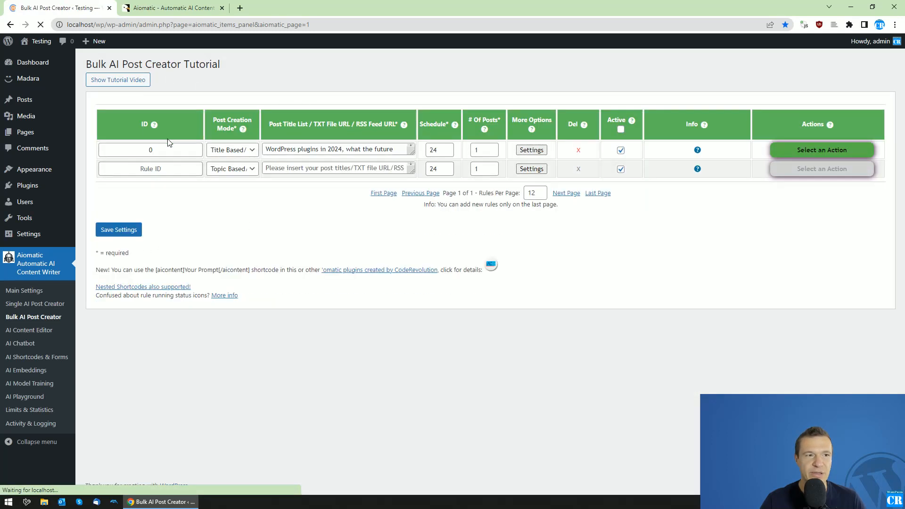
click(822, 150)
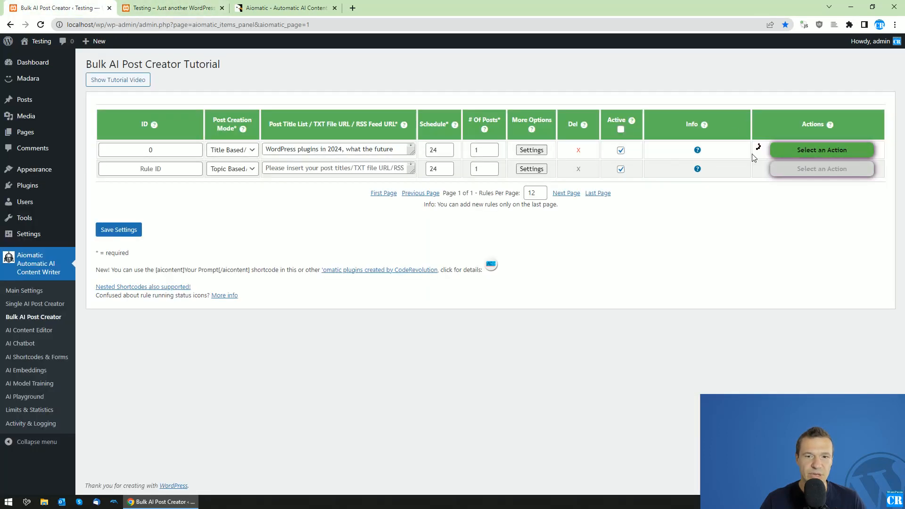
mouse_move(263, 69)
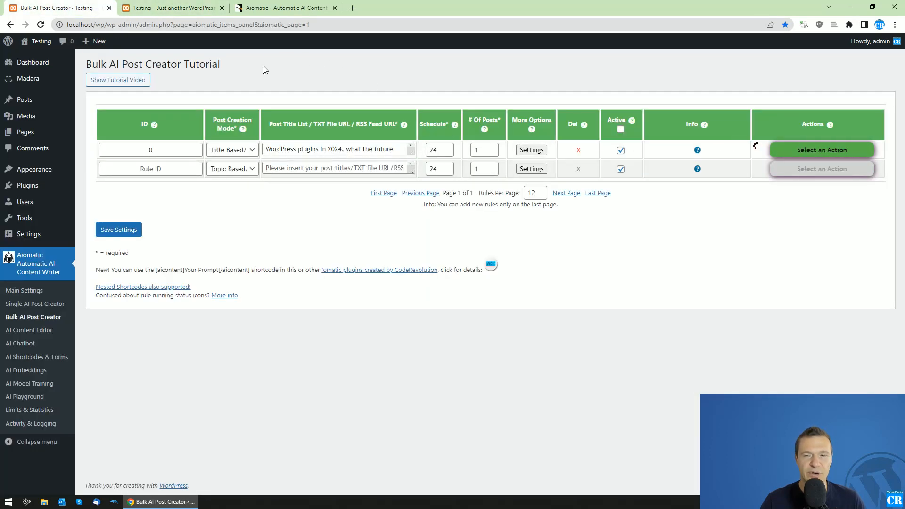
click(170, 8)
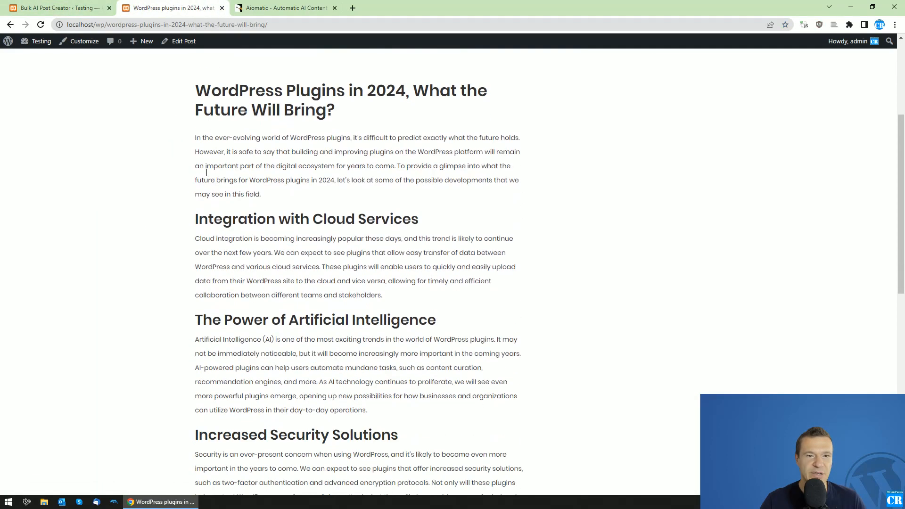
click(54, 7)
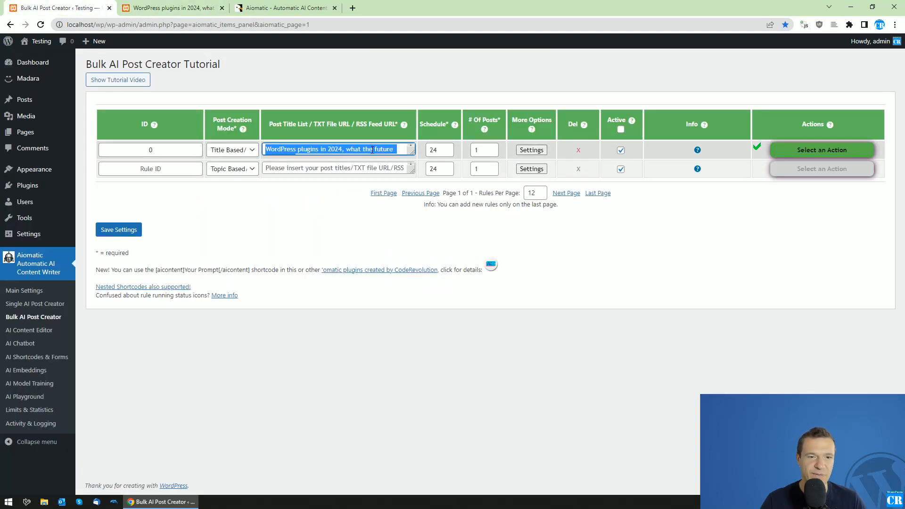
- Switch rule 0 to Topic Based for 'wordpress' with topic 'WordPress plugins in 2024, what the future will bring?'
text(w)
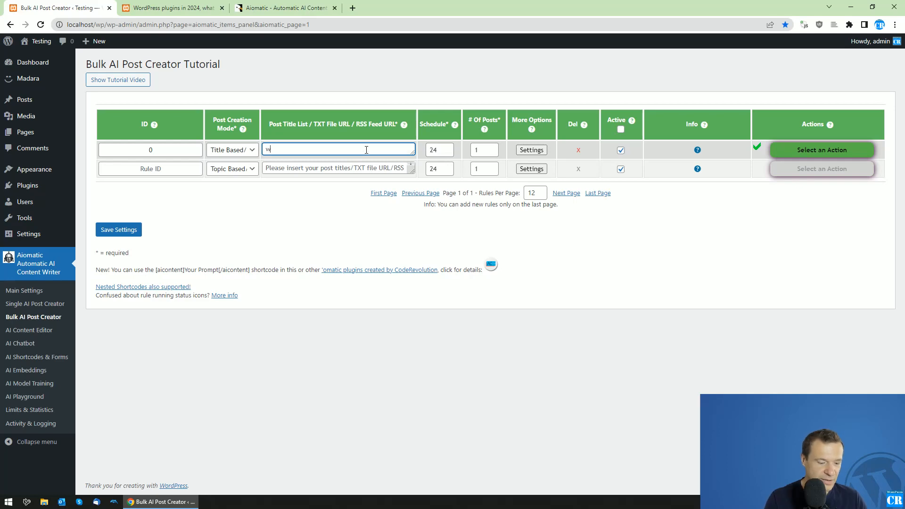
click(232, 150)
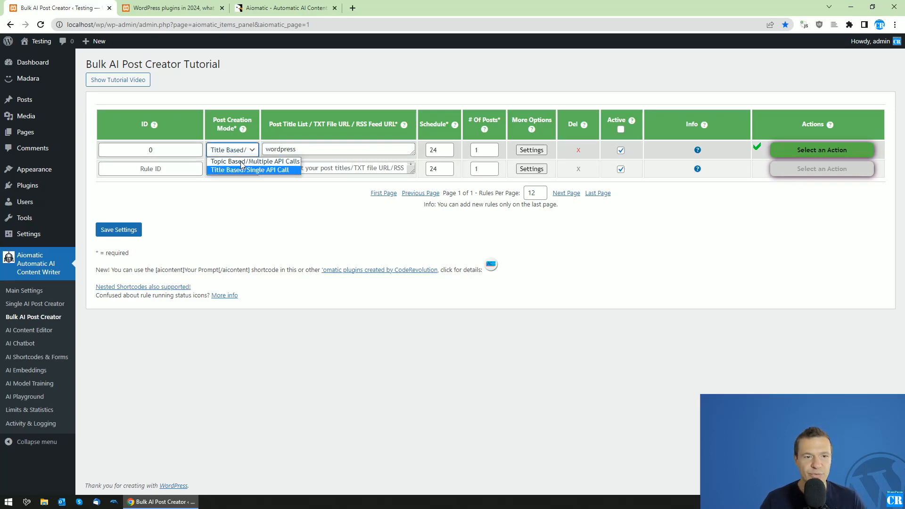
click(531, 150)
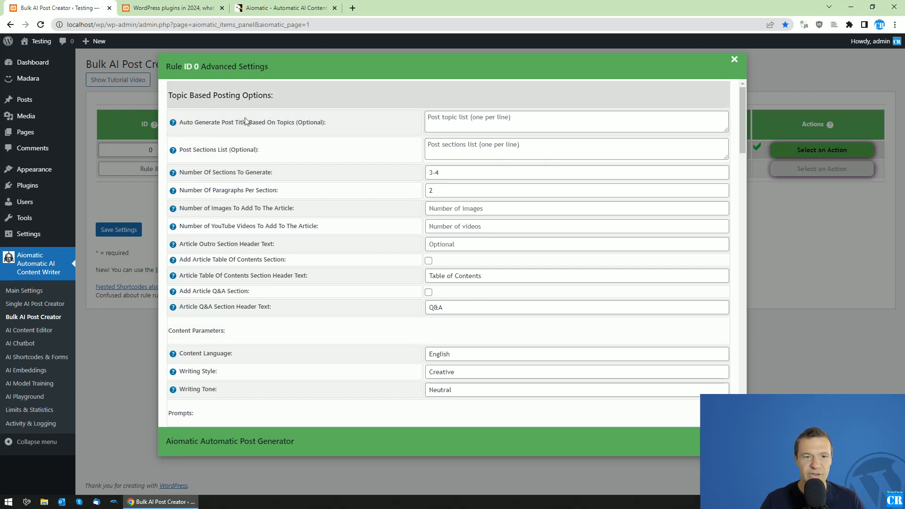
text(WordPress plugins in 2024, what the future will bring?)
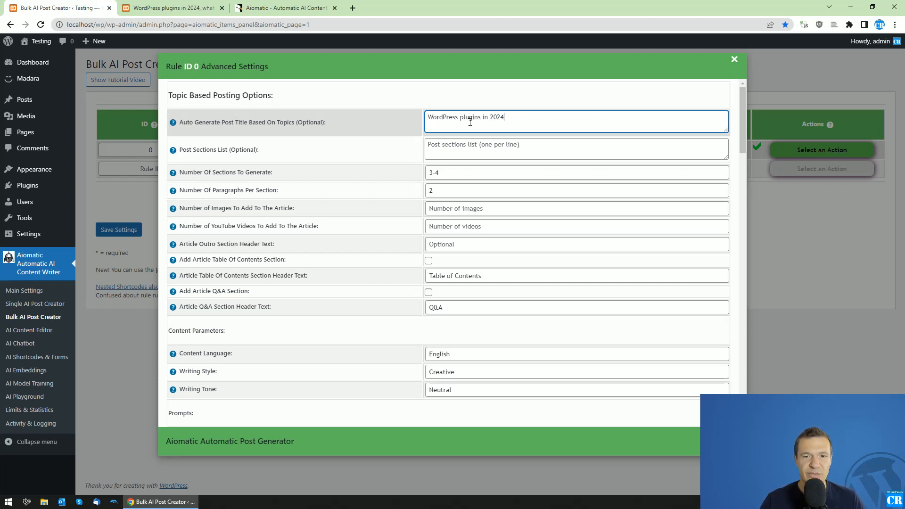
click(734, 59)
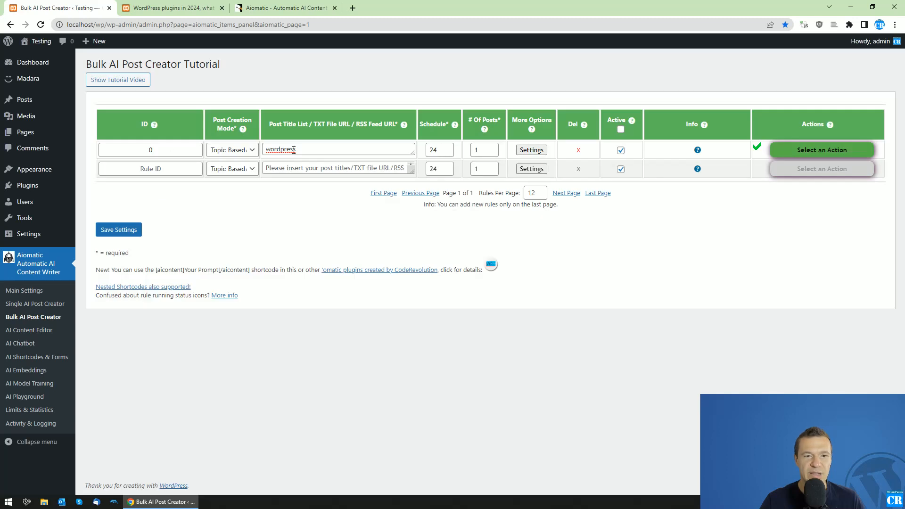
- Go to Aiomatic's AI Content Editor page
click(119, 229)
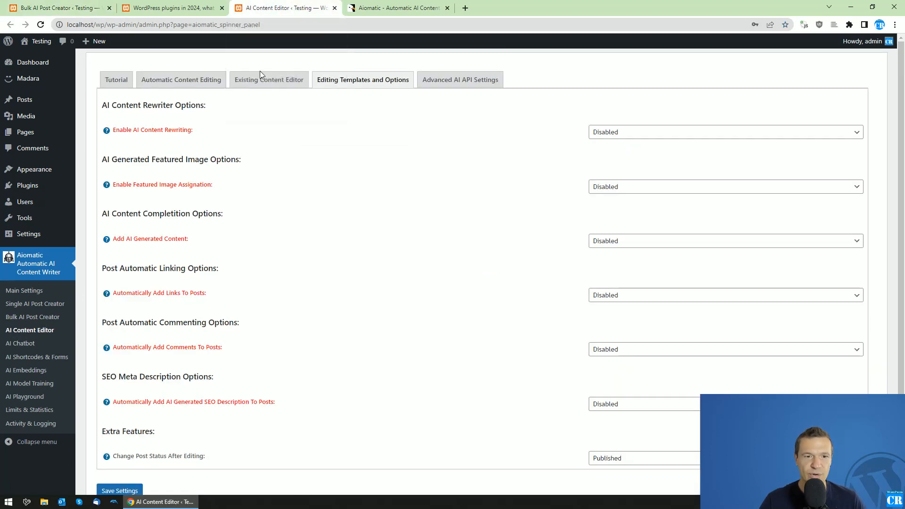
- Read the AI Content Editor tutorial, then show the Automatic Content Editing settings
click(115, 79)
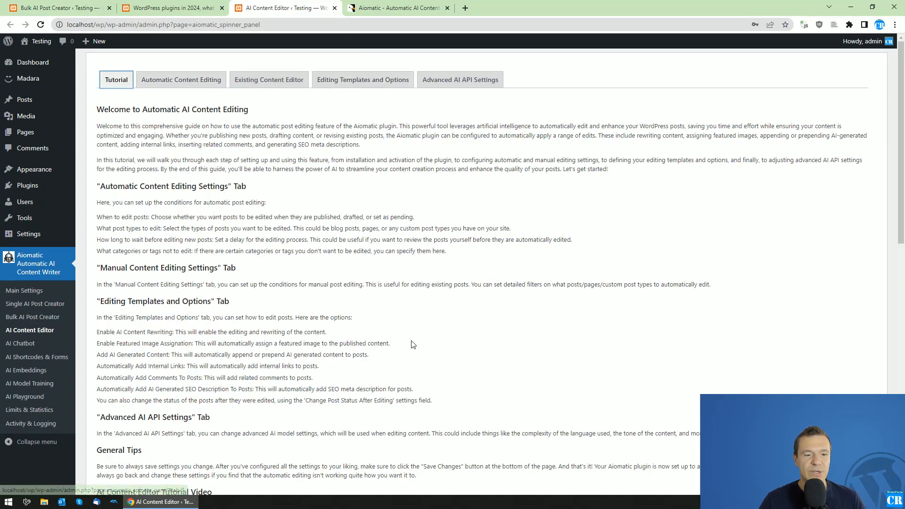
scroll(down, 3)
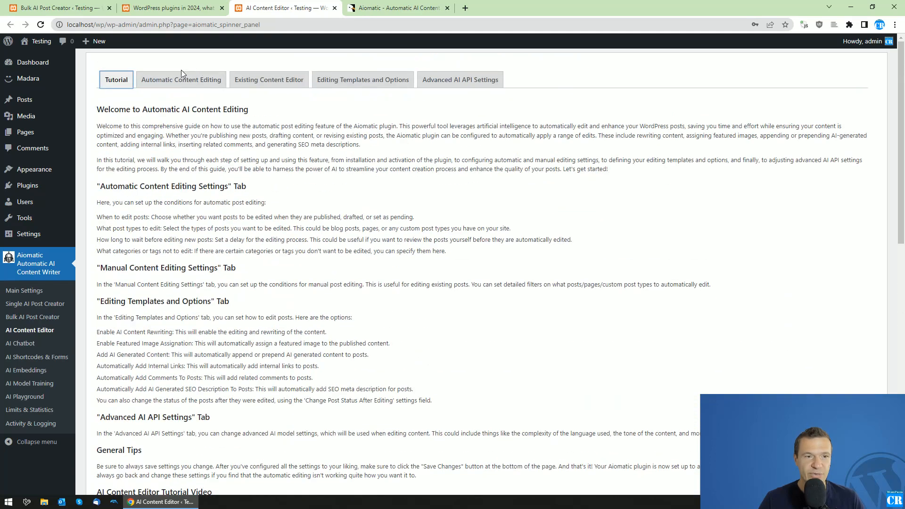
click(181, 80)
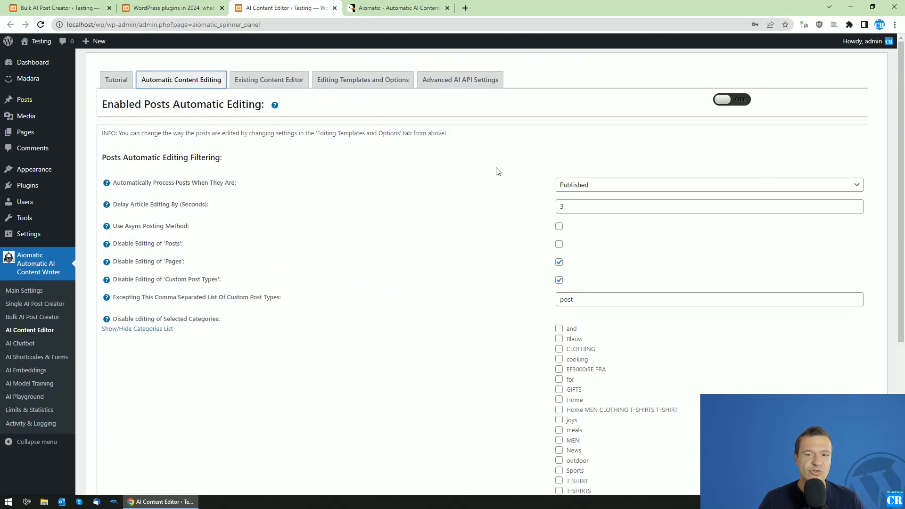
mouse_move(234, 130)
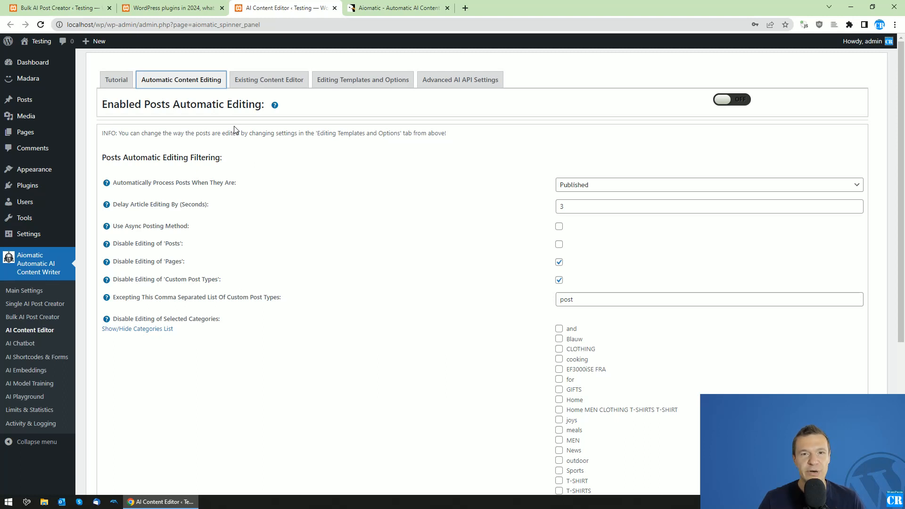
mouse_move(247, 230)
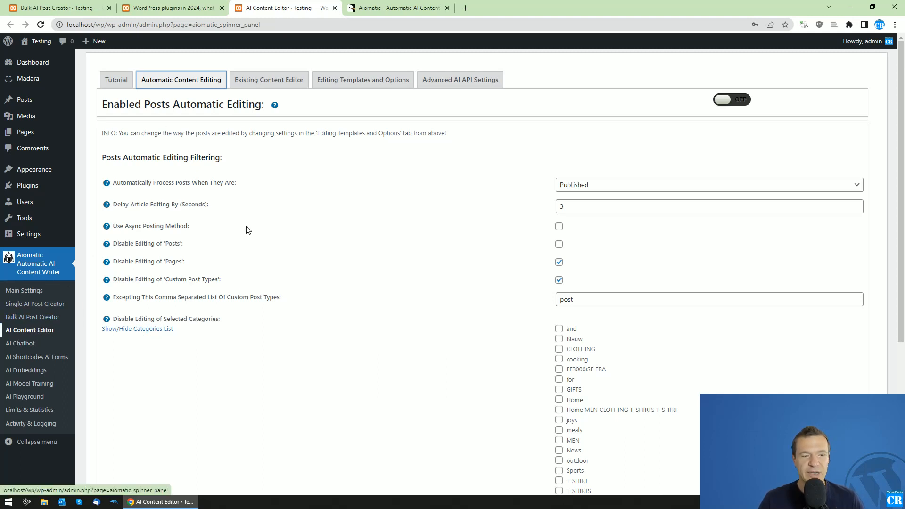
mouse_move(261, 149)
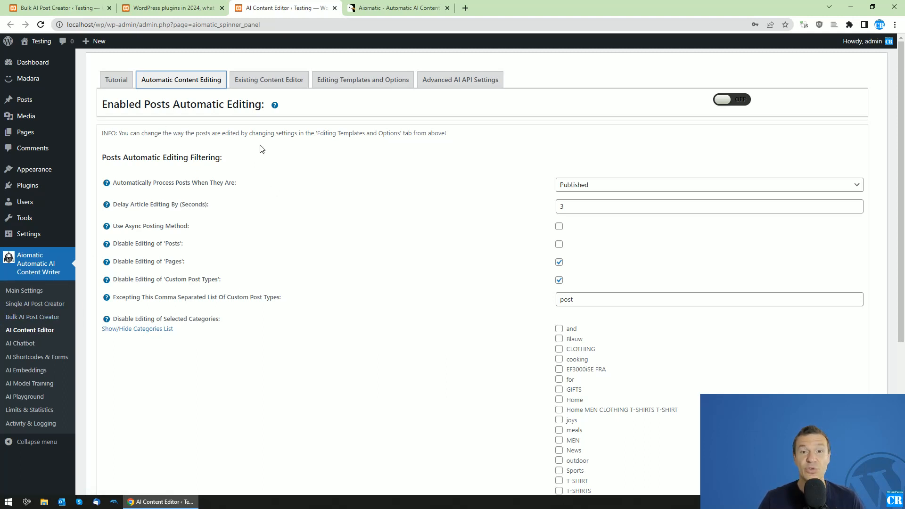
mouse_move(617, 101)
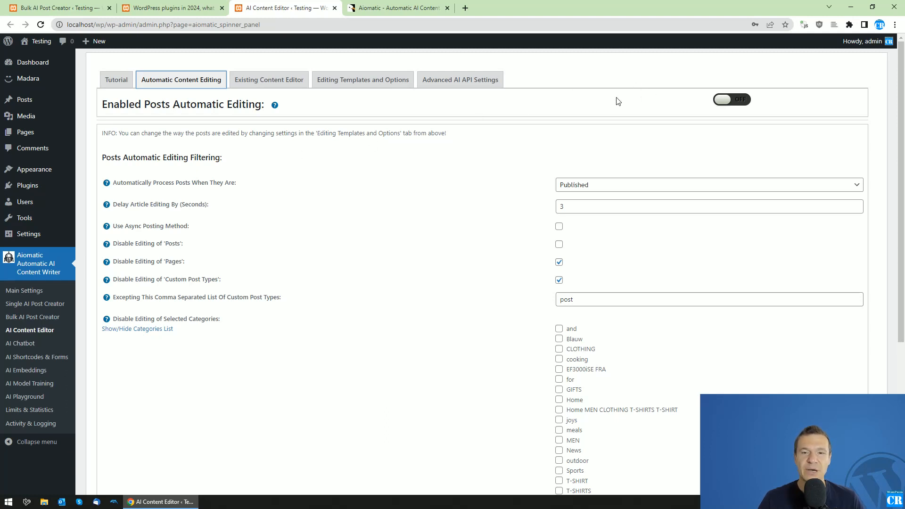
mouse_move(269, 79)
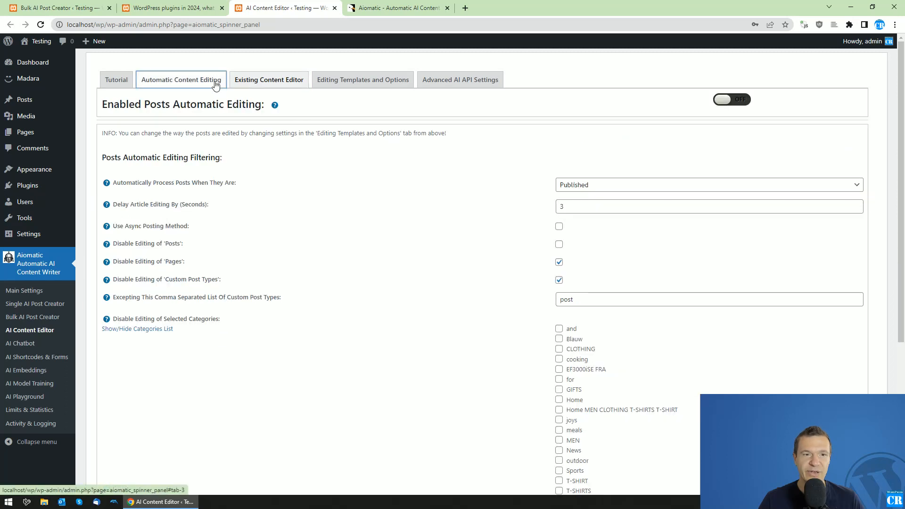
mouse_move(218, 66)
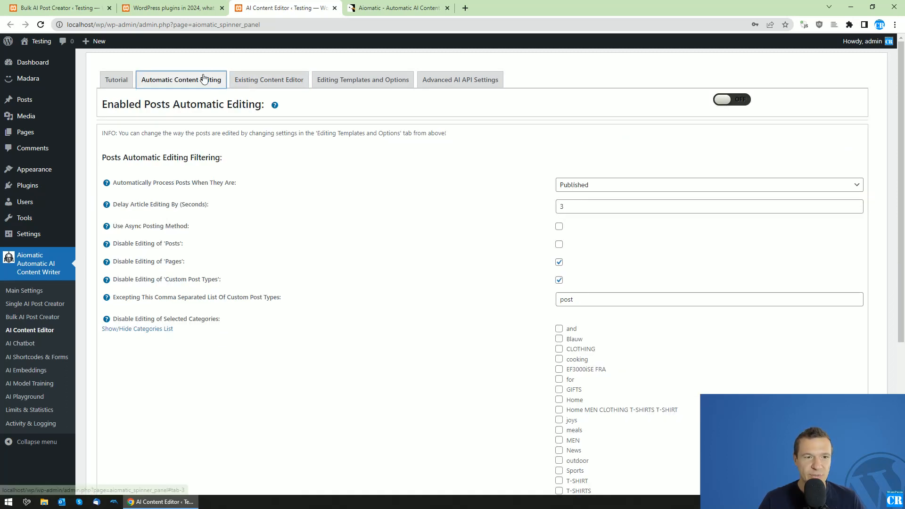
- Enable automatic editing of published posts with a 3-second delay and review the post type checkboxes
click(731, 99)
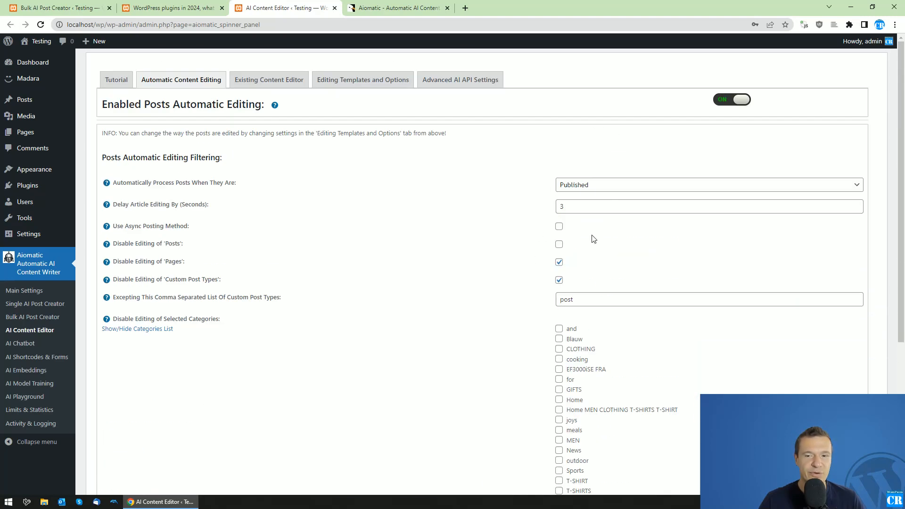
mouse_move(536, 333)
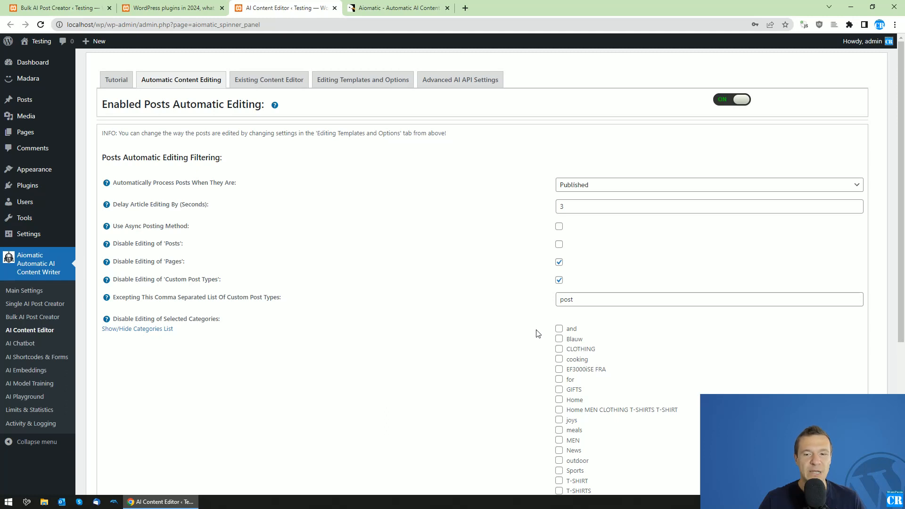
click(707, 184)
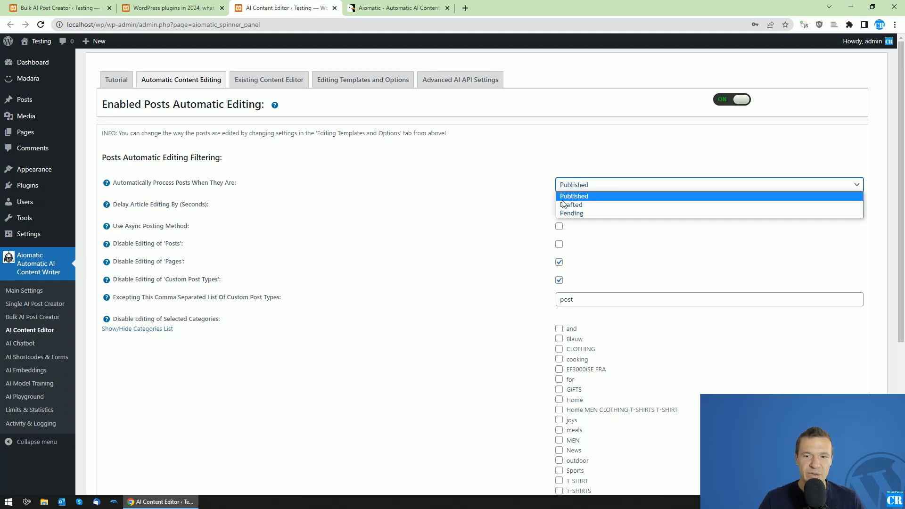
click(574, 196)
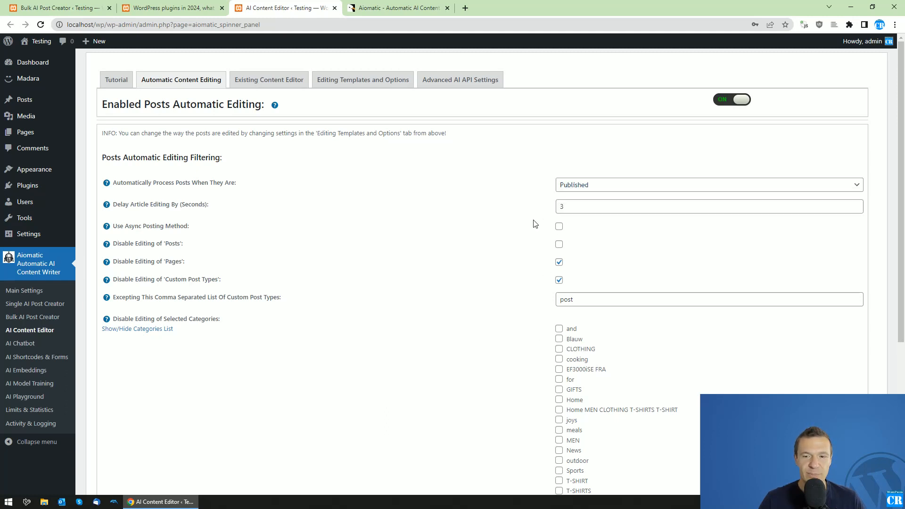
click(708, 207)
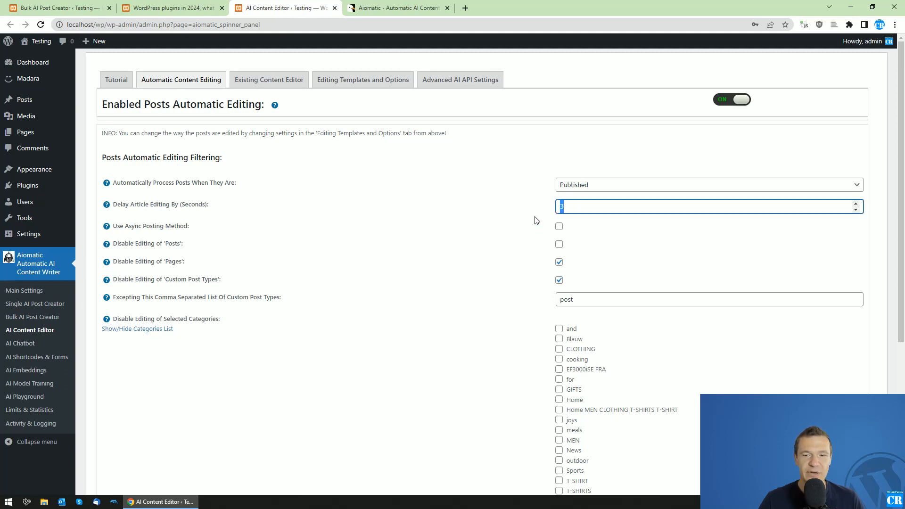
mouse_move(399, 257)
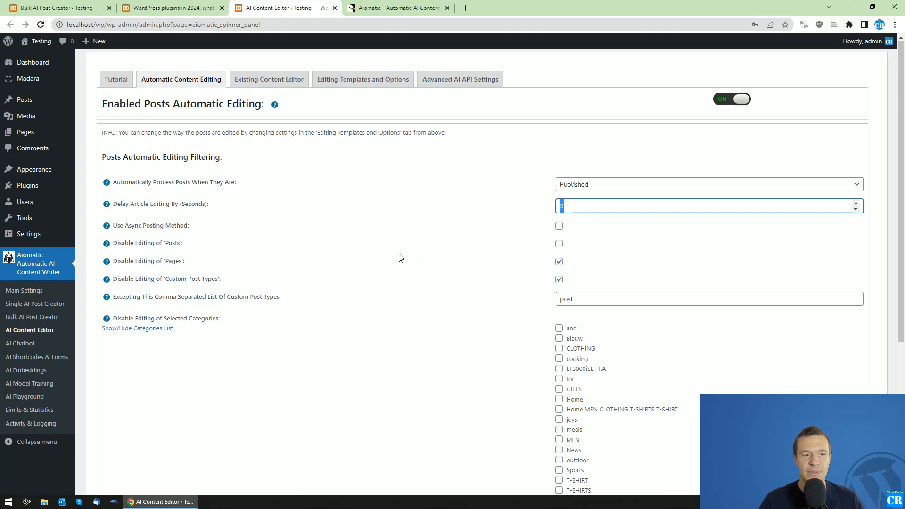
scroll(down, 3)
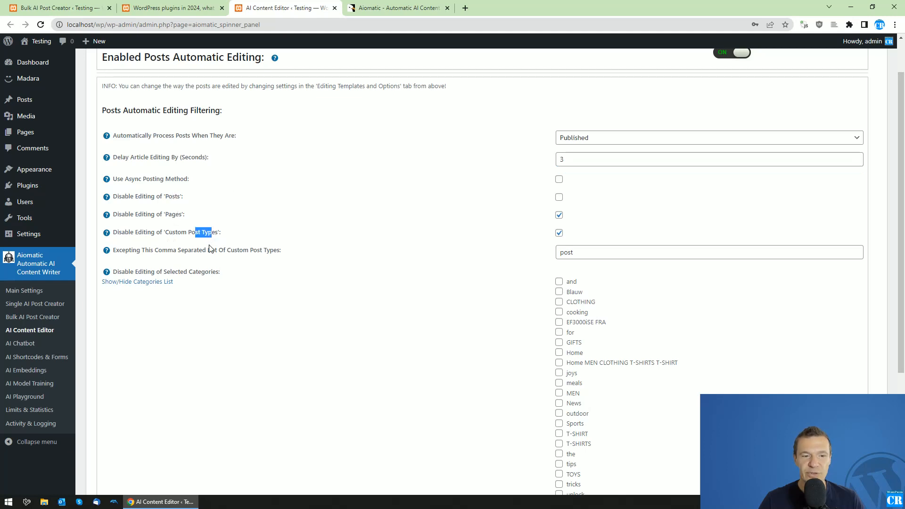
scroll(down, 3)
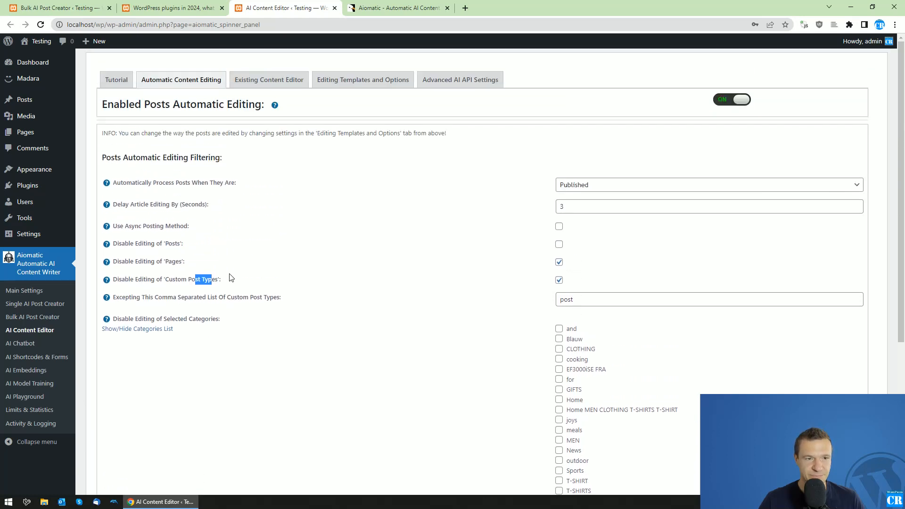
- In Existing Content Editor, try WordPress Cron Job scheduling then set automatic editing back to Disabled
click(269, 79)
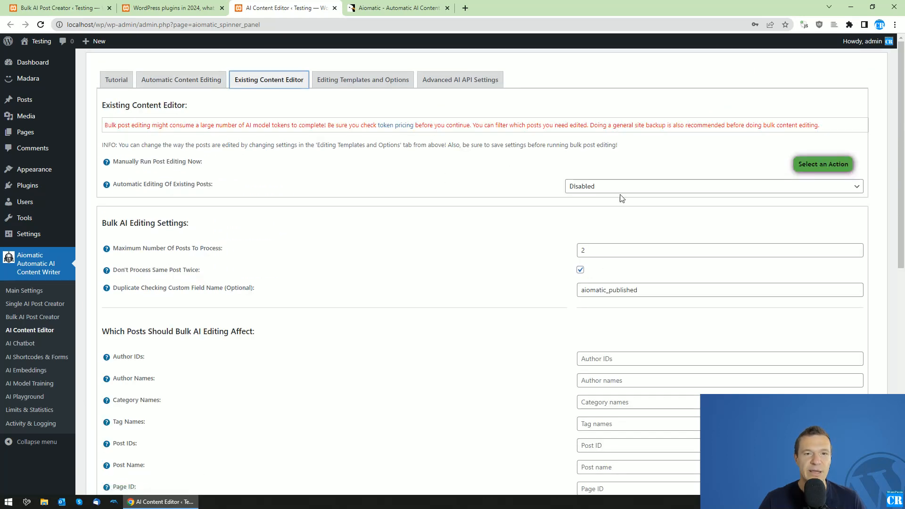
mouse_move(251, 220)
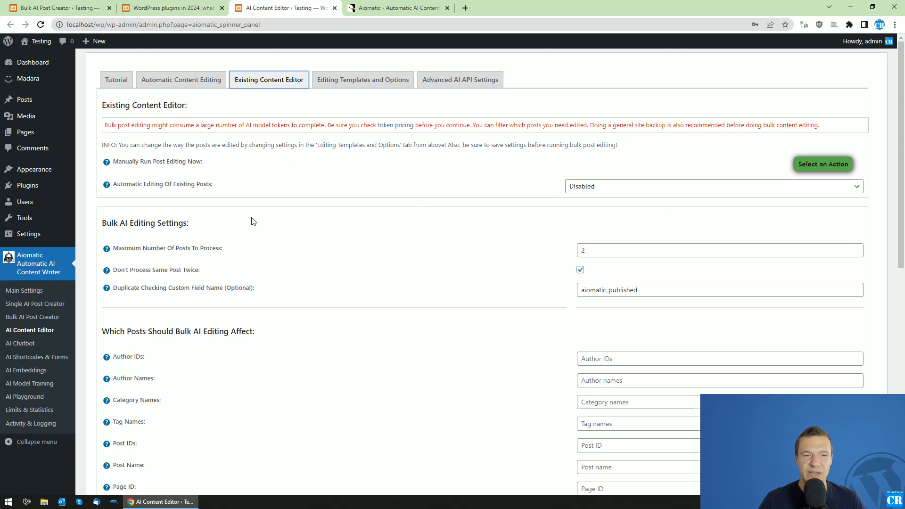
click(713, 185)
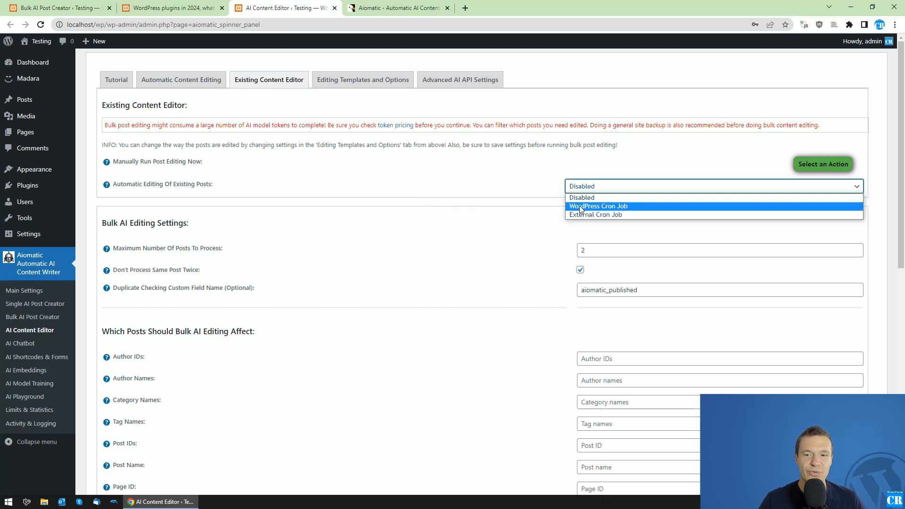
click(598, 207)
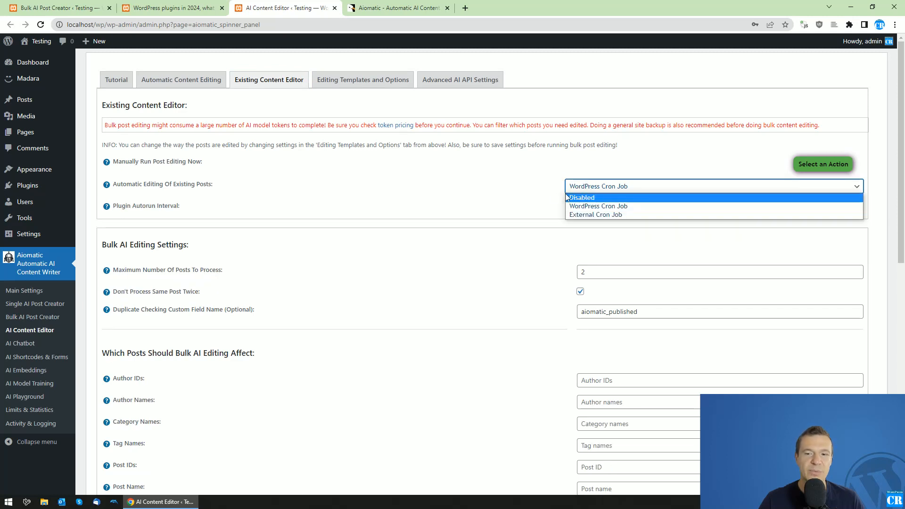
click(598, 185)
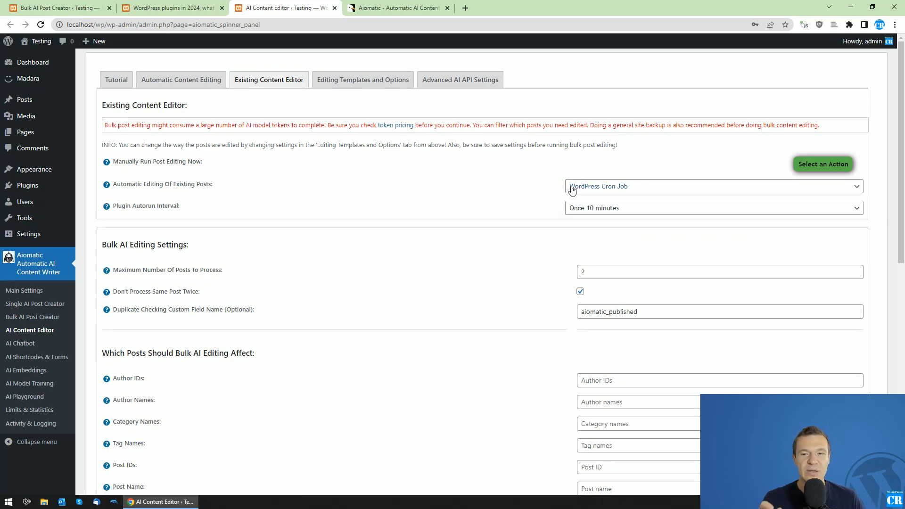
click(714, 185)
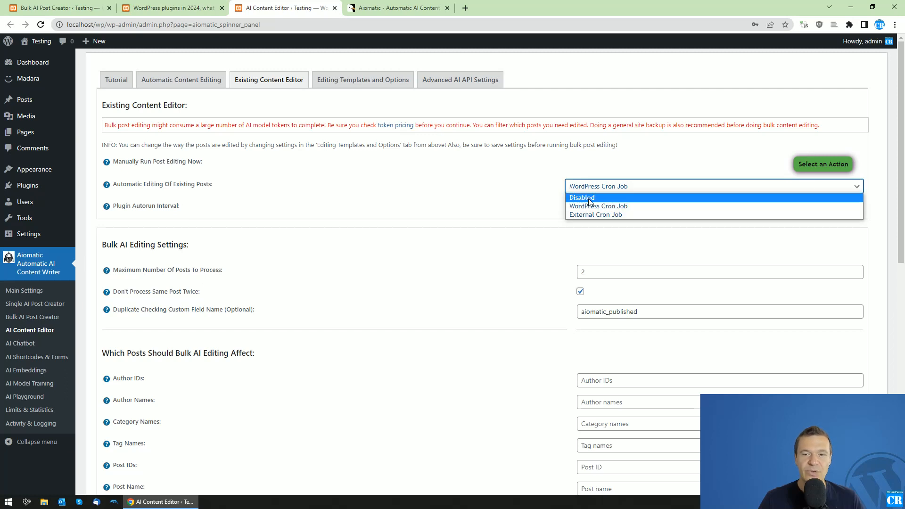
click(581, 197)
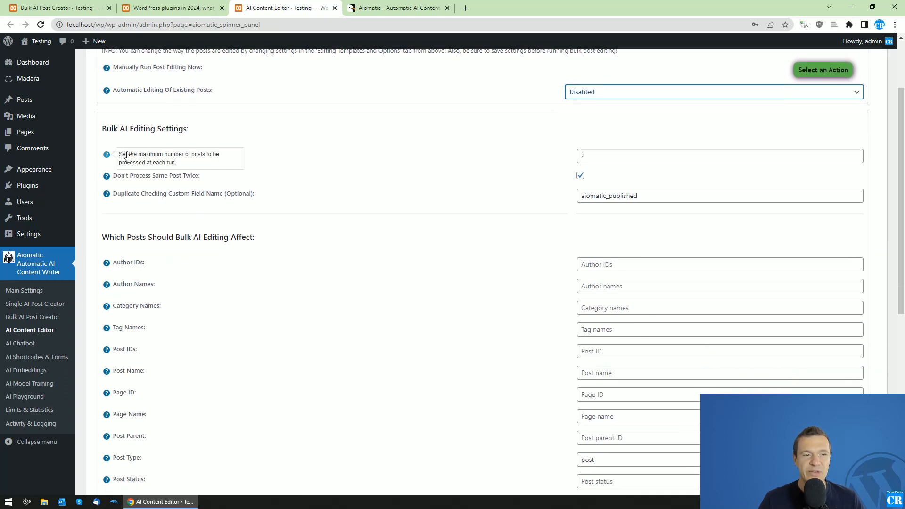
- Review the maximum posts to process field (2 posts) and the remaining options
click(716, 156)
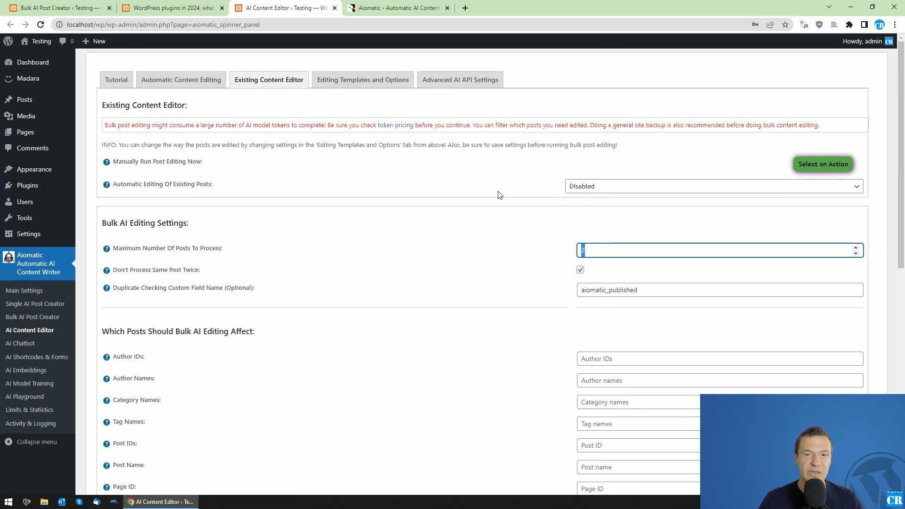
scroll(down, 3)
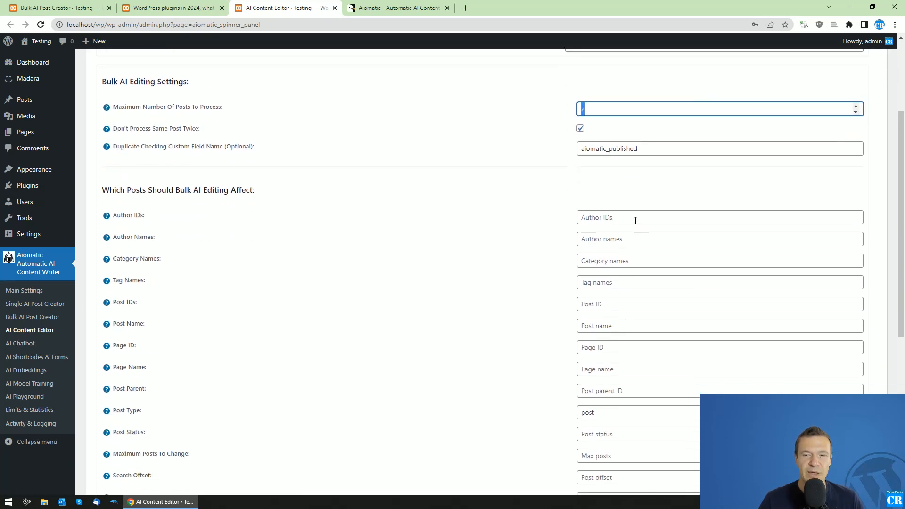
scroll(down, 3)
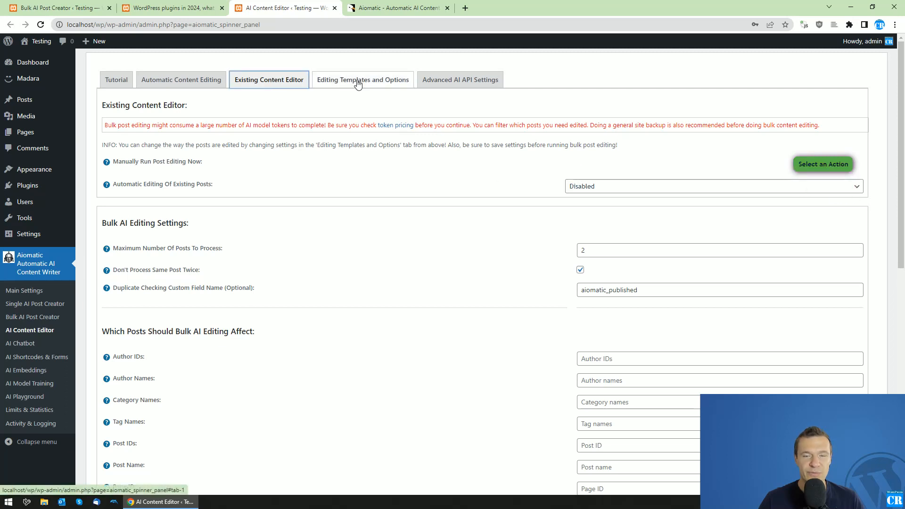
- Show Editing Templates and Options, glancing at the other tabs, with all editing features listed as disabled
click(362, 79)
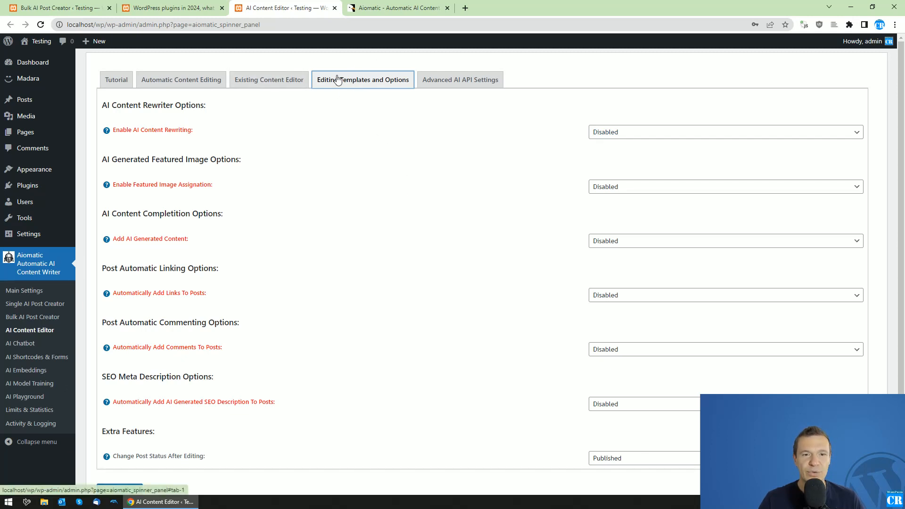
mouse_move(297, 90)
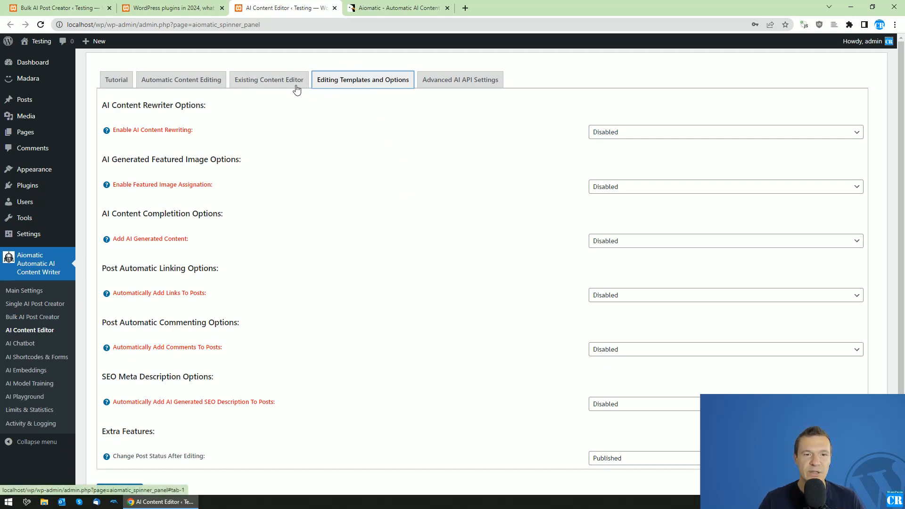
click(181, 79)
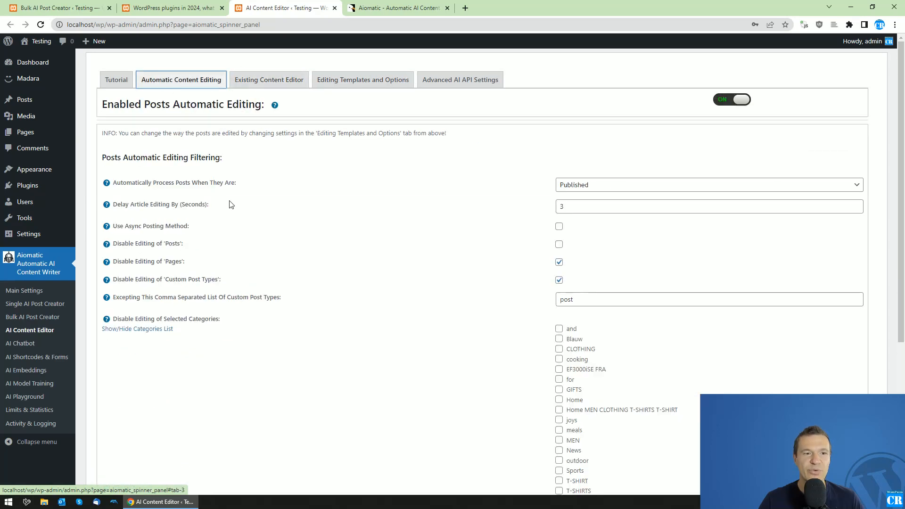
click(269, 80)
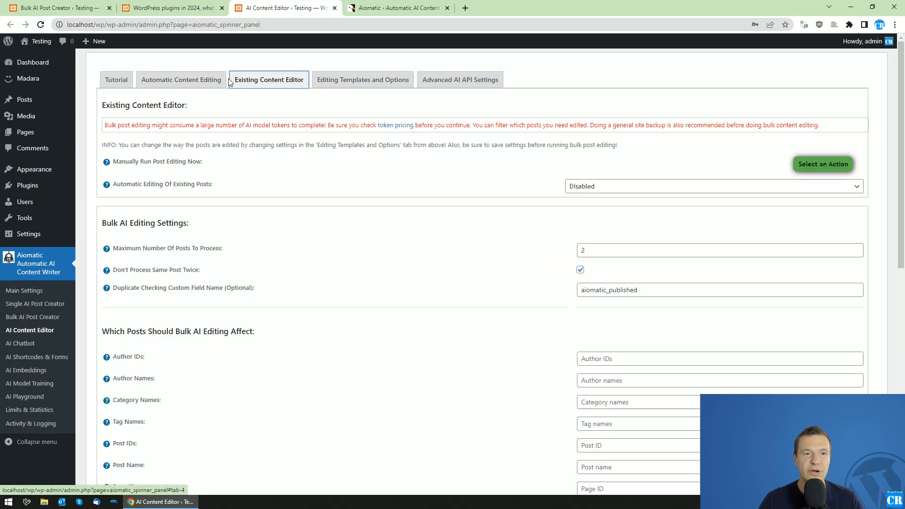
click(362, 79)
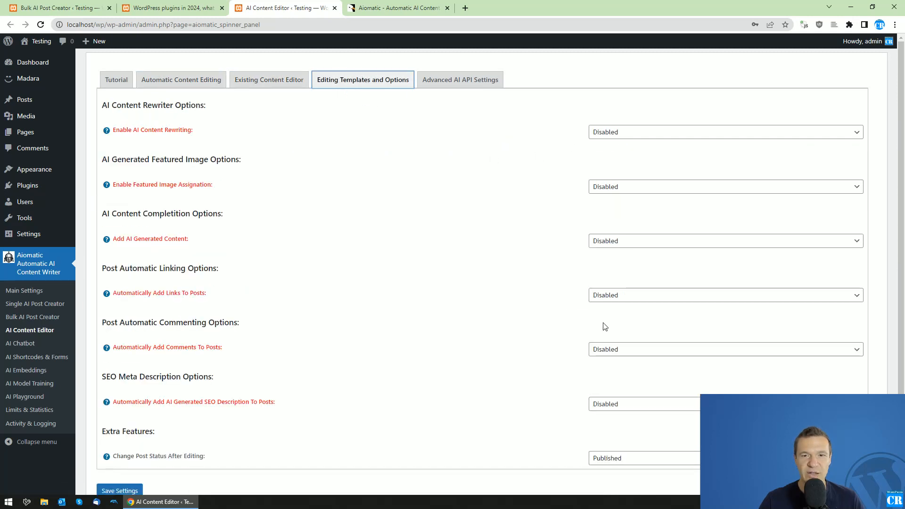
scroll(down, 3)
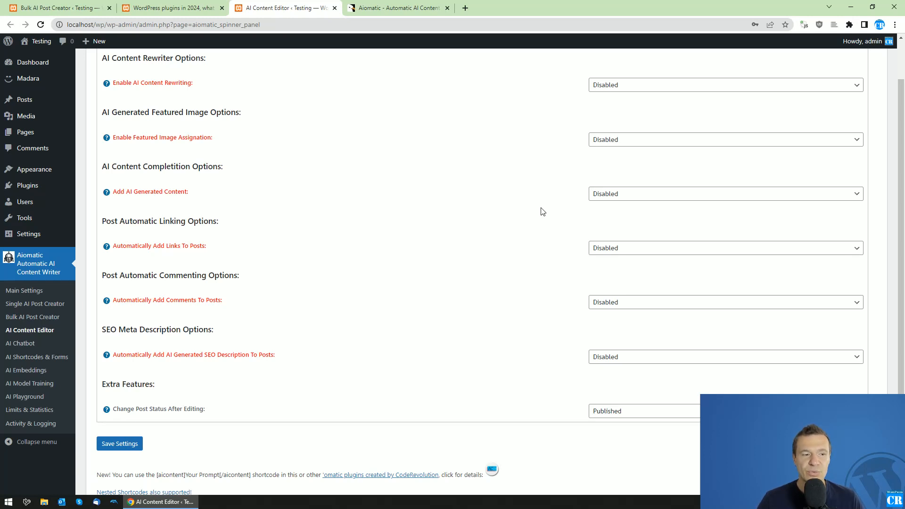
scroll(up, 3)
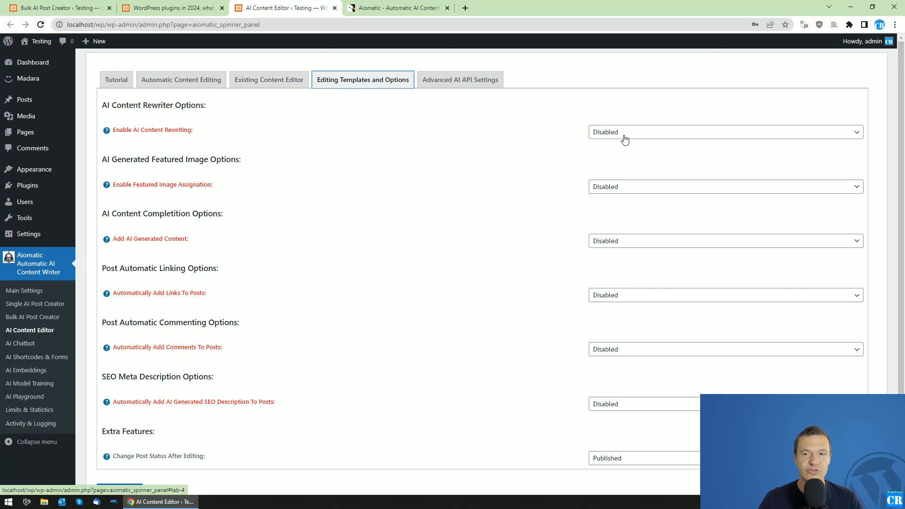
- Preview the AI content rewriting and featured image assignment options, leaving both disabled
click(724, 132)
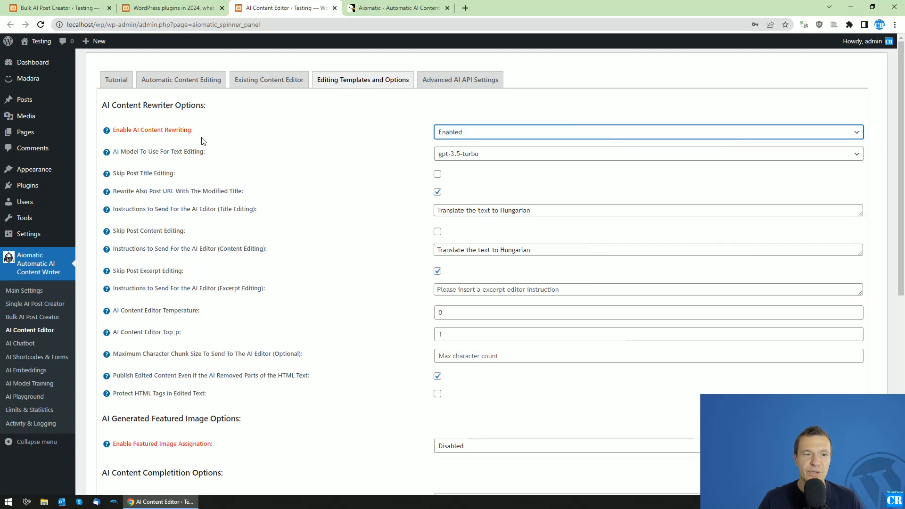
click(647, 132)
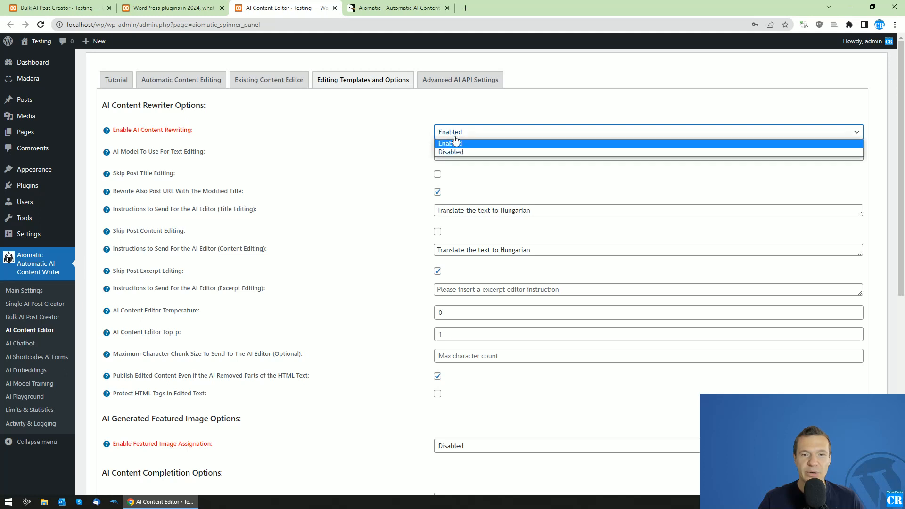
click(451, 142)
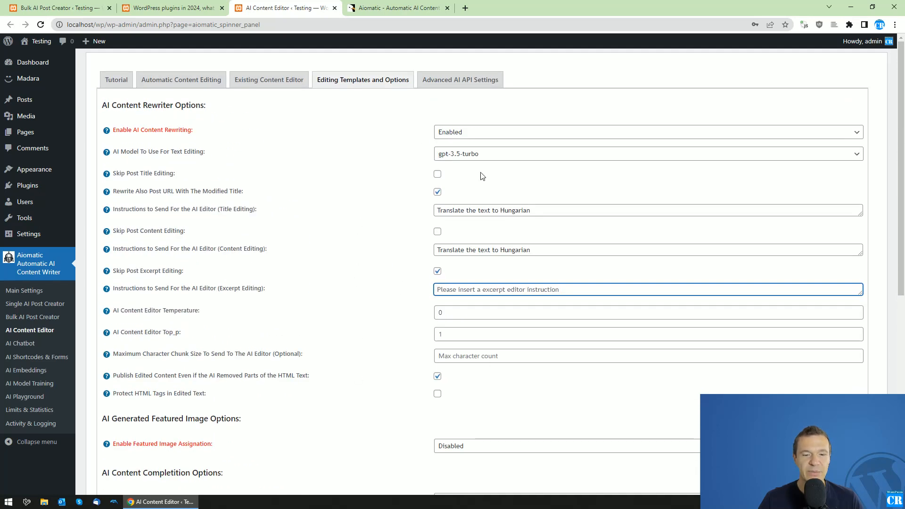
click(647, 132)
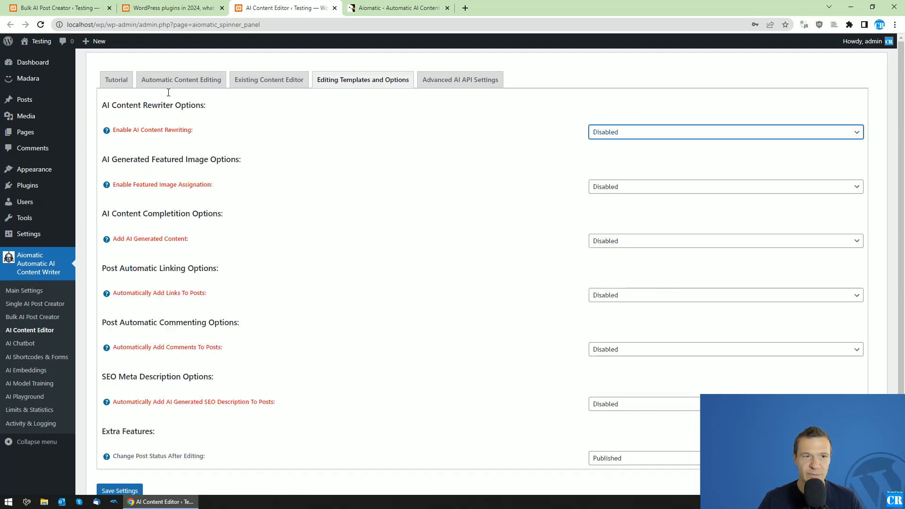
click(115, 79)
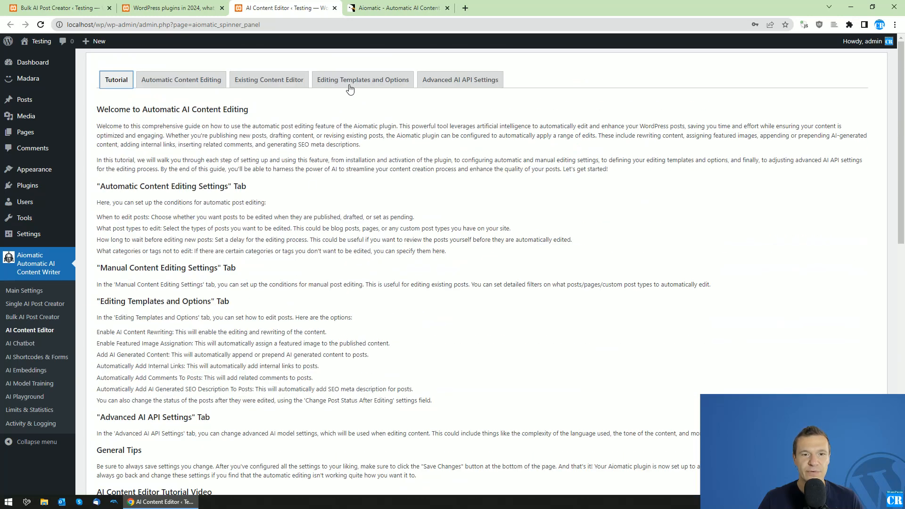
click(362, 79)
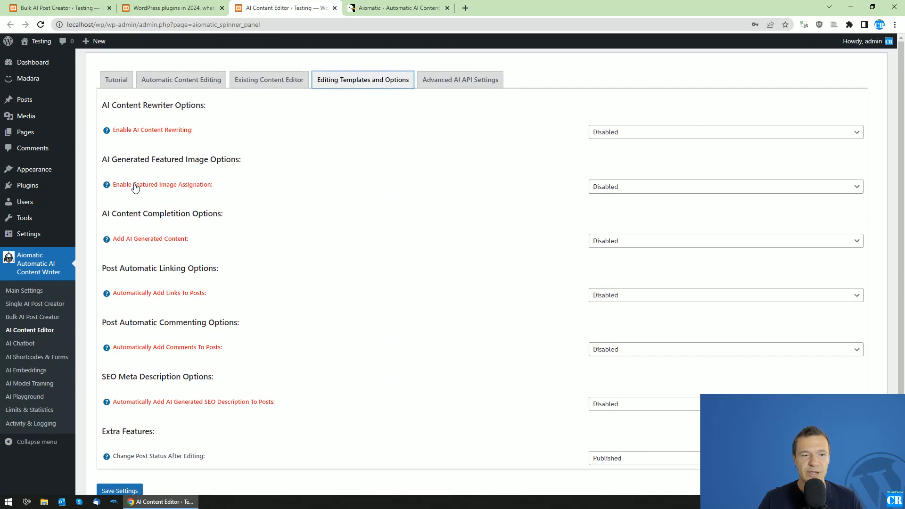
click(724, 187)
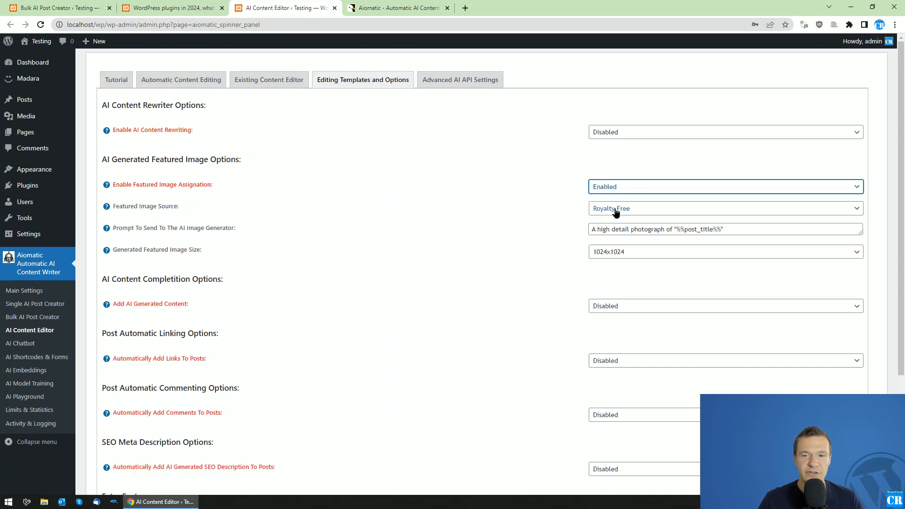
click(725, 208)
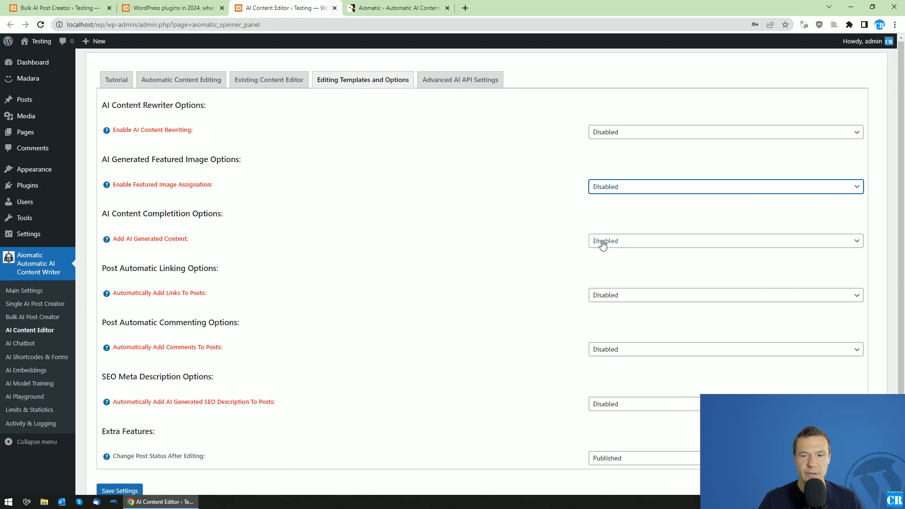
- Preview the content completion (prepend) and automatic linking options, leaving both disabled
click(721, 240)
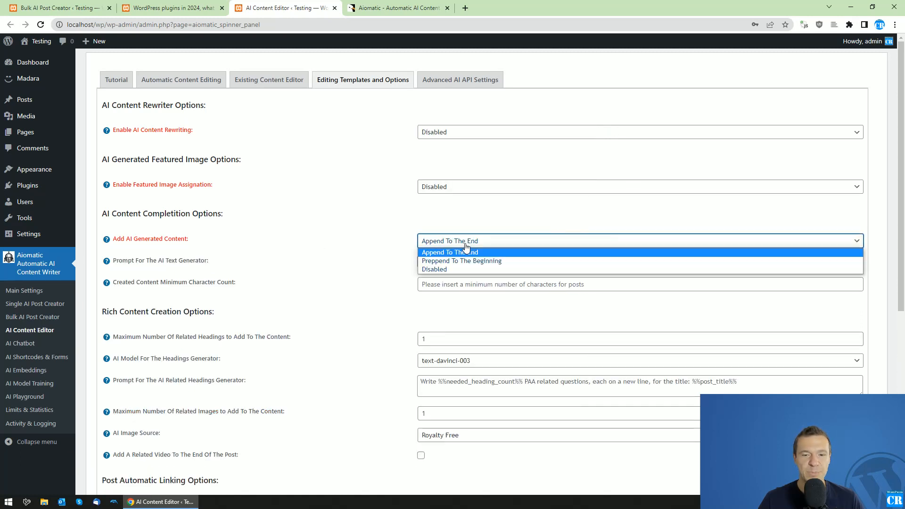
click(461, 260)
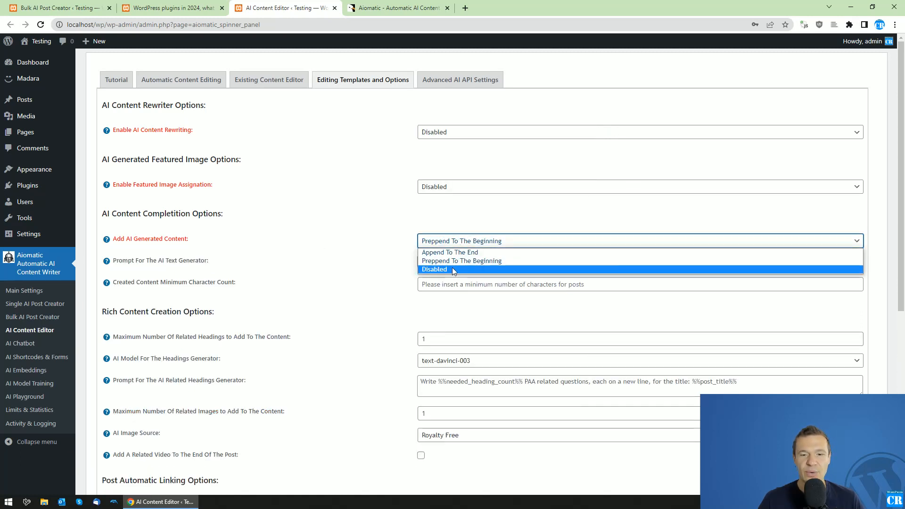
click(434, 269)
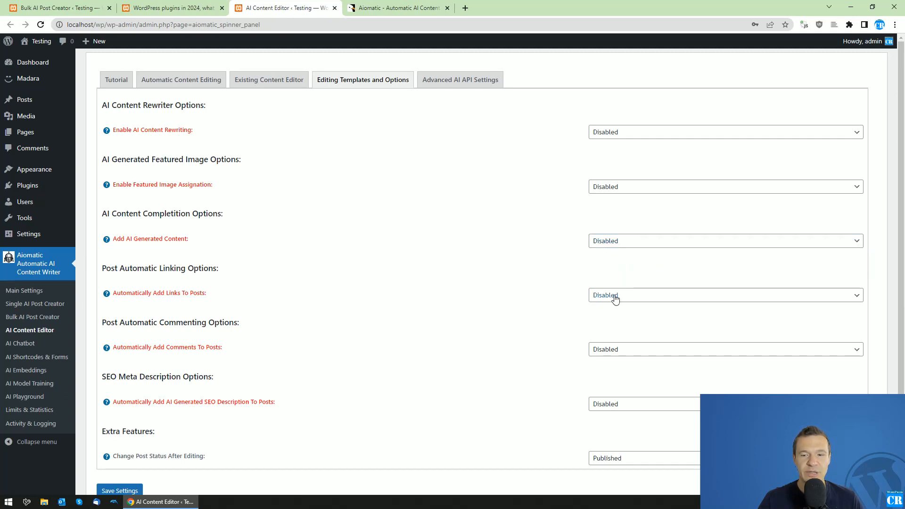
click(724, 295)
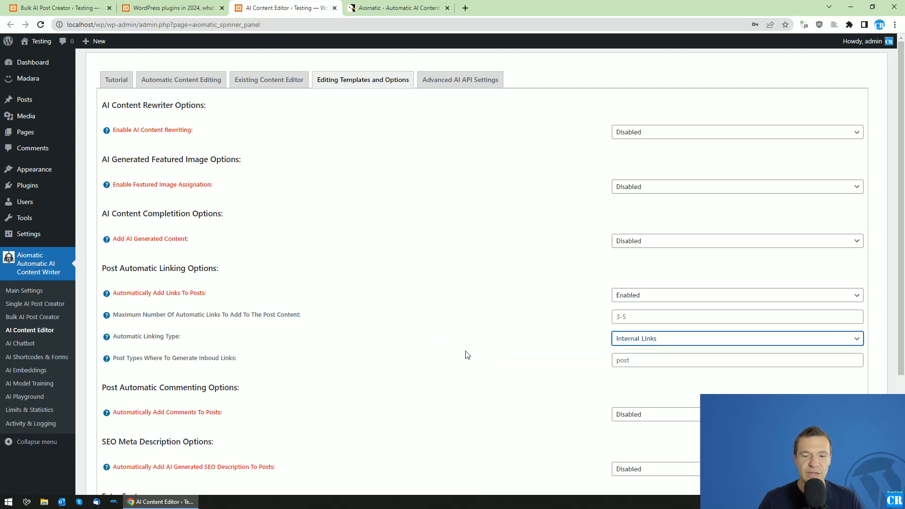
click(736, 338)
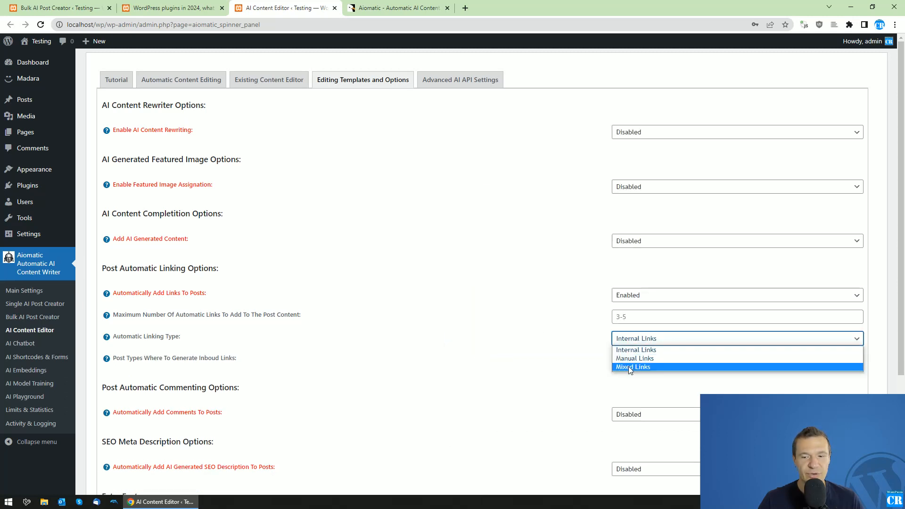
click(632, 367)
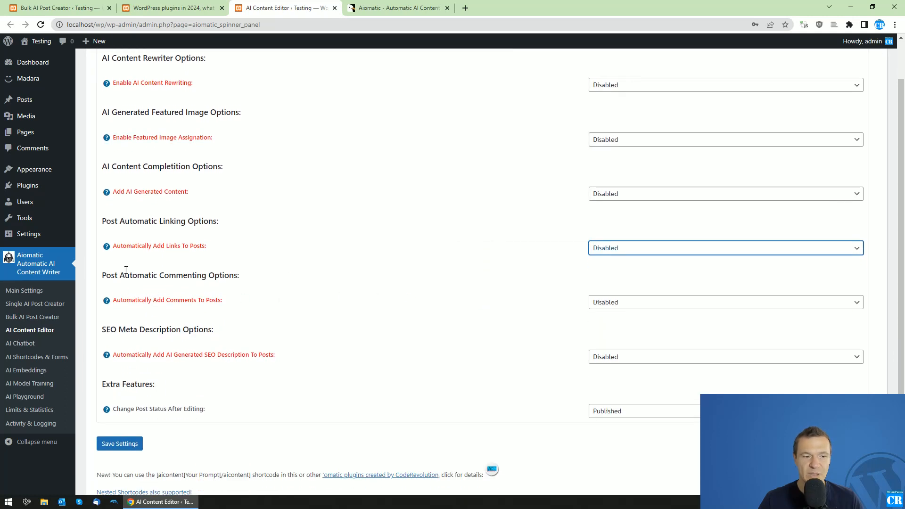
- Preview automatic commenting, show the Advanced AI API Settings (gpt-3.5-turbo, 1500 tokens), then go to the site front page
click(724, 302)
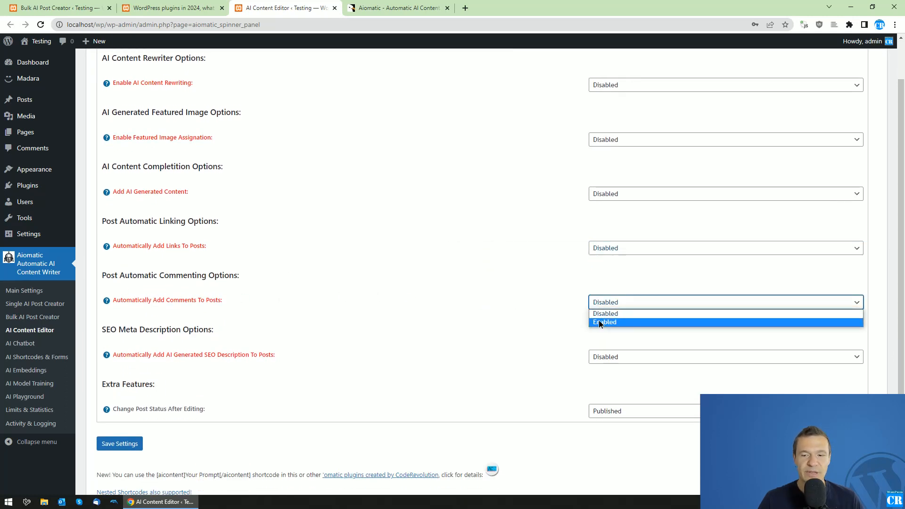
click(604, 323)
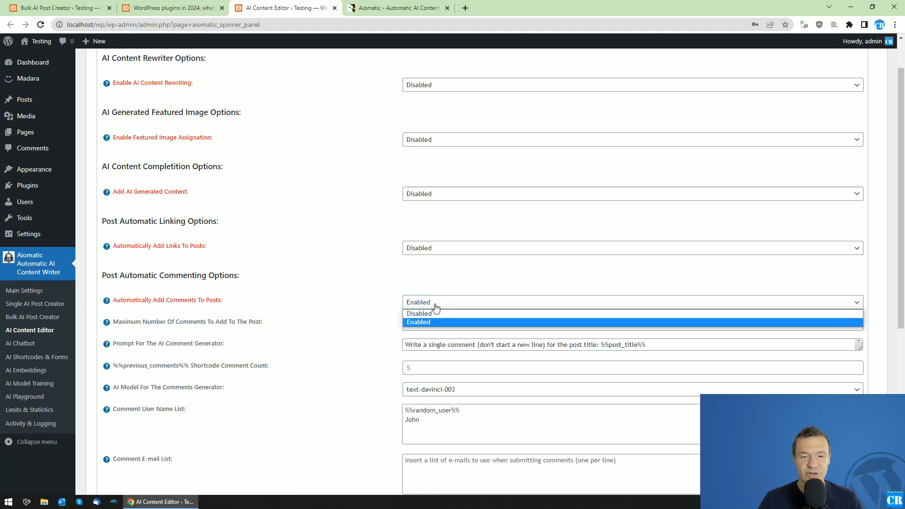
mouse_move(433, 313)
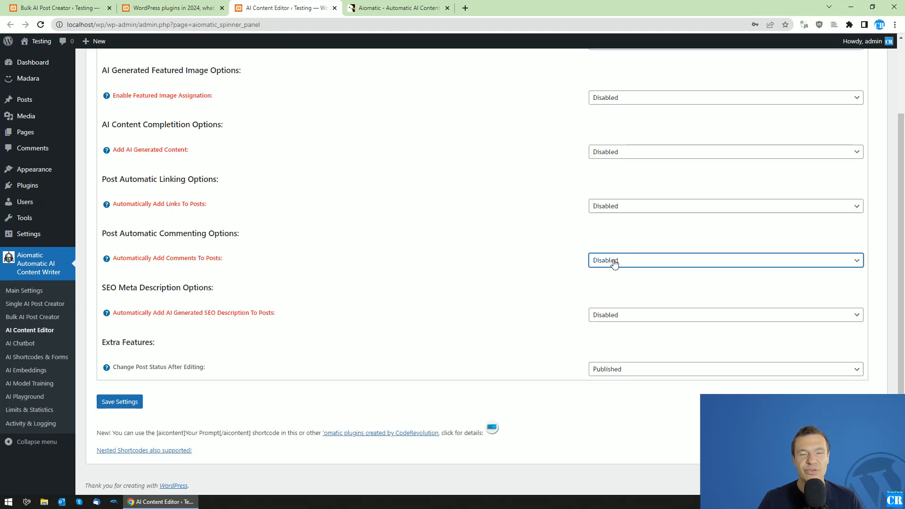
mouse_move(607, 261)
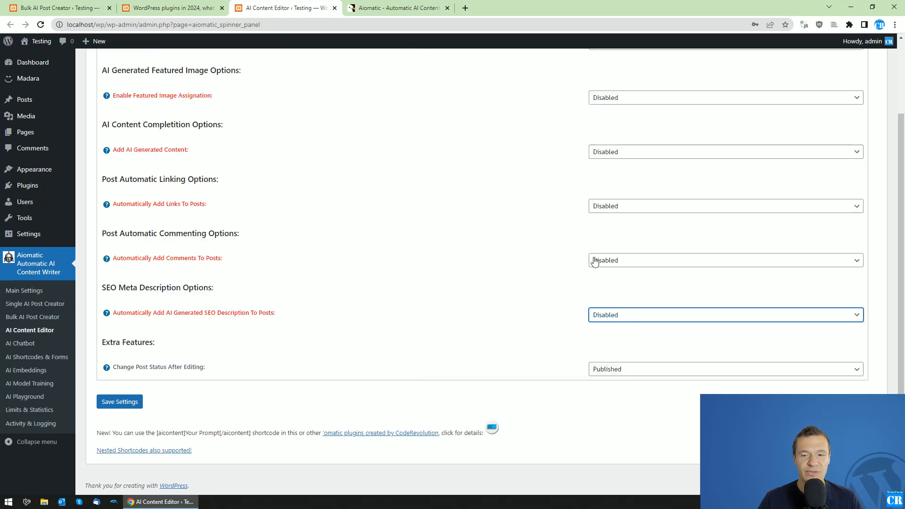
mouse_move(202, 284)
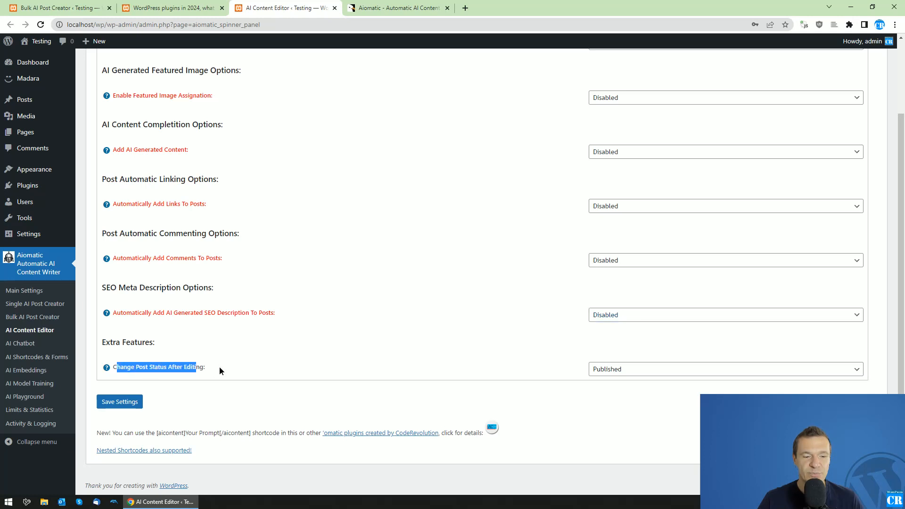
click(724, 369)
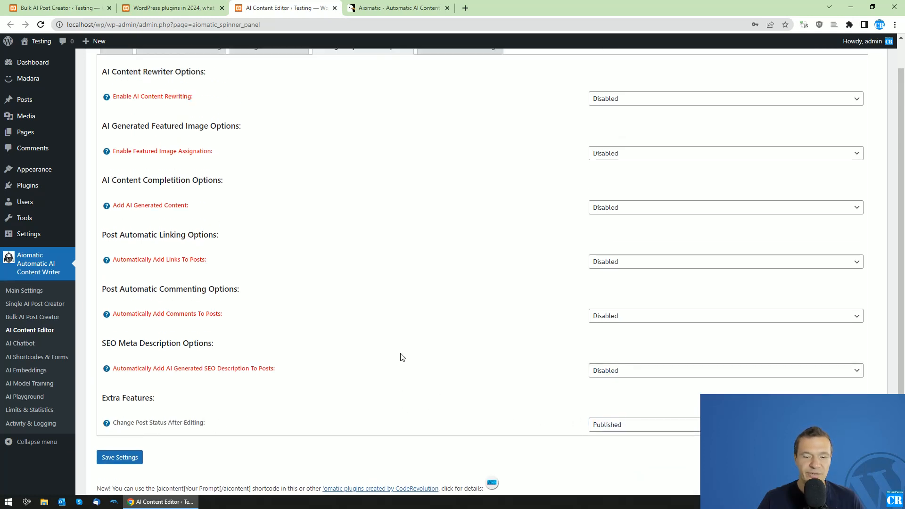
click(460, 79)
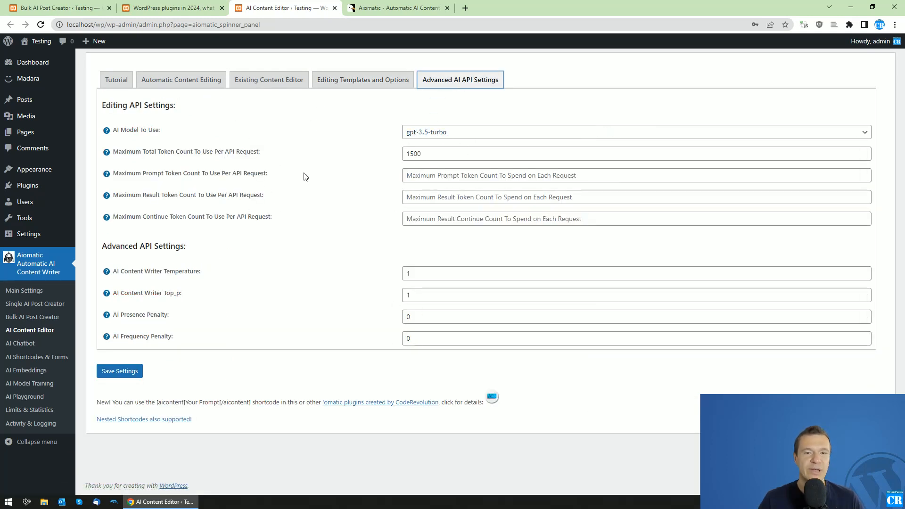
click(168, 8)
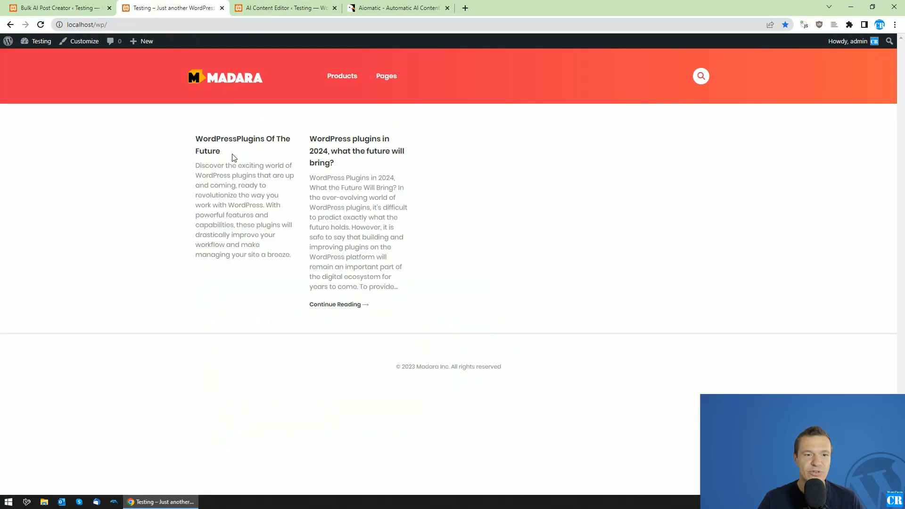
mouse_move(349, 151)
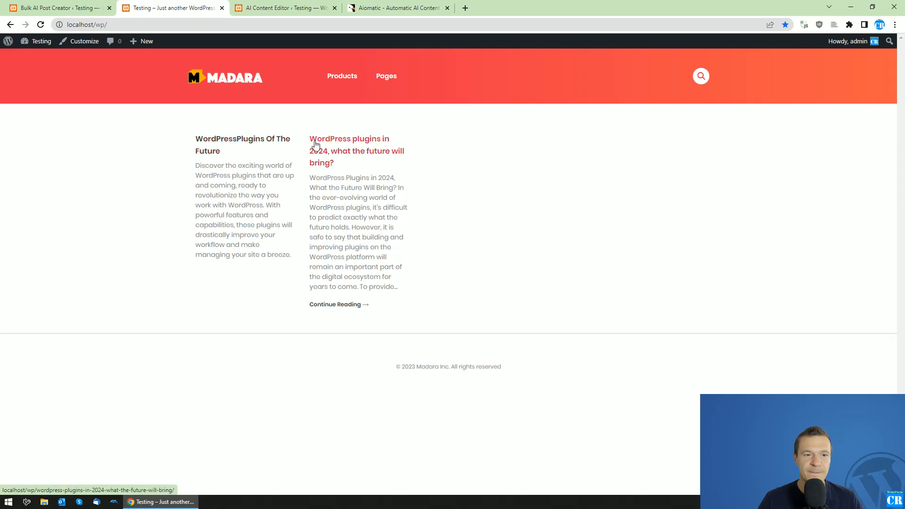
- Open the generated 'WordPressPlugins Of The Future' post on the front end and read through it
click(55, 8)
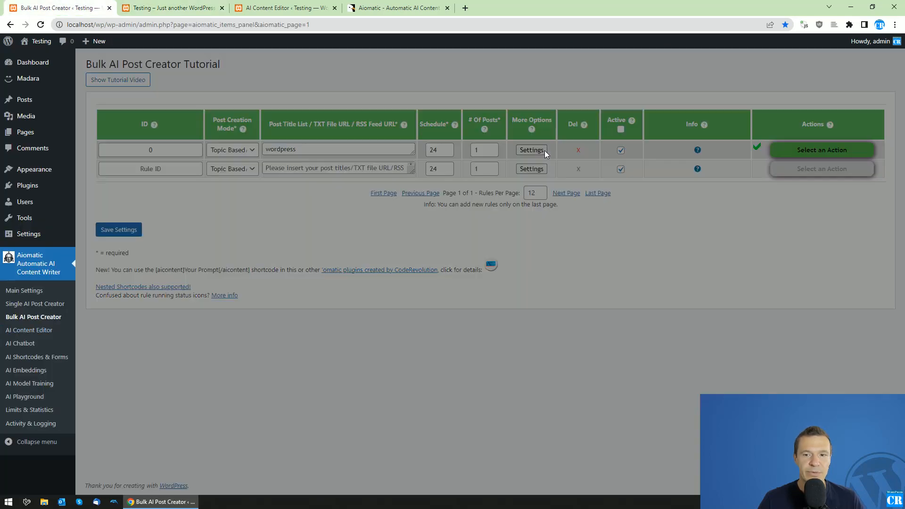
click(171, 7)
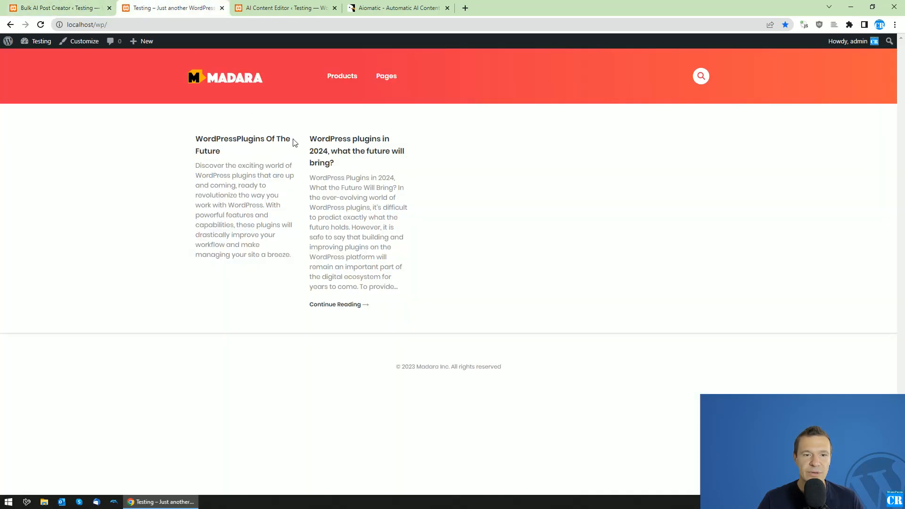
click(334, 305)
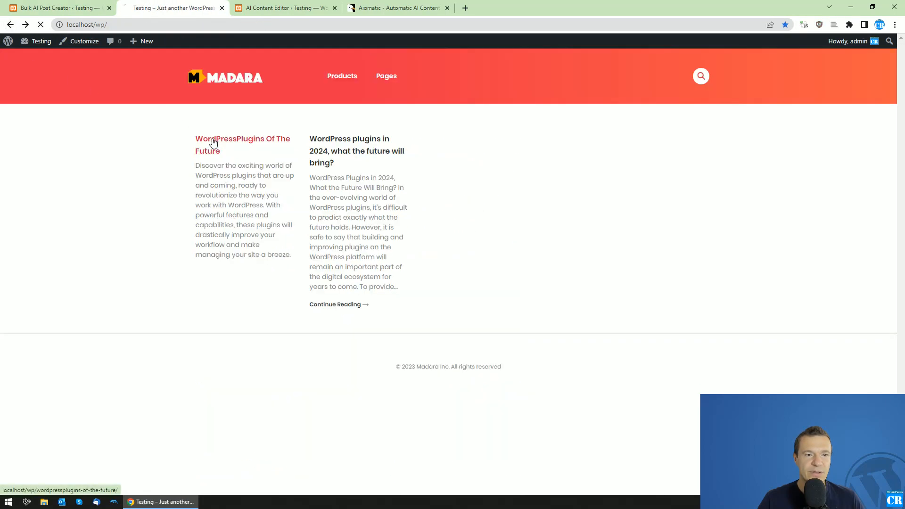
click(242, 144)
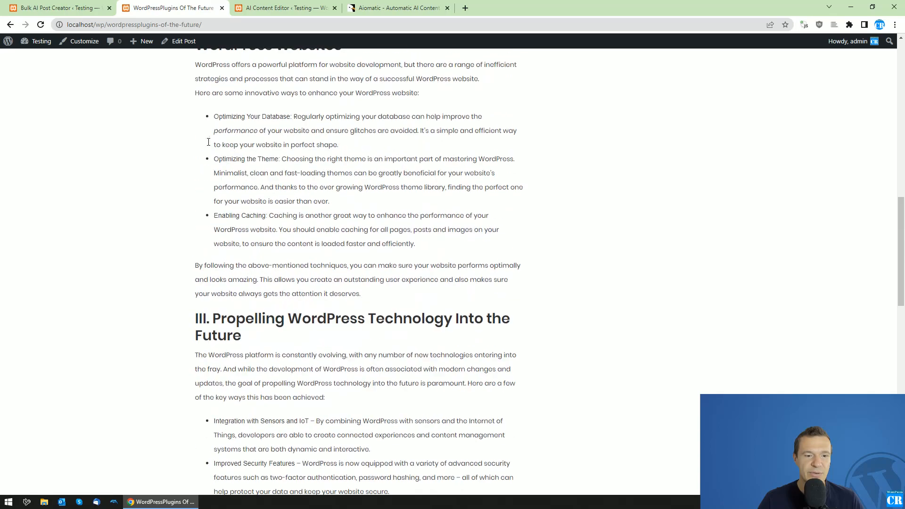
scroll(down, 3)
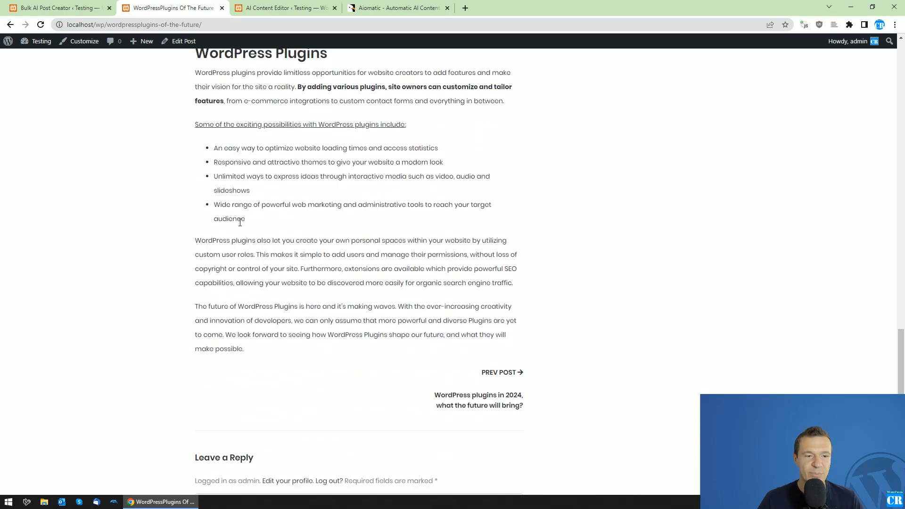
scroll(up, 3)
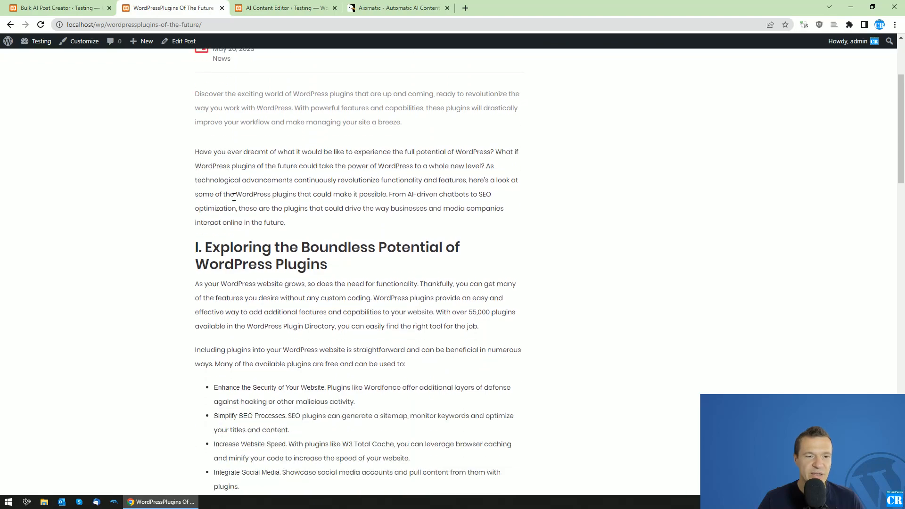
scroll(down, 3)
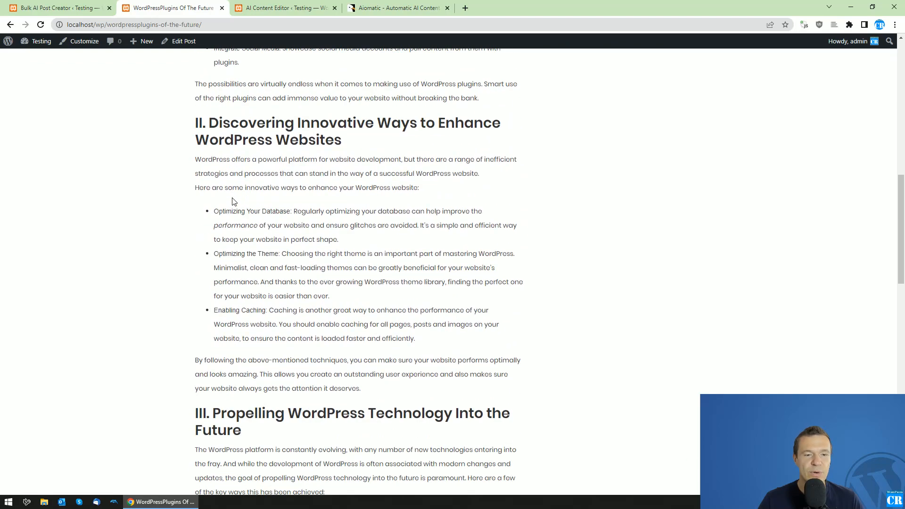
scroll(down, 3)
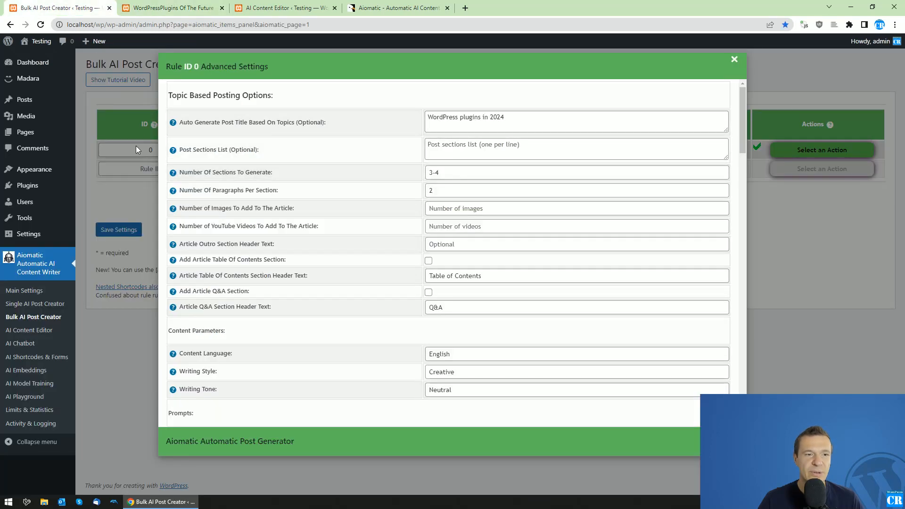
- Back in Bulk AI Post Creator, delete the existing topic-based rule 0
click(734, 60)
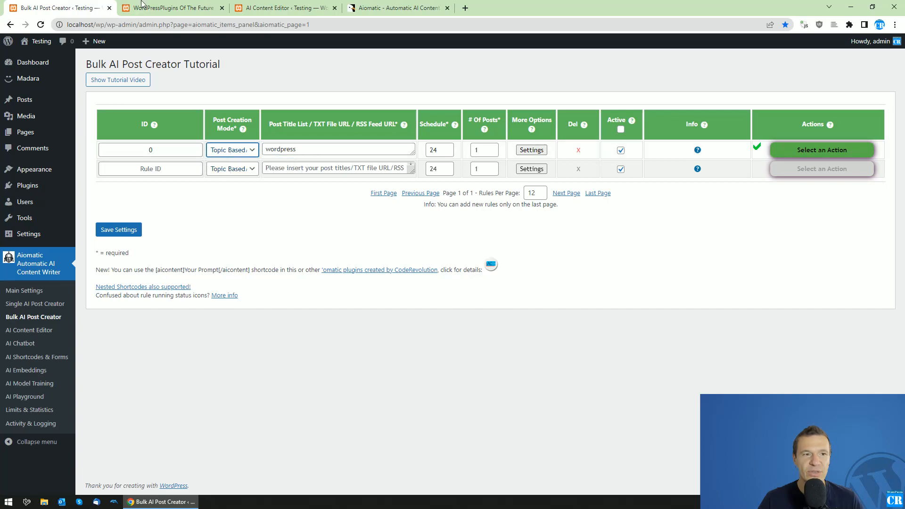
click(172, 7)
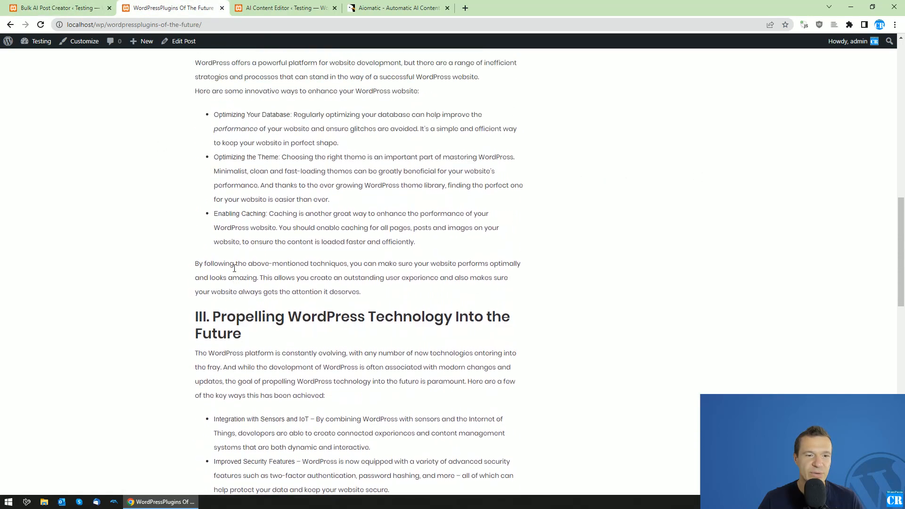
click(55, 8)
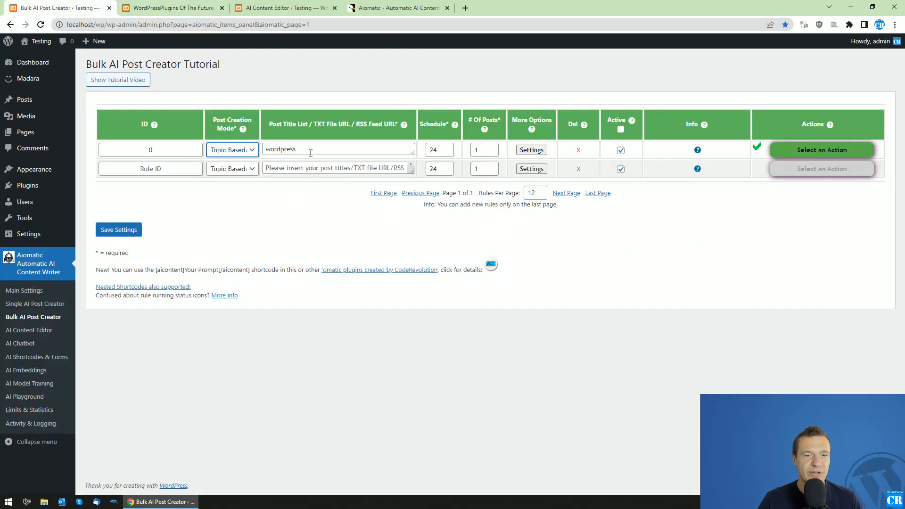
click(822, 150)
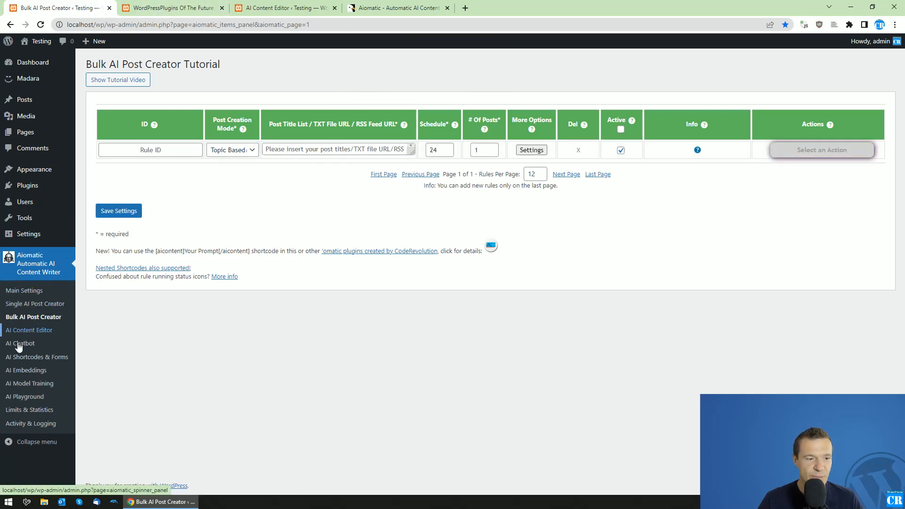
- Review the AI Chatbot context settings and edit the Chatbot Context instructions
click(20, 343)
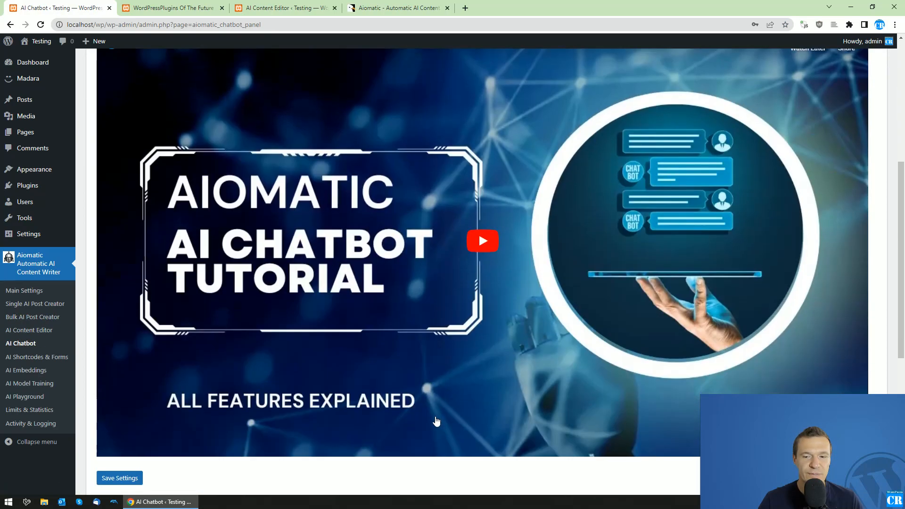
click(166, 79)
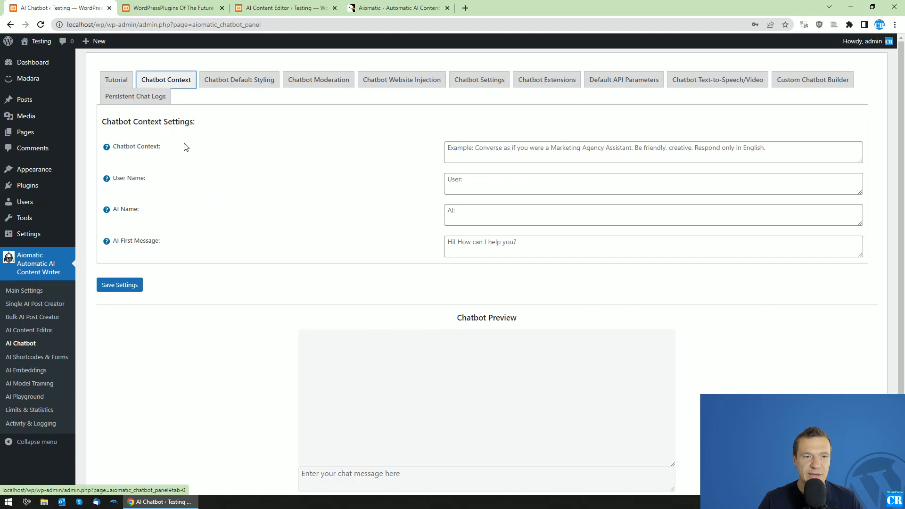
double_click(133, 146)
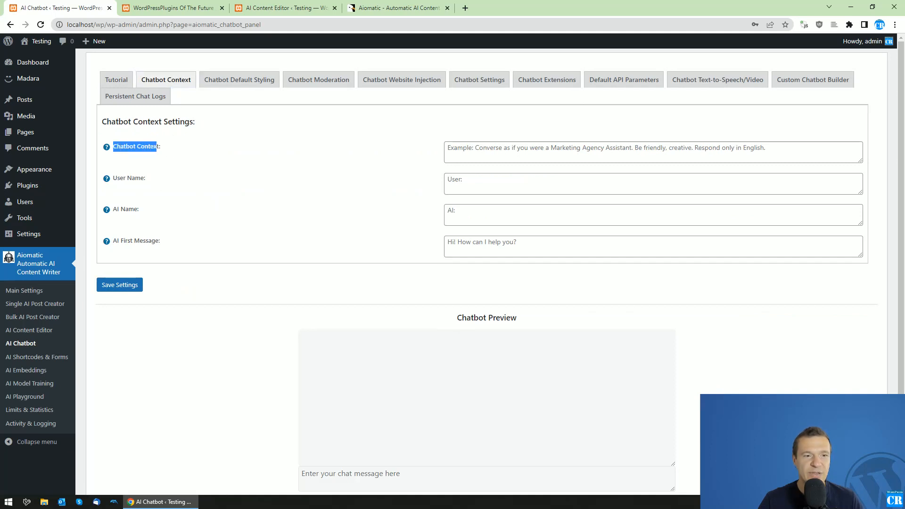
click(652, 152)
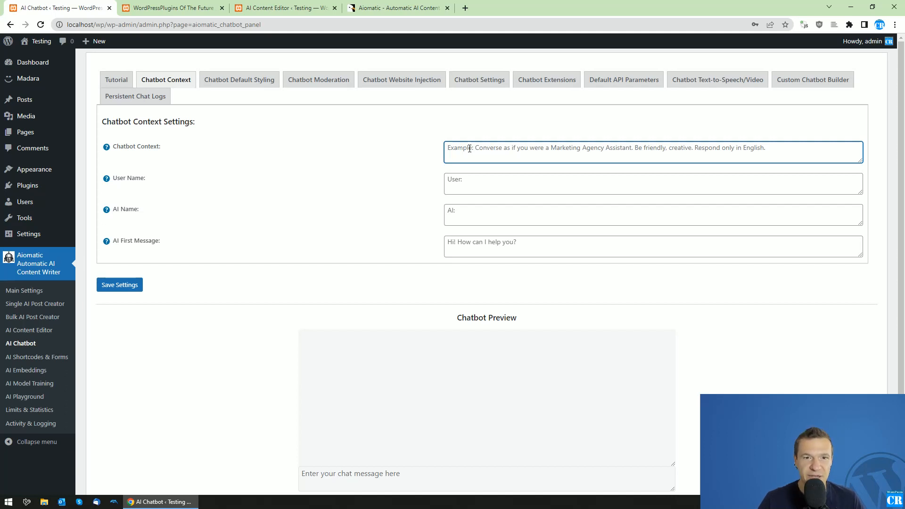
mouse_move(164, 181)
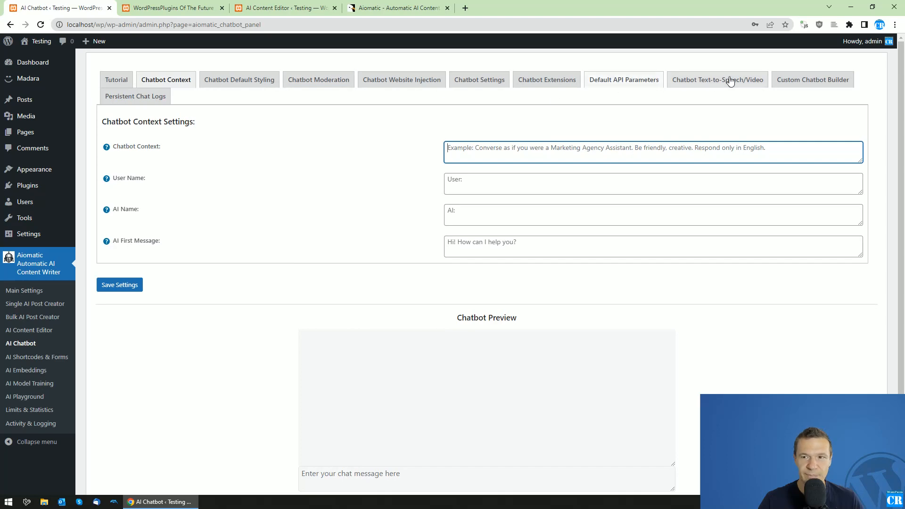
- Browse sitewide injection, tutorial and text-to-speech/video options, then save settings with text-to-speech/video Off
click(401, 79)
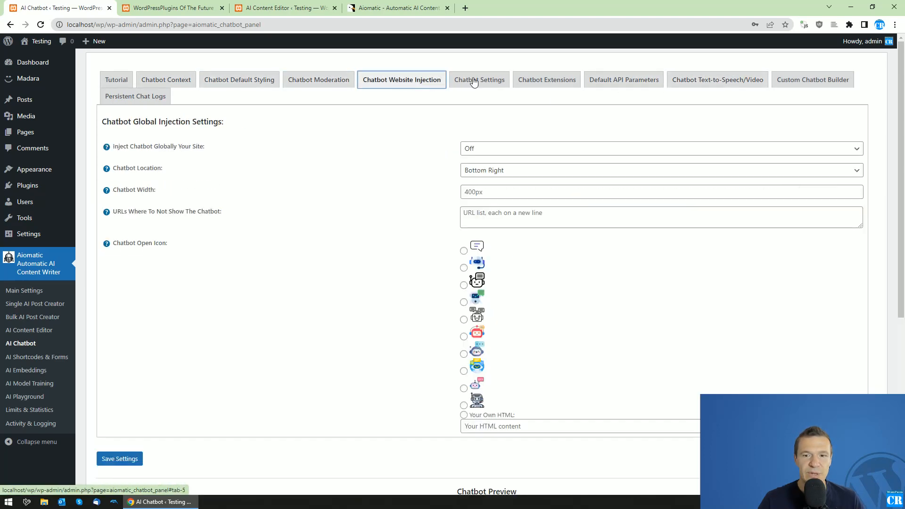
click(716, 79)
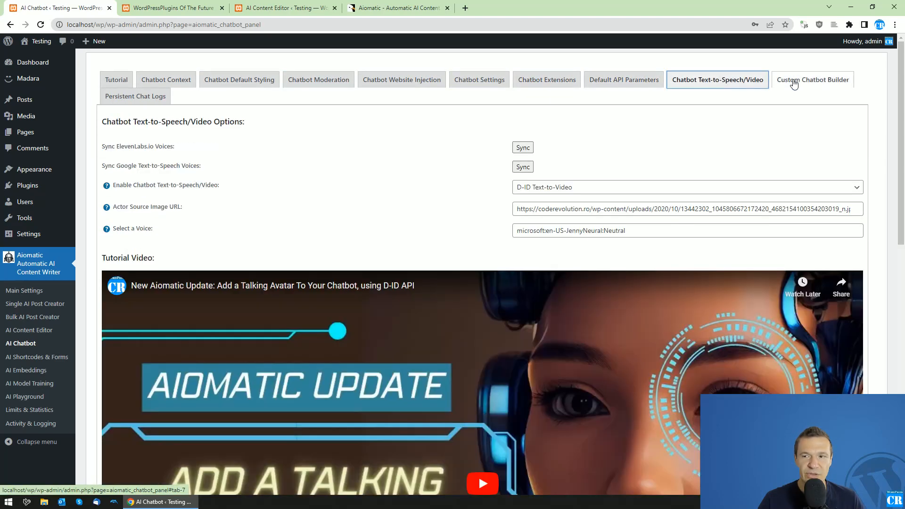
click(115, 79)
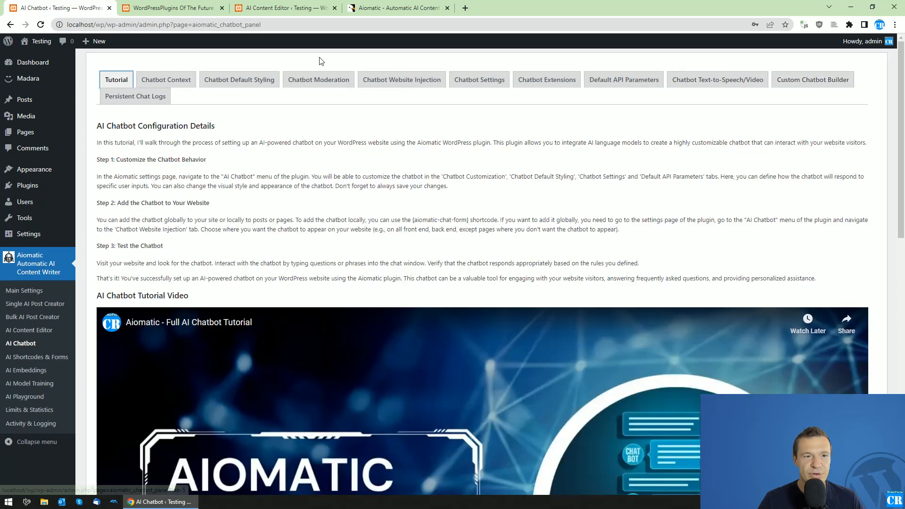
mouse_move(718, 79)
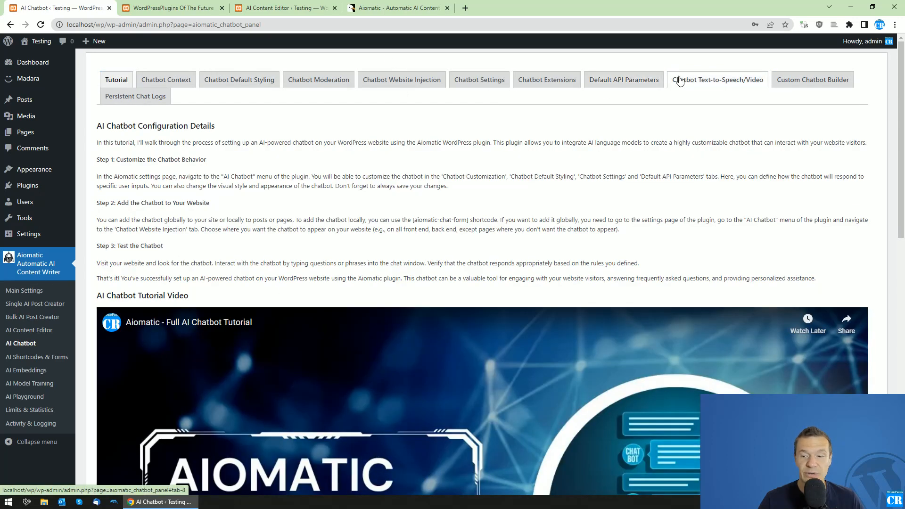
click(716, 80)
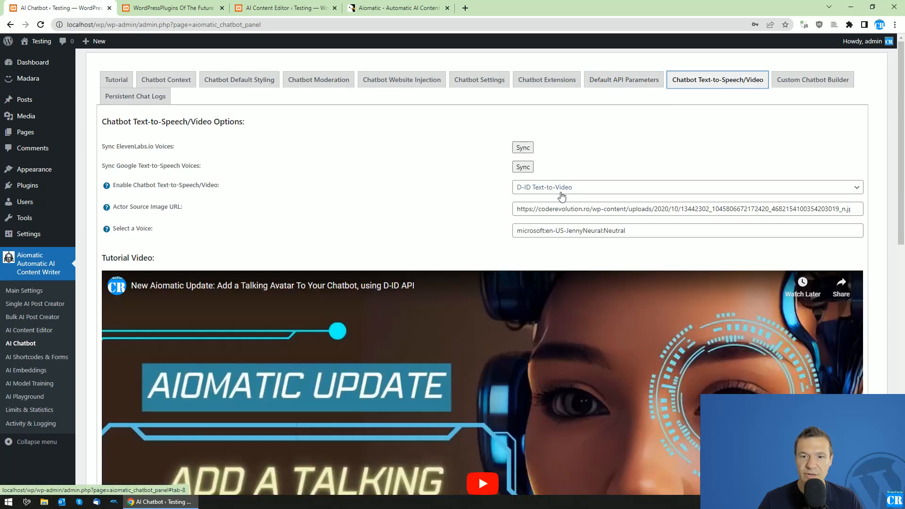
scroll(down, 3)
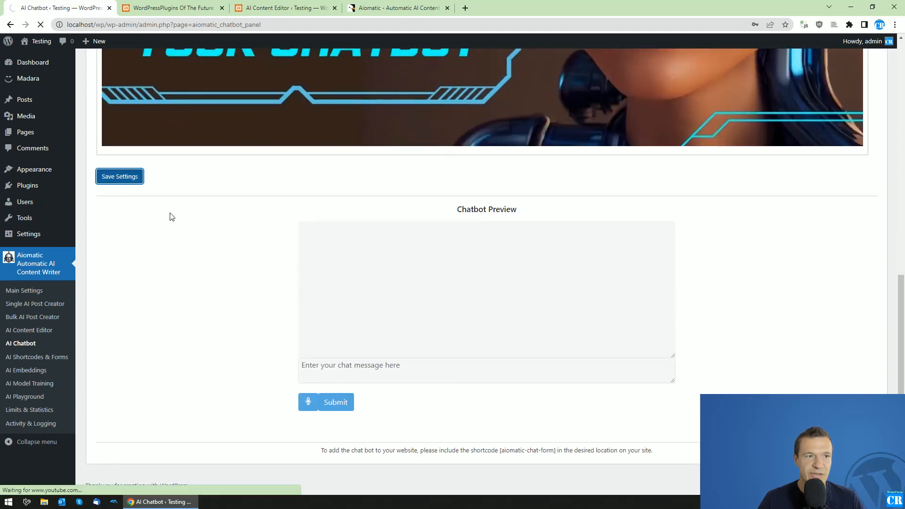
click(119, 176)
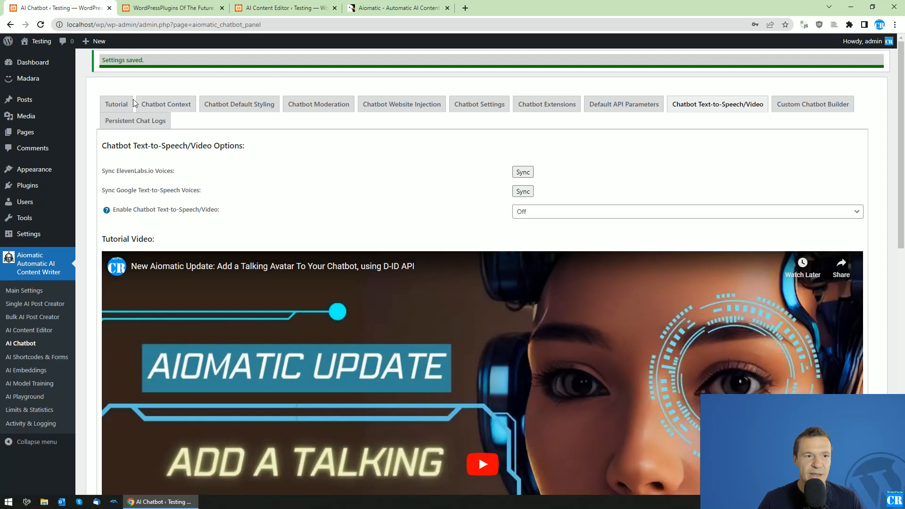
- Send 'Hello!' in the Chatbot Preview and receive the AI's greeting reply
scroll(down, 3)
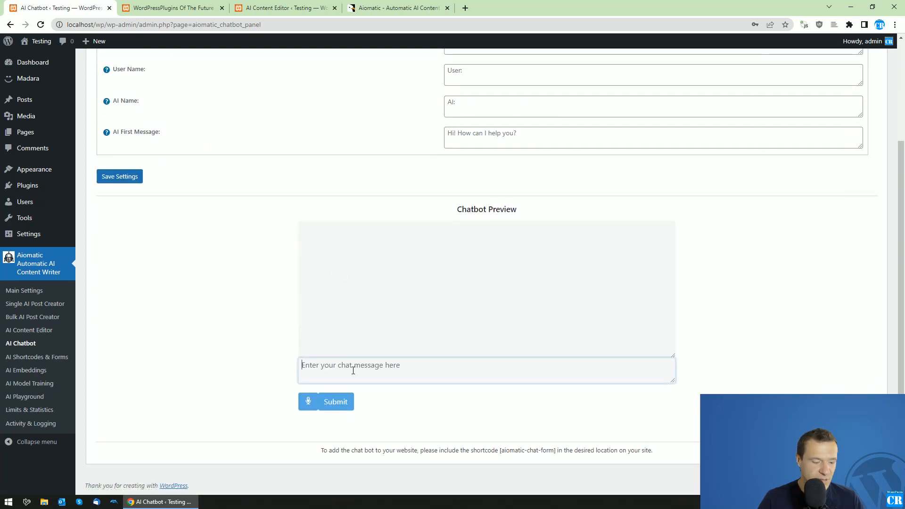
click(335, 402)
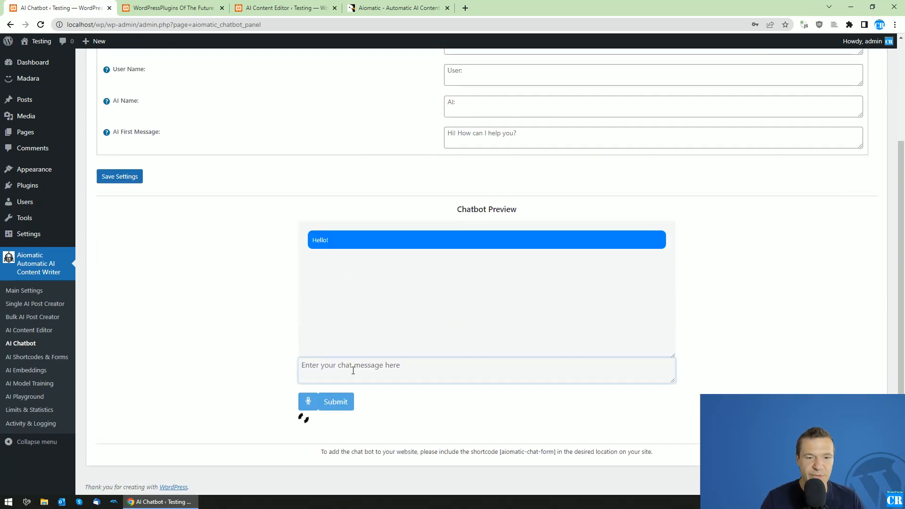
click(335, 401)
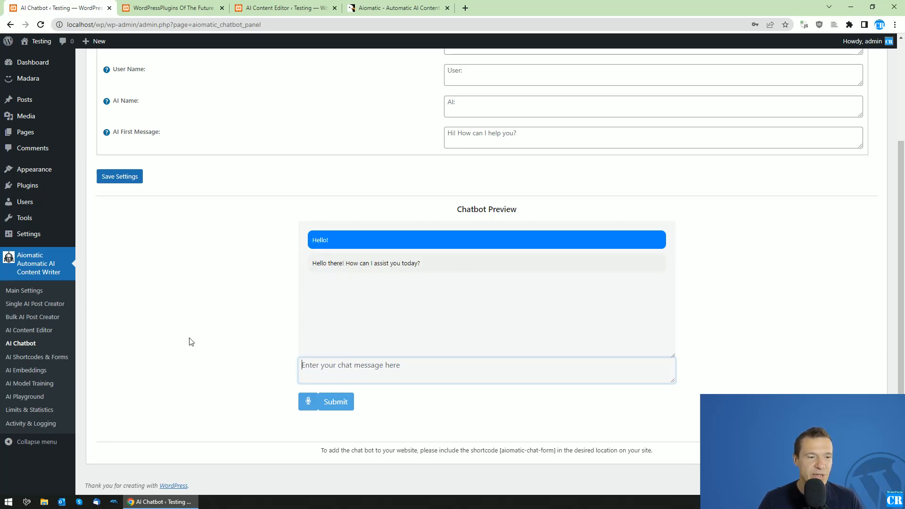
click(36, 356)
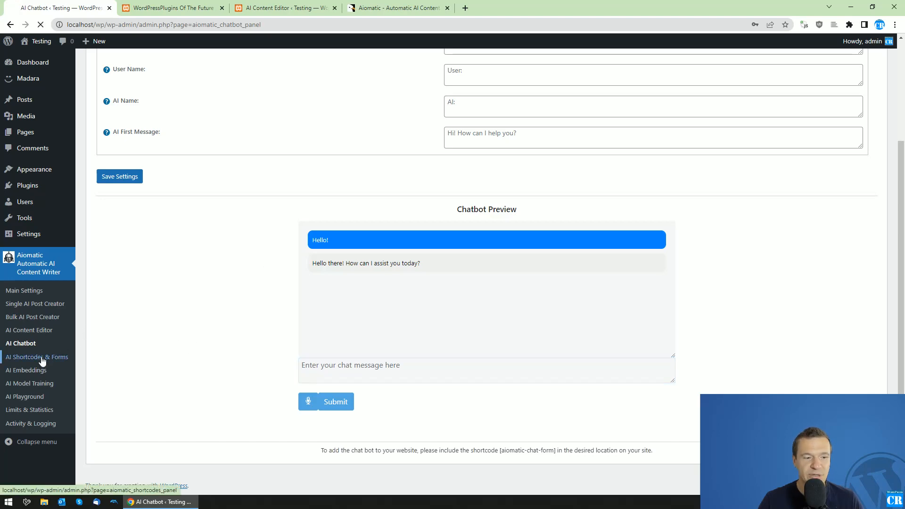
- Browse Built-in Shortcodes, Add A New AI Form and Importer/Exporter, ending on the 97 AI forms list
click(37, 356)
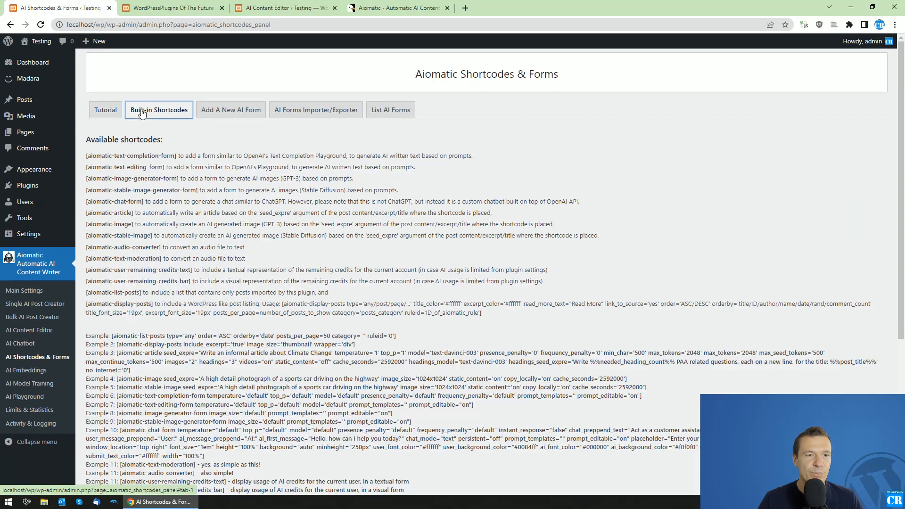
scroll(down, 3)
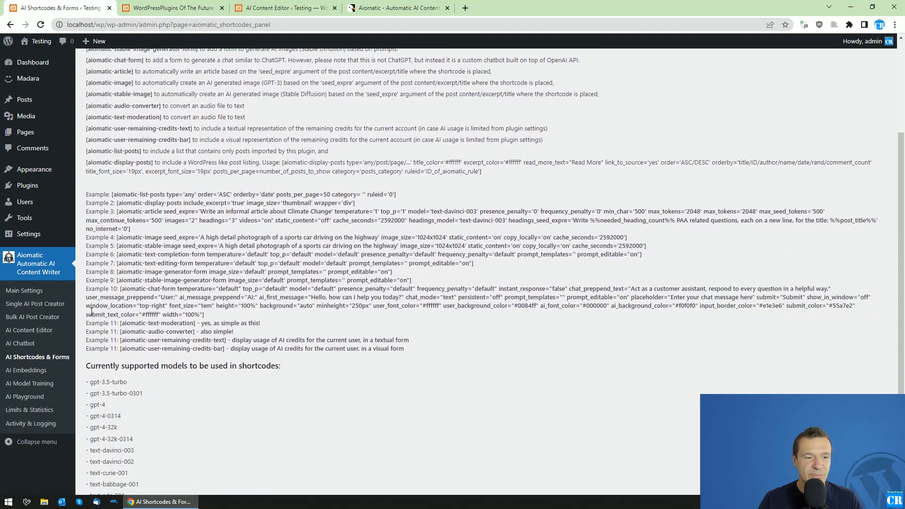
click(230, 109)
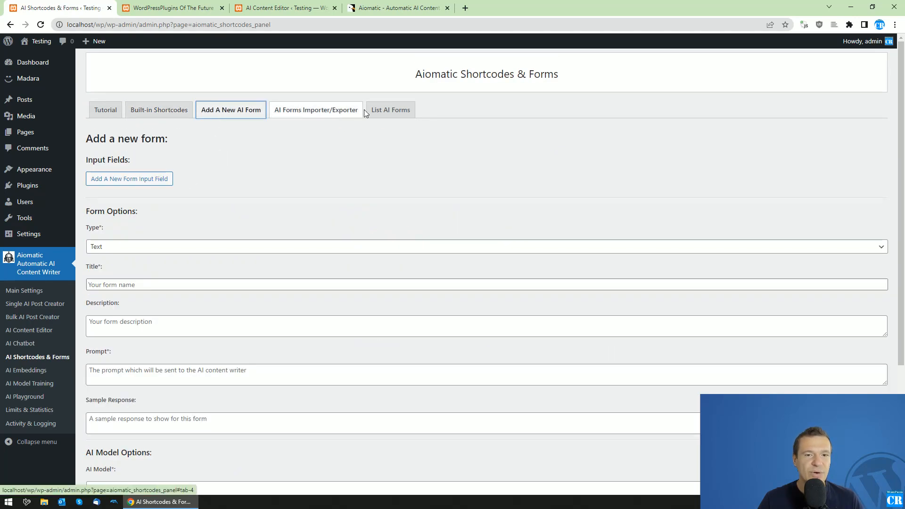
click(390, 110)
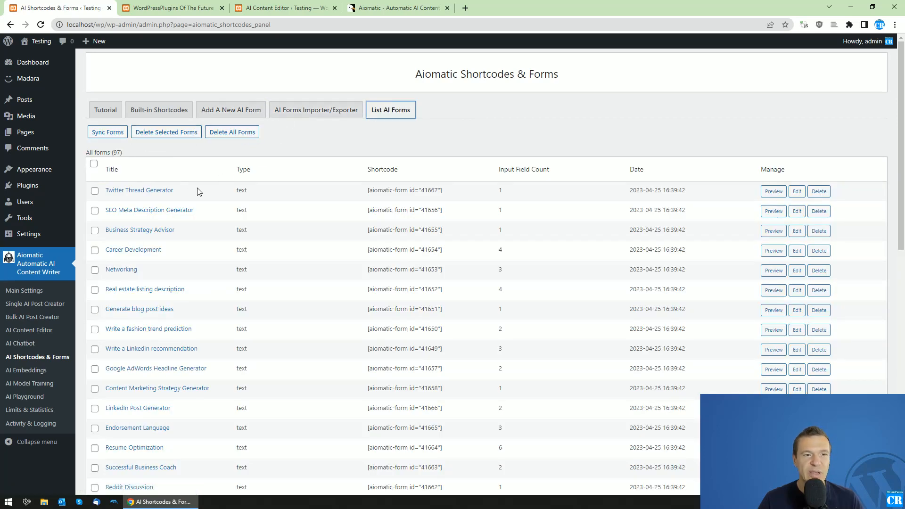
click(316, 109)
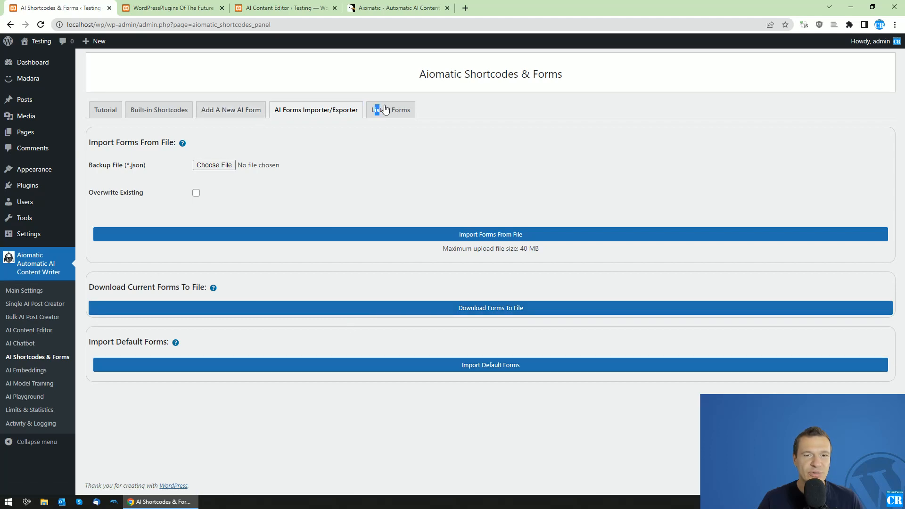
click(394, 109)
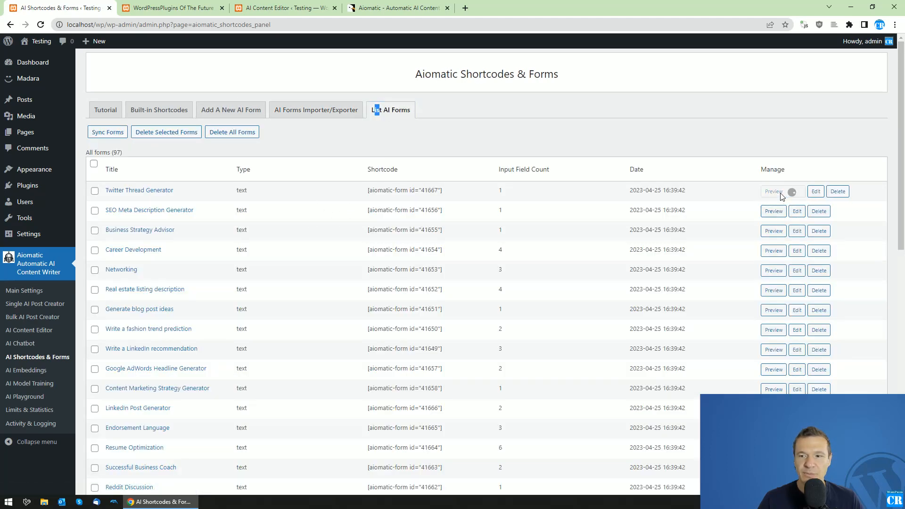
- Preview the Twitter Thread Generator with topic 'love', generate the thread, then close the preview
click(773, 192)
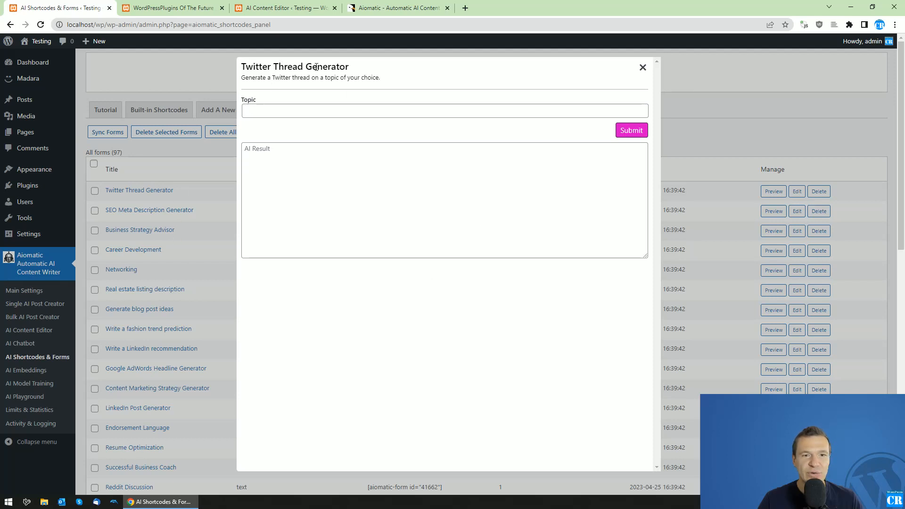
text(love)
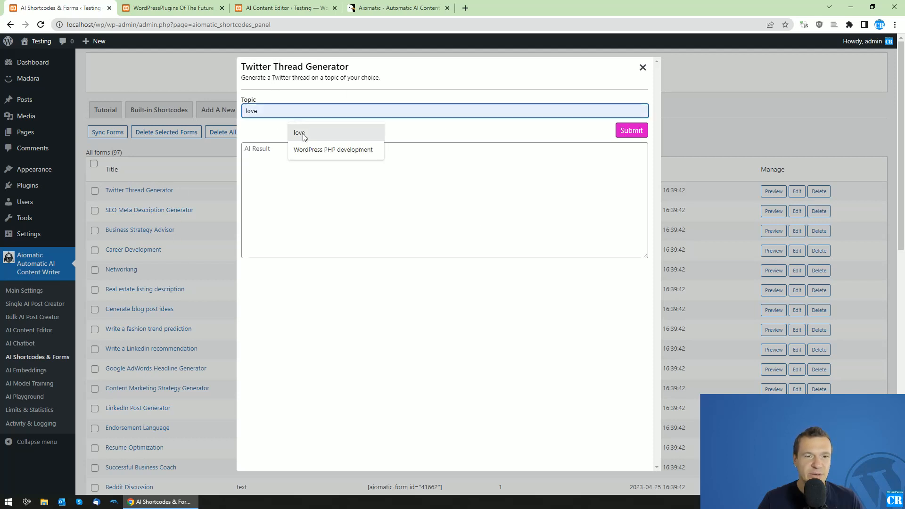
click(631, 130)
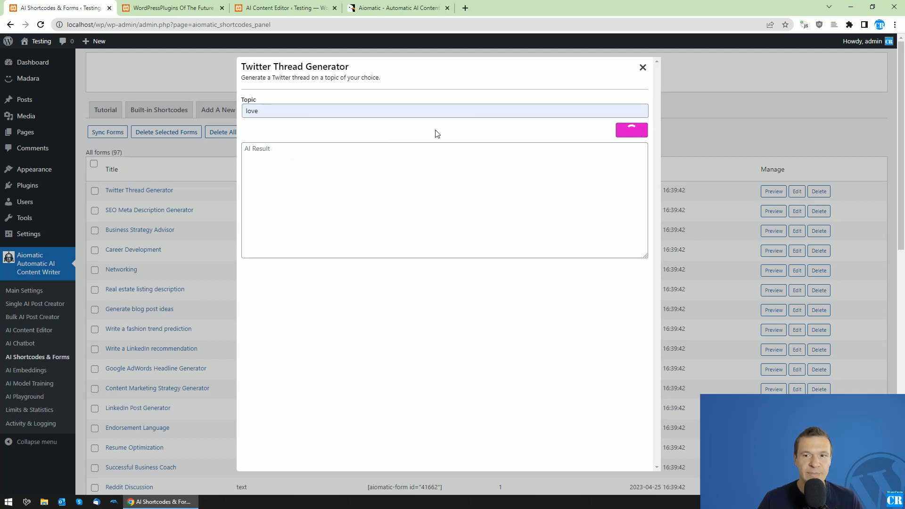
mouse_move(359, 137)
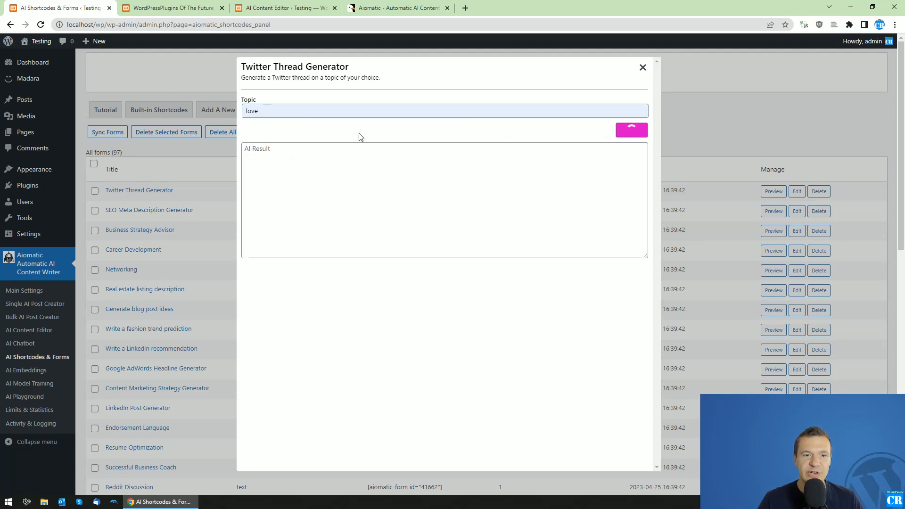
mouse_move(244, 122)
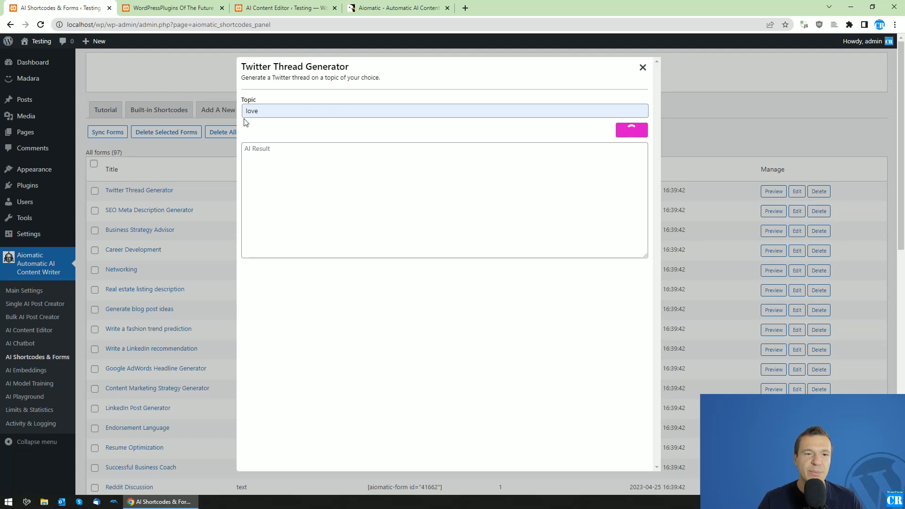
click(631, 130)
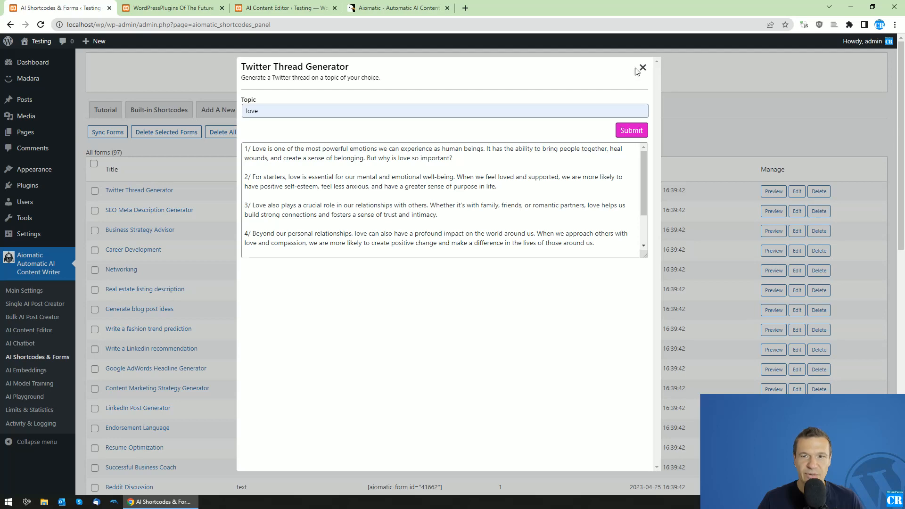
click(640, 68)
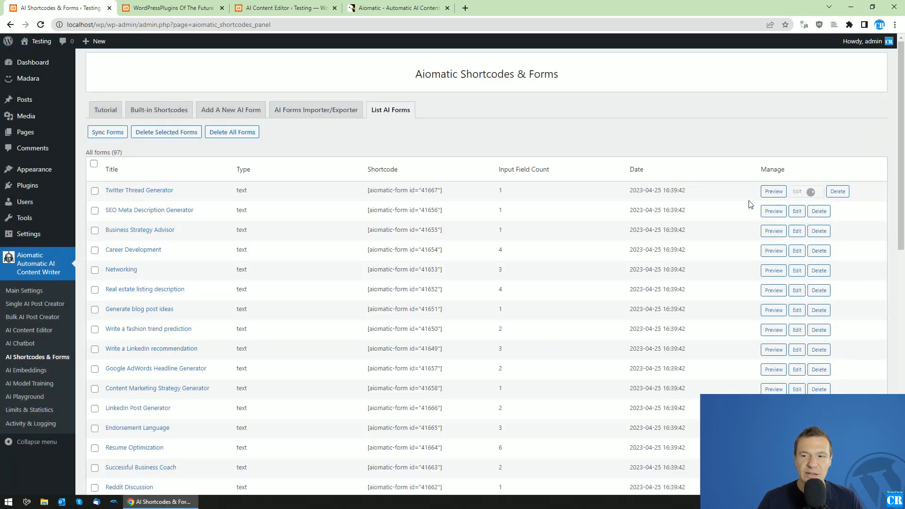
- Skim the AI Forms tutorial, then bring up the AI Embeddings tutorial page
click(796, 191)
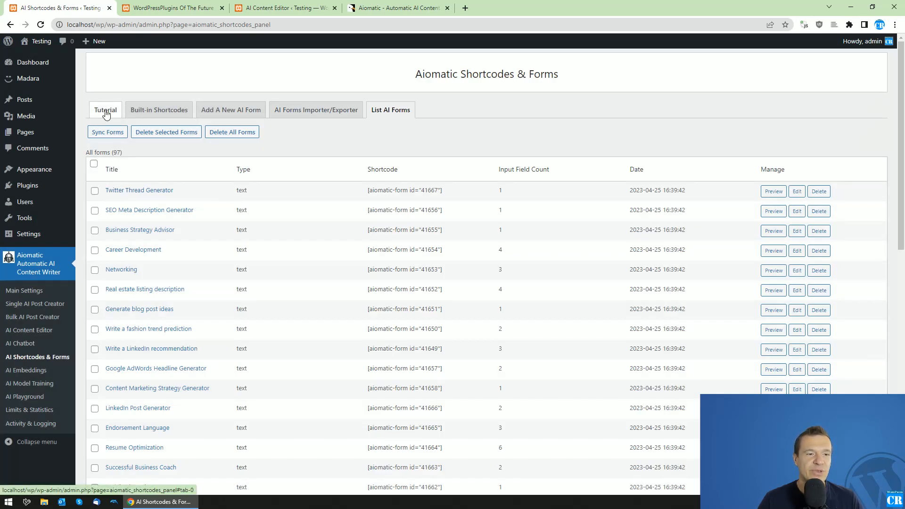
click(105, 110)
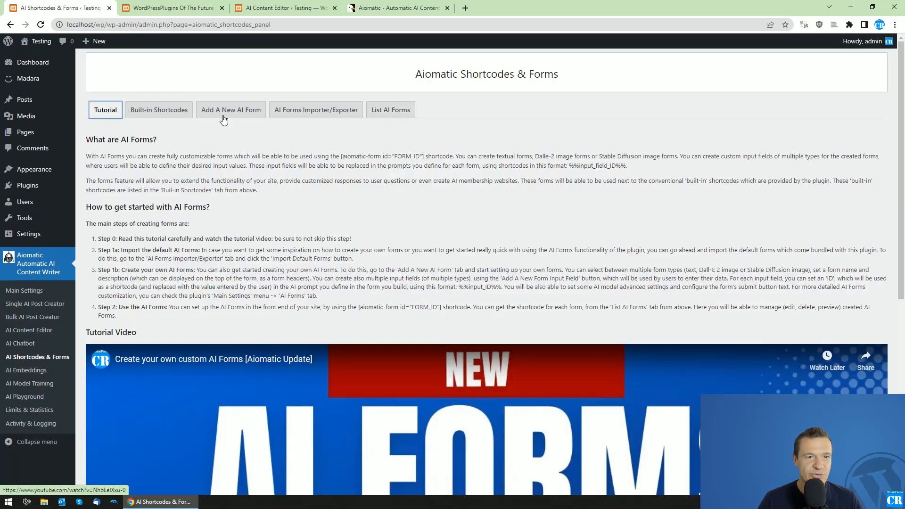
scroll(down, 3)
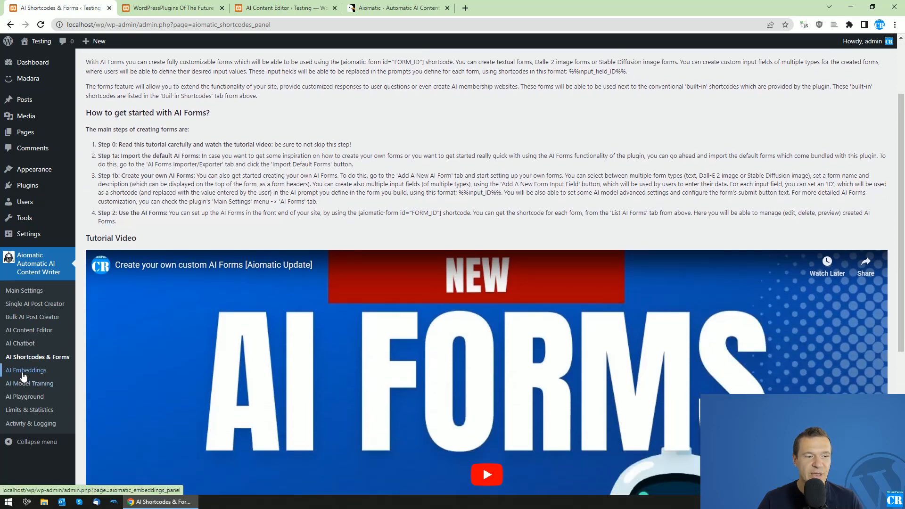
click(26, 370)
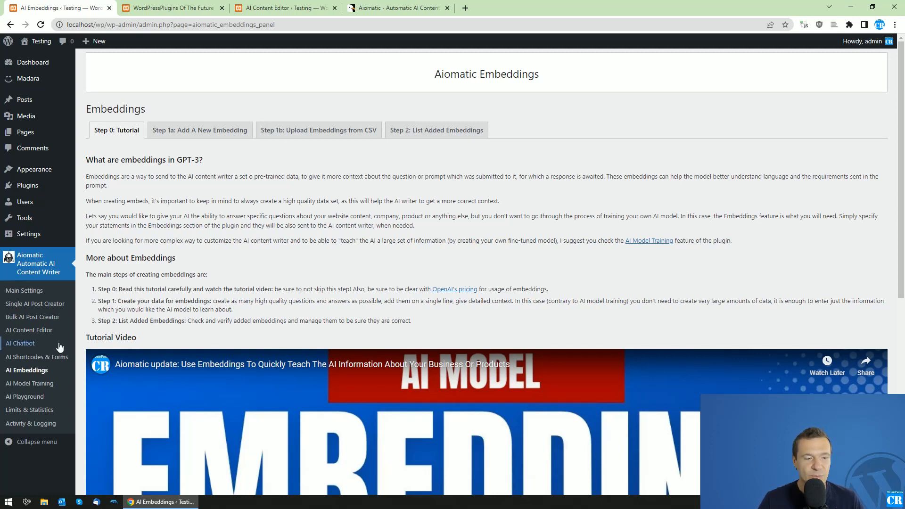
scroll(down, 3)
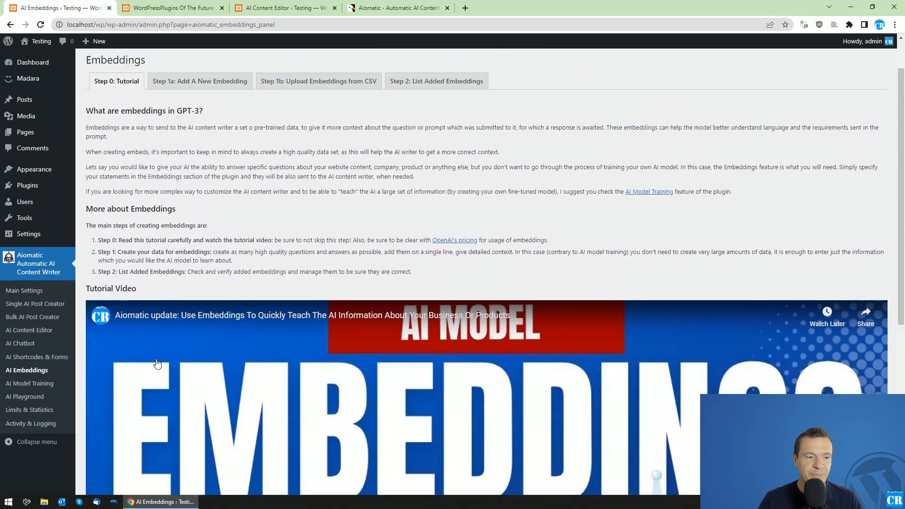
- Switch the API provider to OpenAI in API Keys, then leave unsaved for AI Model Training's Azure notice
click(30, 384)
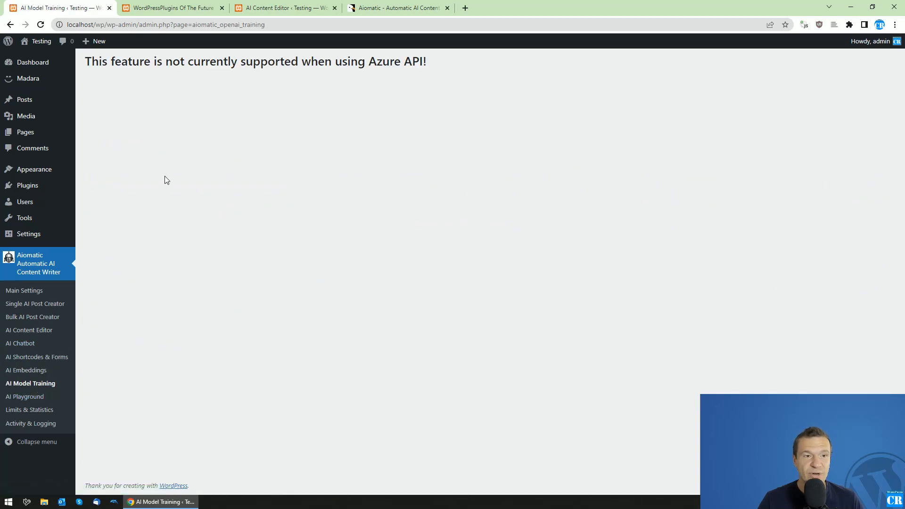
double_click(381, 61)
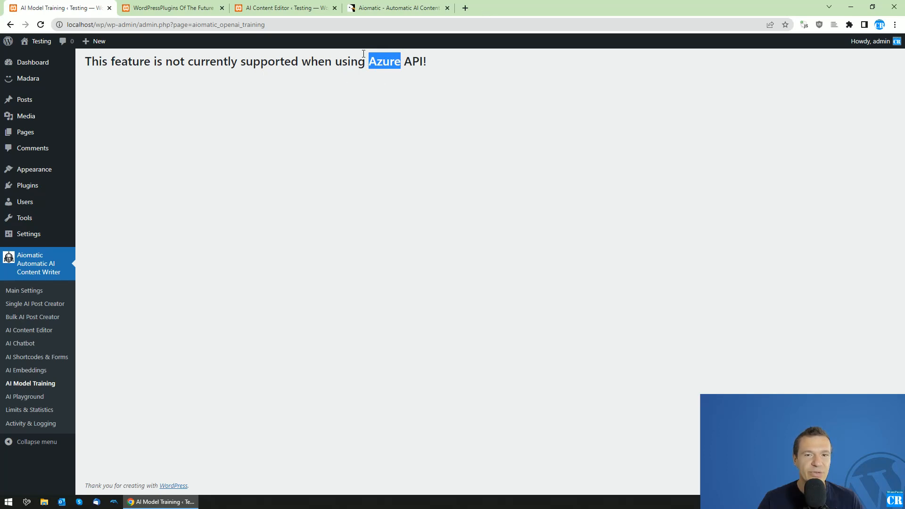
mouse_move(25, 397)
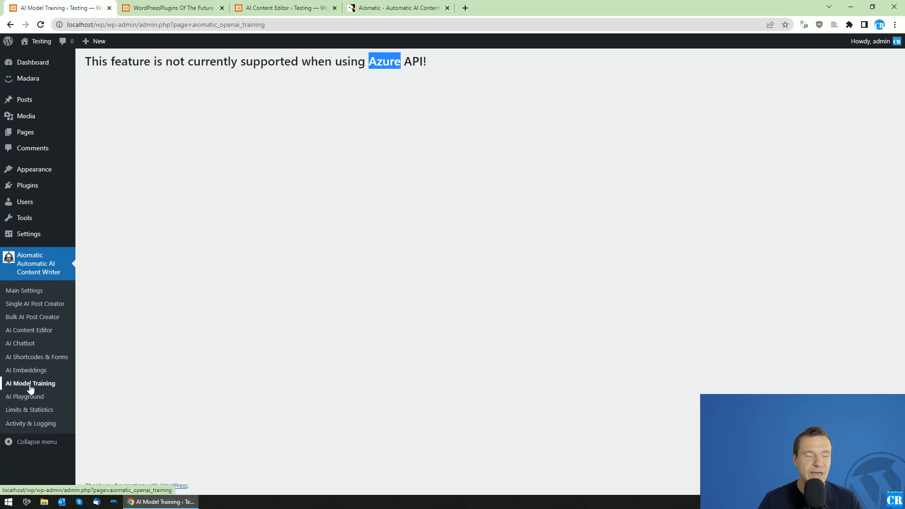
mouse_move(19, 306)
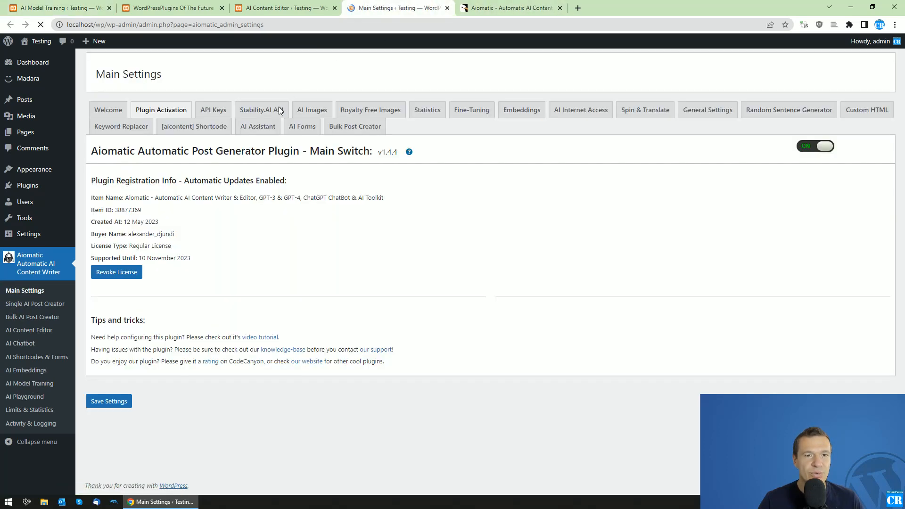
click(213, 109)
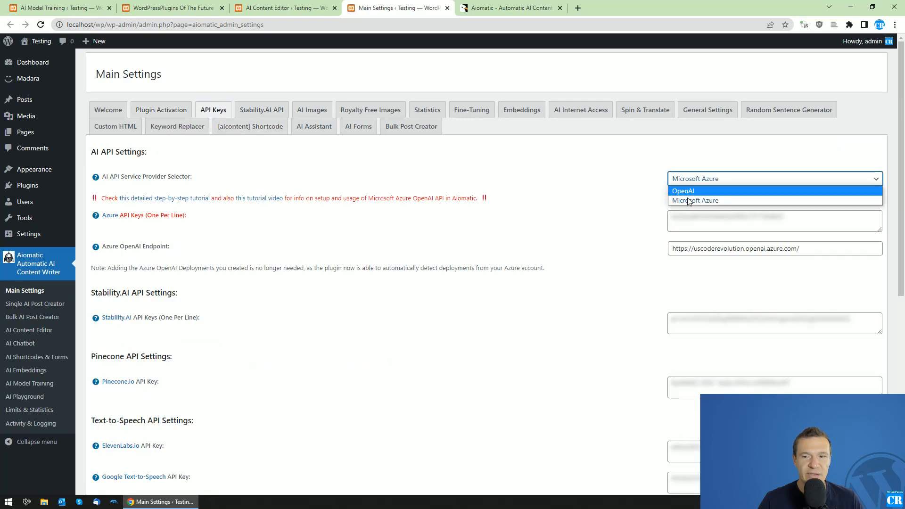
click(682, 191)
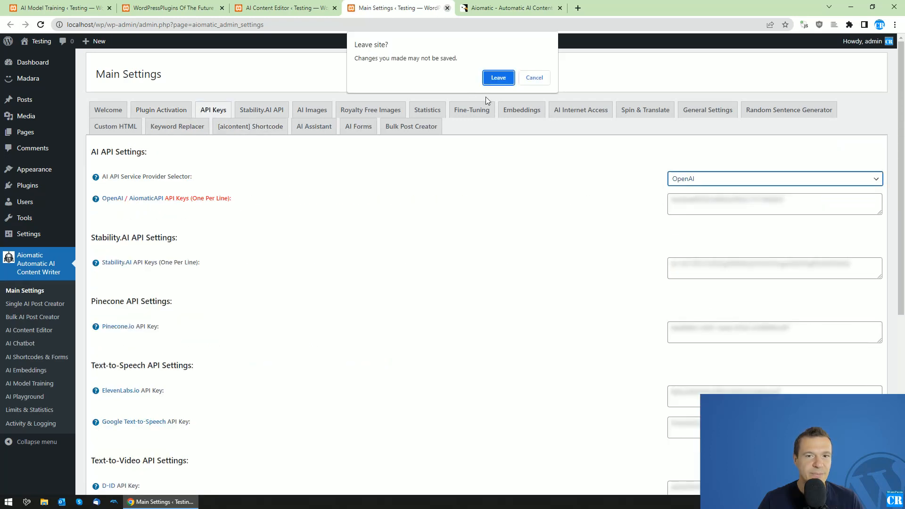
click(497, 77)
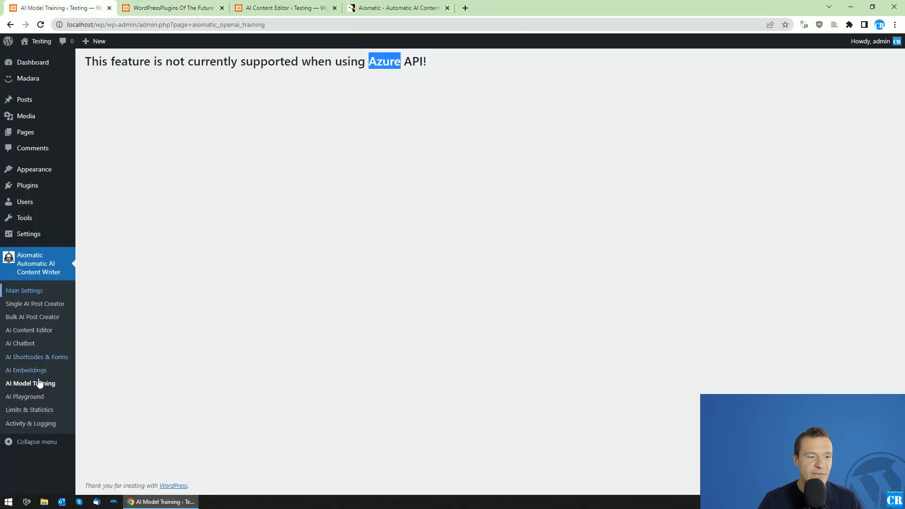
- Browse the AI Playground tutorial, text editing and moderation tools, then bring up Limits & Statistics
click(25, 397)
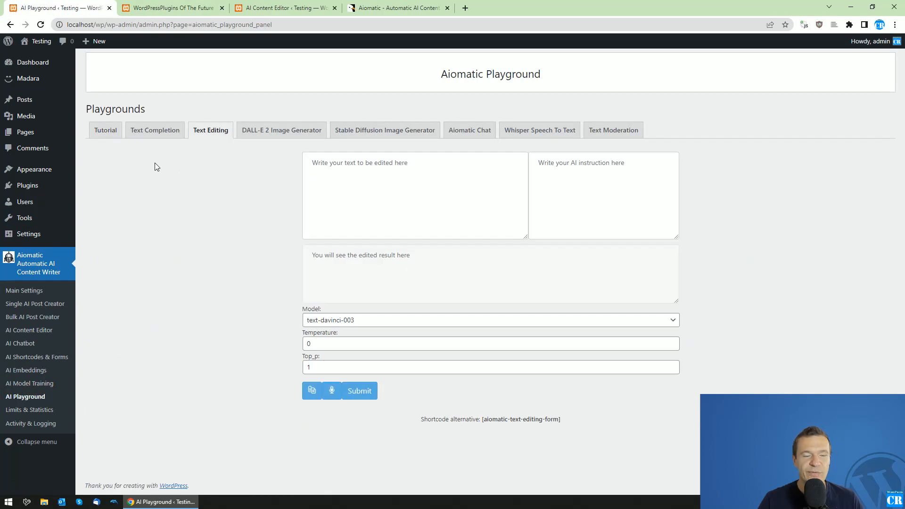
click(104, 130)
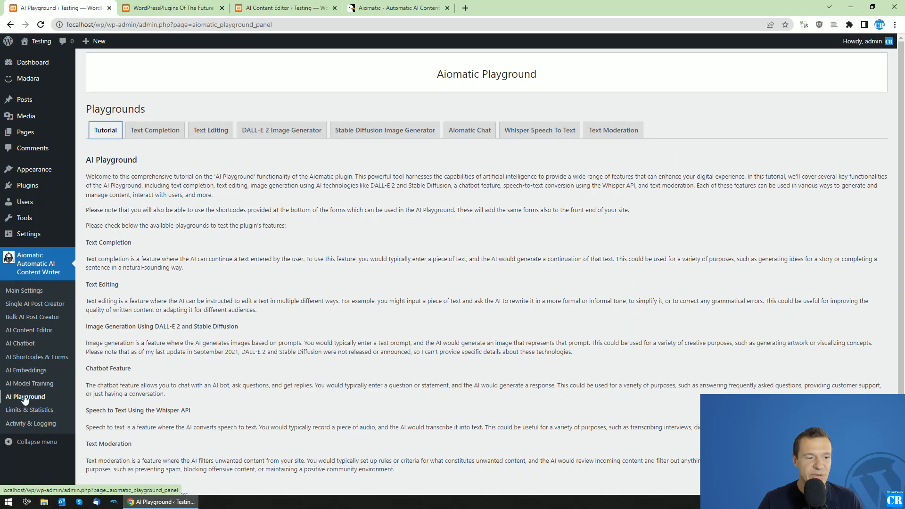
scroll(down, 3)
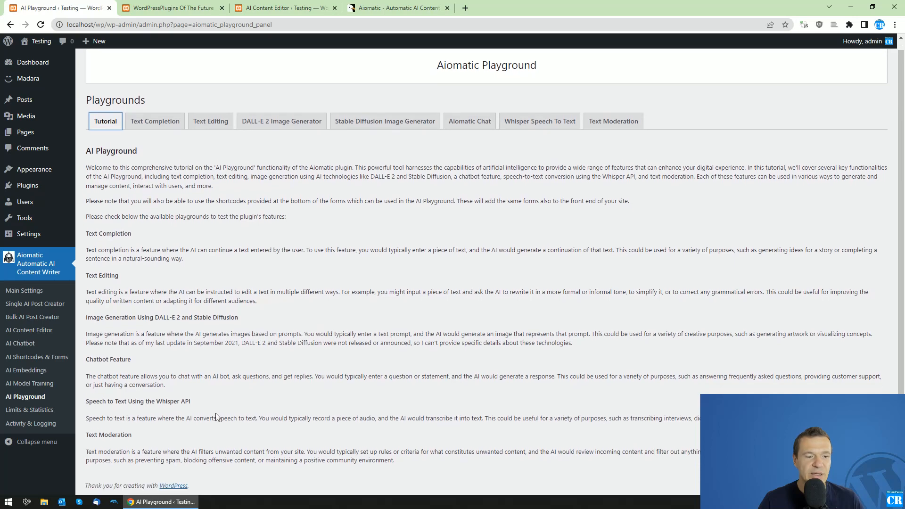
click(210, 122)
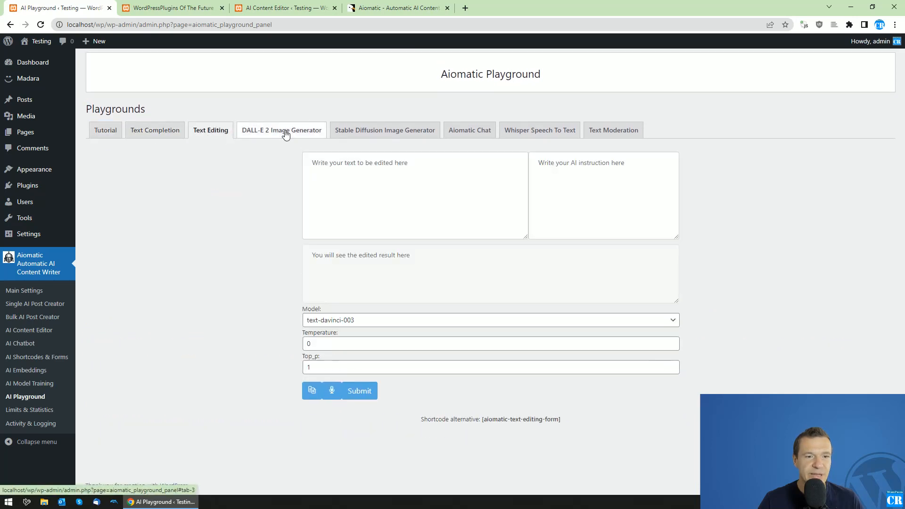
click(612, 130)
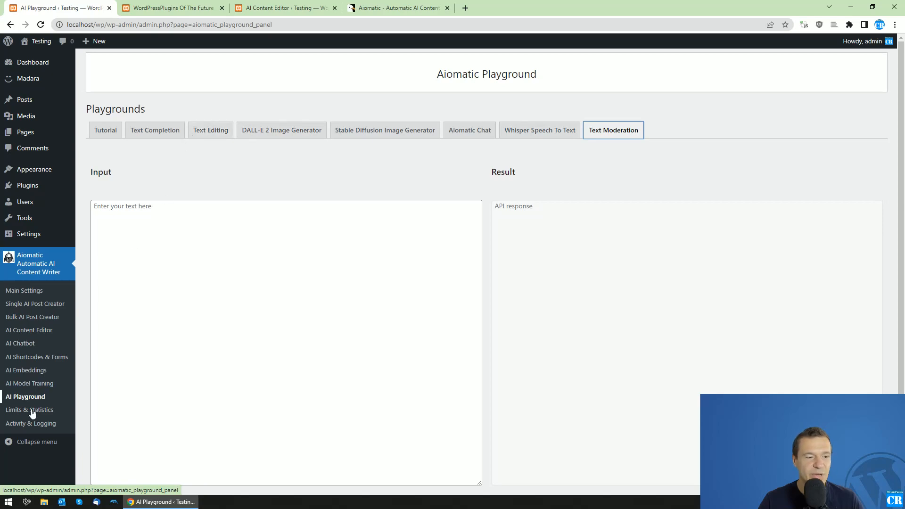
click(29, 409)
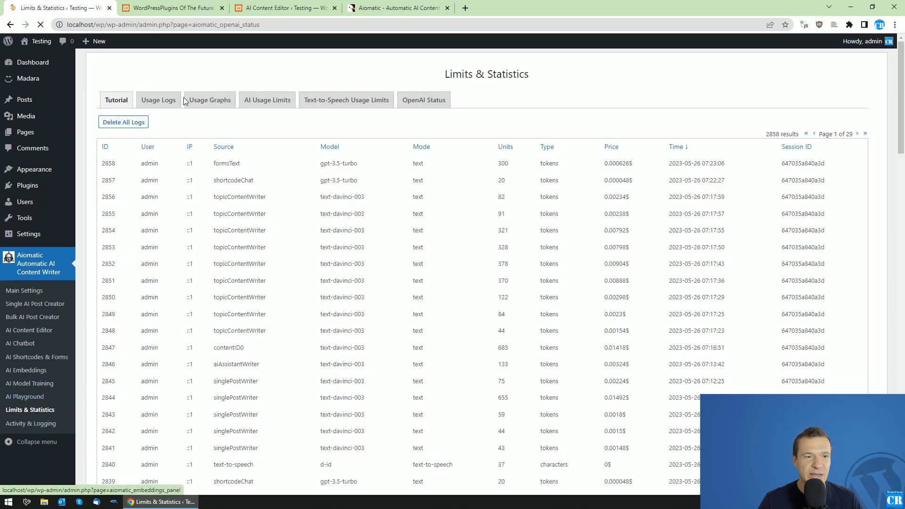
- Review Usage Logs, Usage Graphs and AI Usage Limits, including the admin rule's advanced settings
click(158, 99)
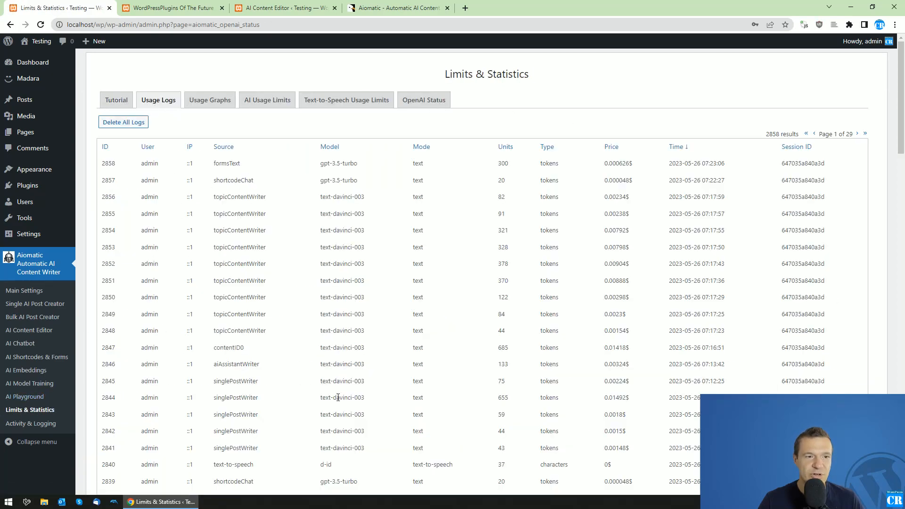
click(209, 99)
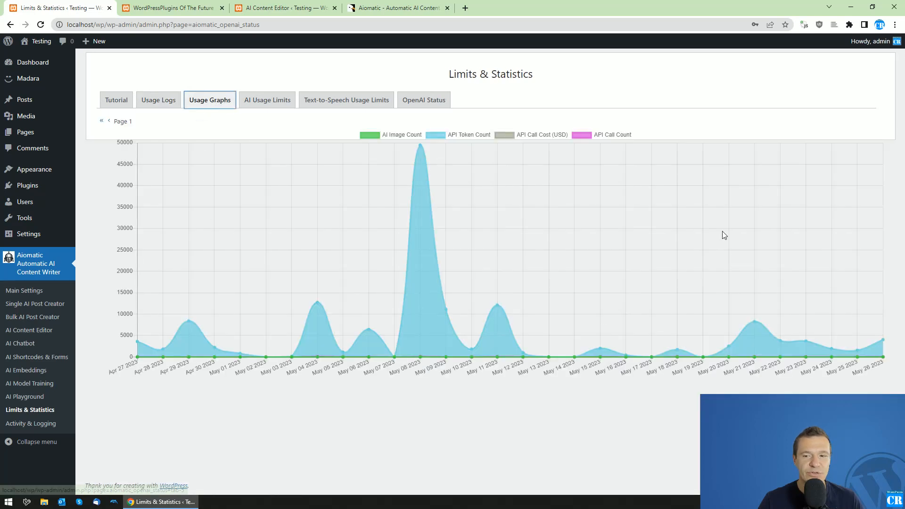
click(267, 100)
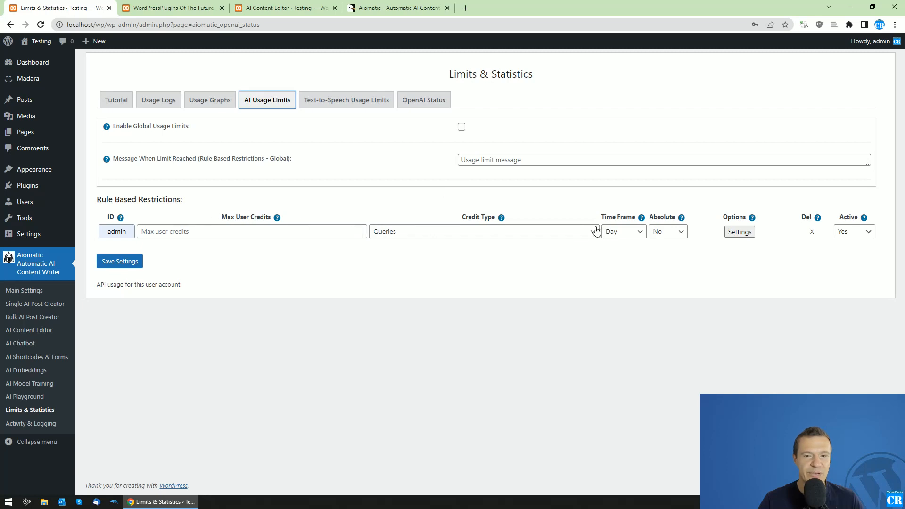
click(739, 231)
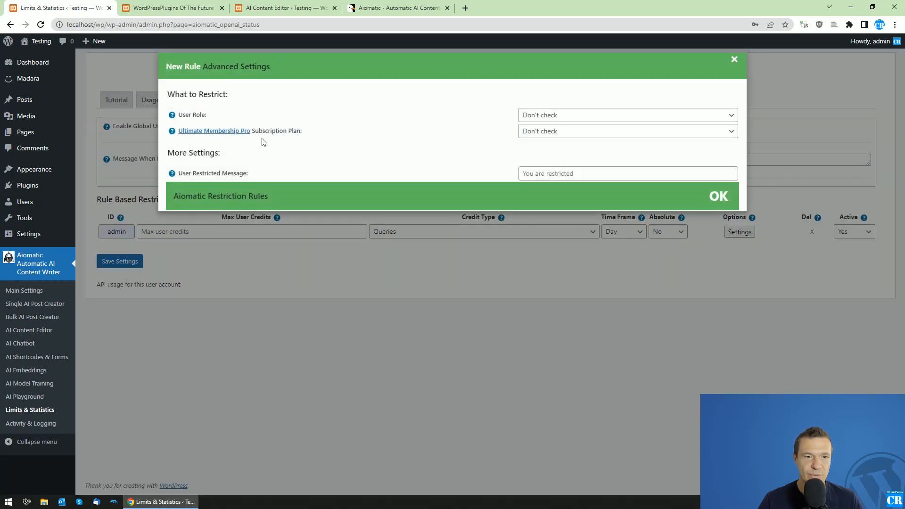
mouse_move(214, 133)
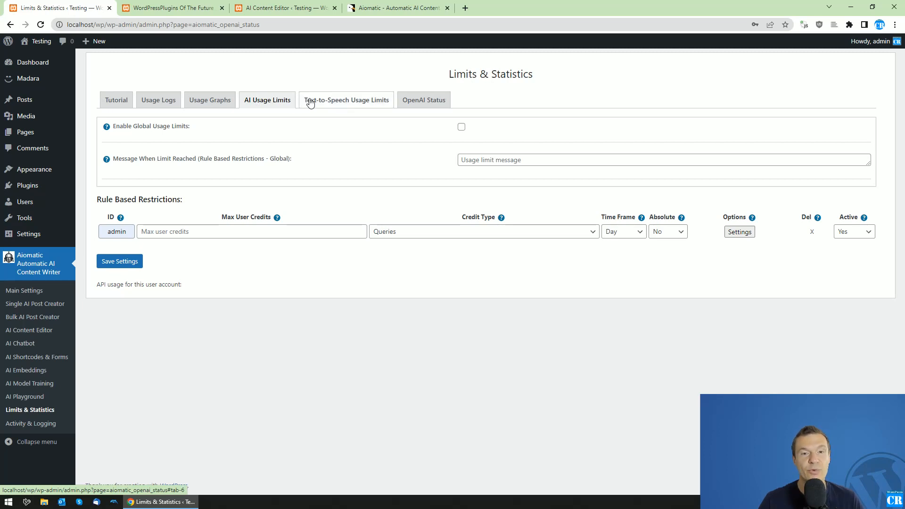
- Check Text-to-Speech Usage Limits and OpenAI Status incidents, then bring up Activity & Logging
click(346, 99)
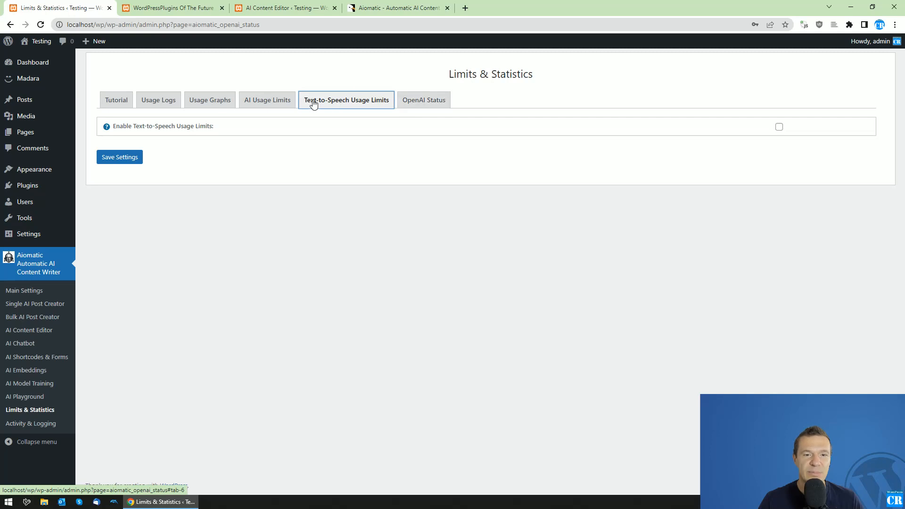
mouse_move(423, 100)
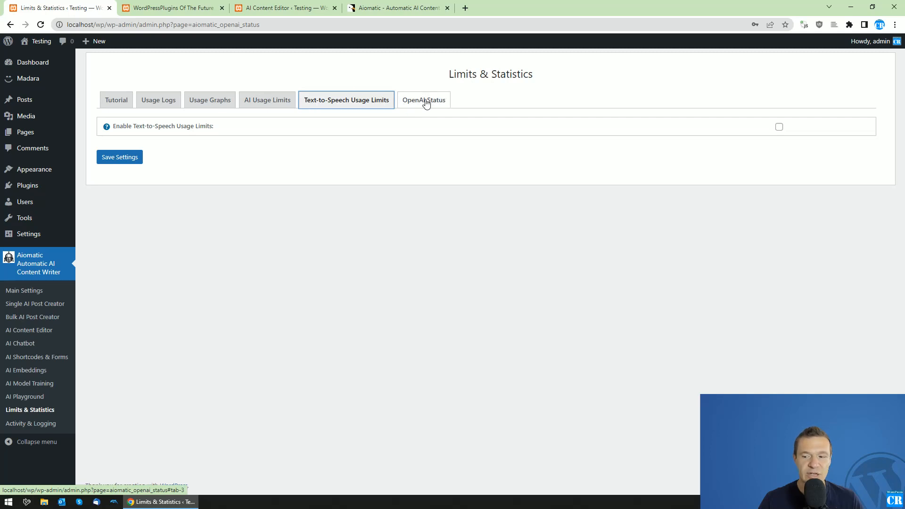
click(423, 100)
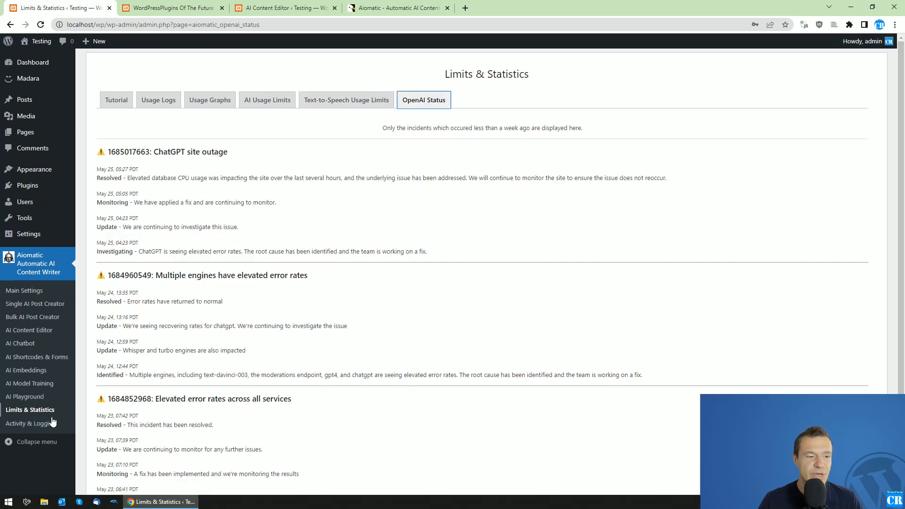
click(31, 423)
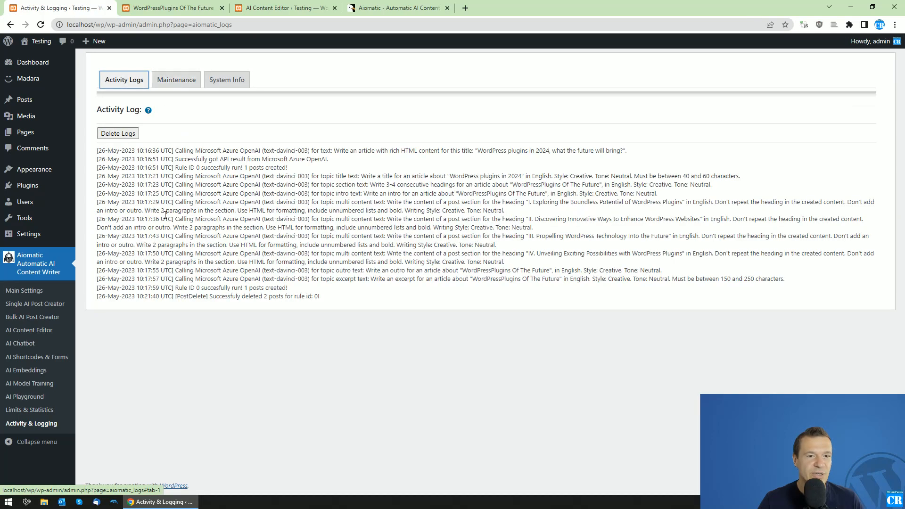
- View the Maintenance options and System Info details, with a glance at the CodeCanyon tab
click(177, 79)
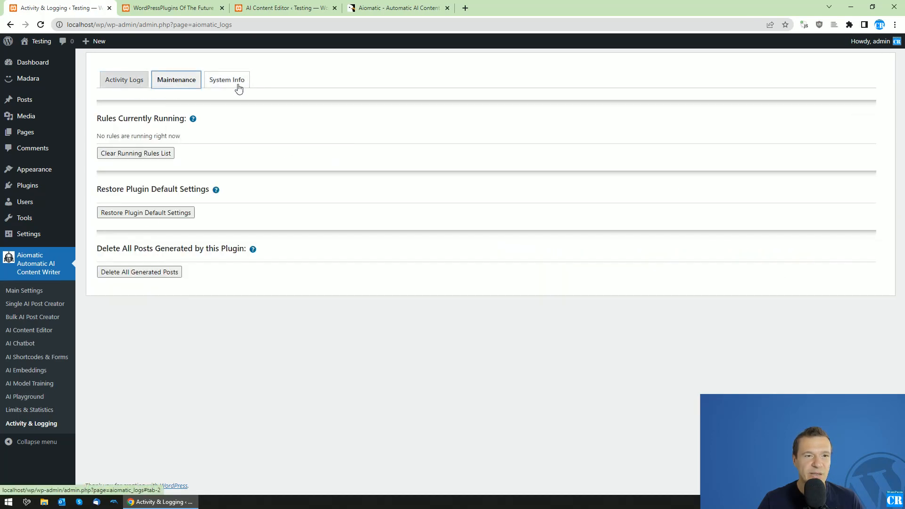
click(226, 80)
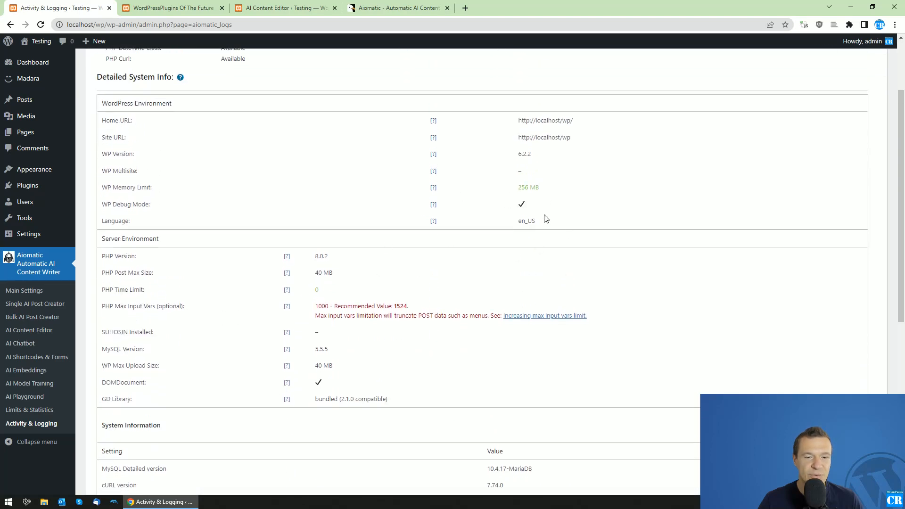
click(397, 7)
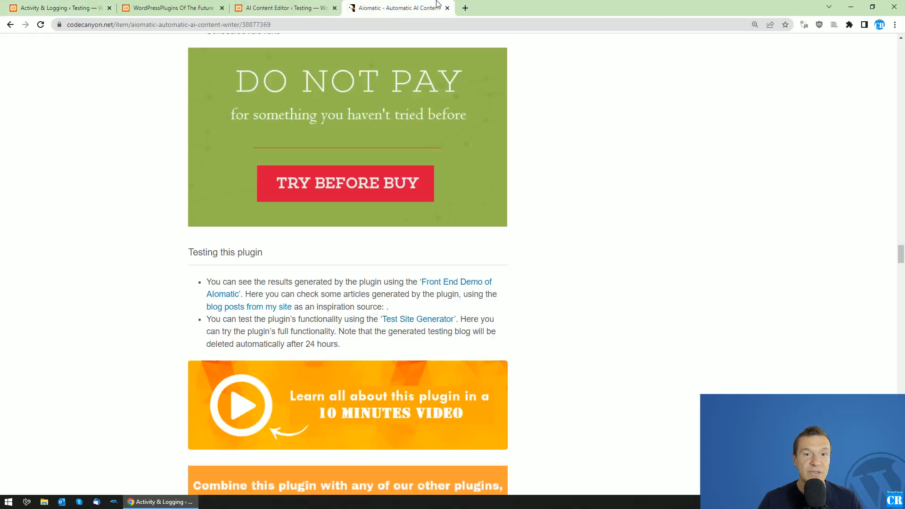
click(171, 7)
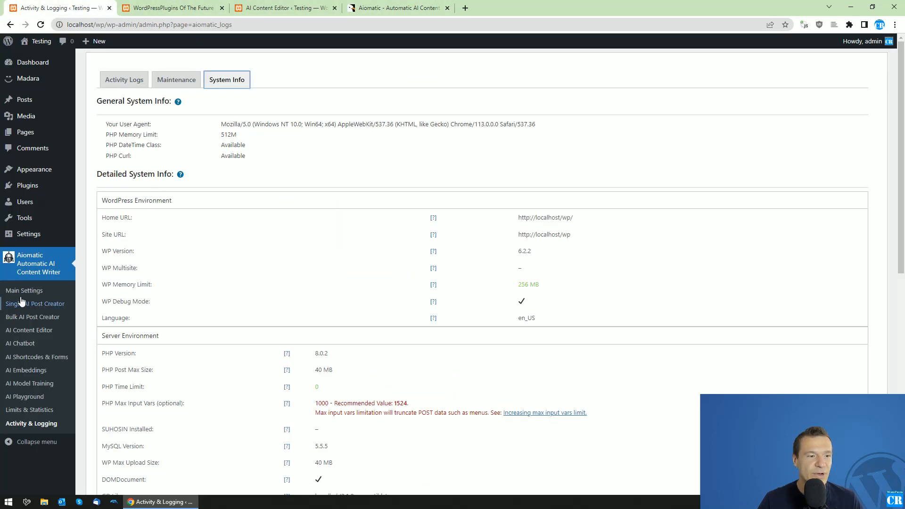
mouse_move(24, 291)
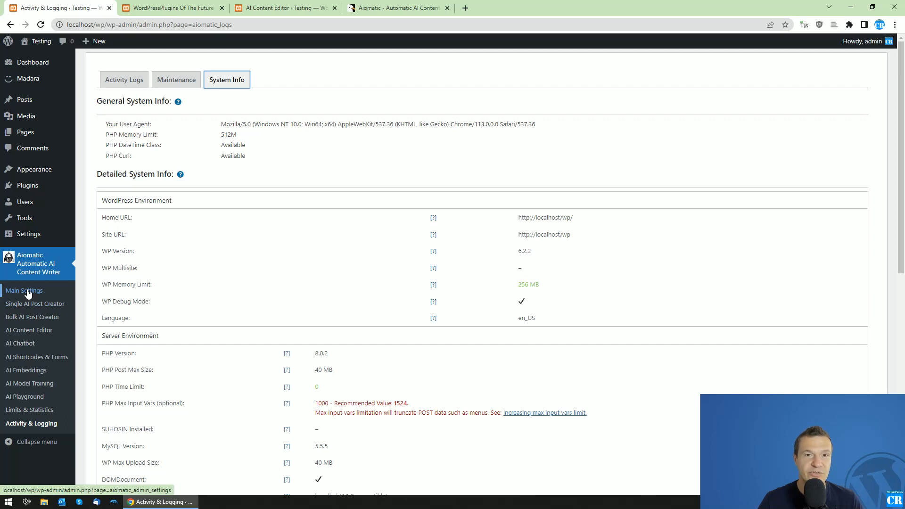